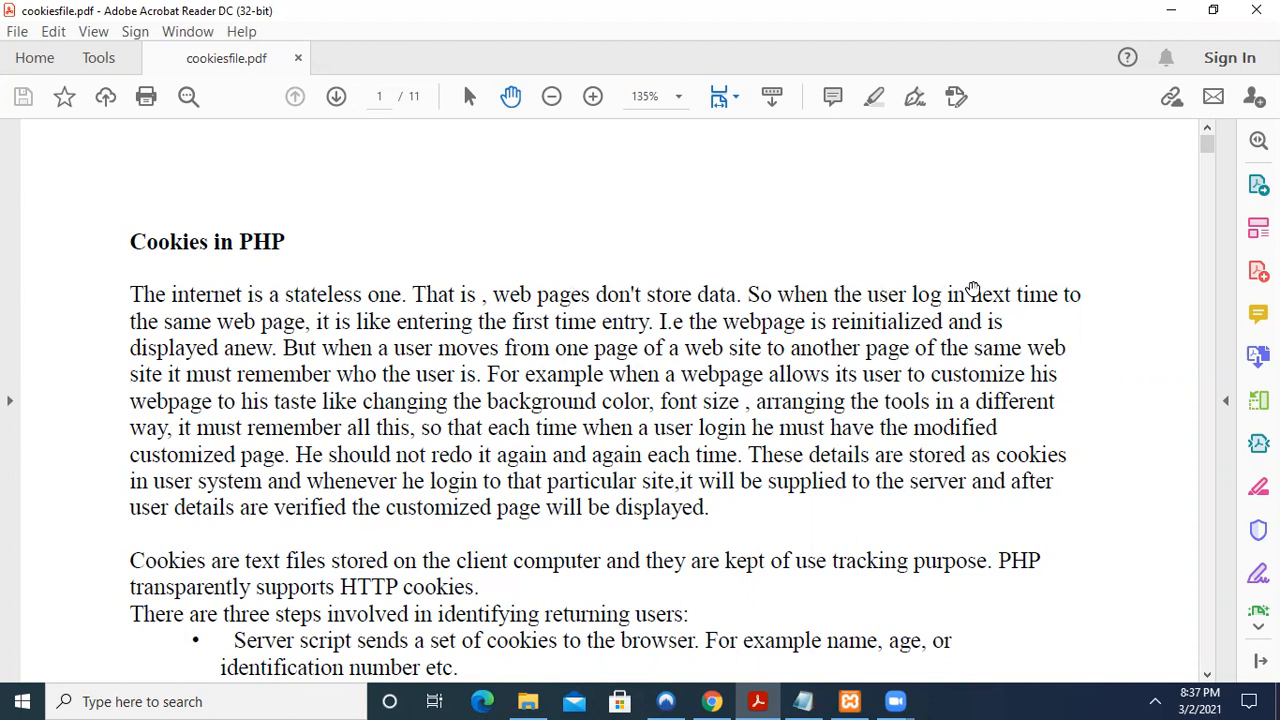
{"action": "mouse_move", "coordinate": [578, 432]}
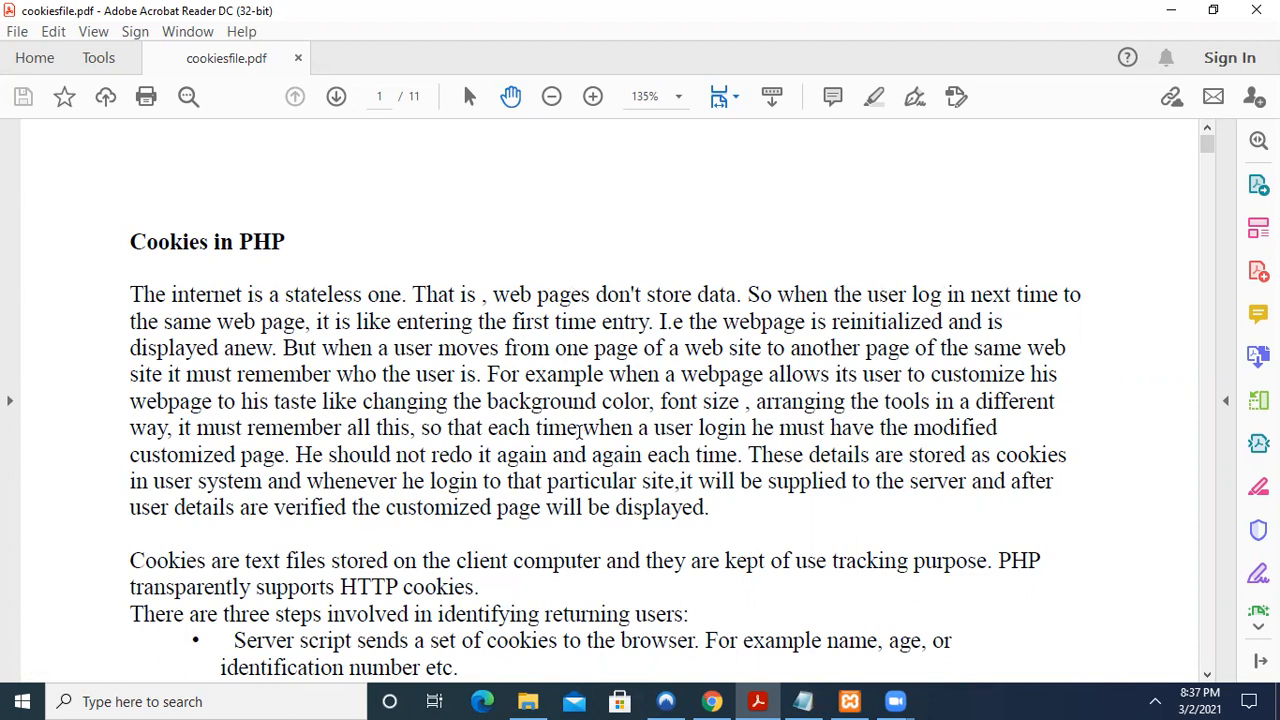
{"action": "mouse_move", "coordinate": [612, 120]}
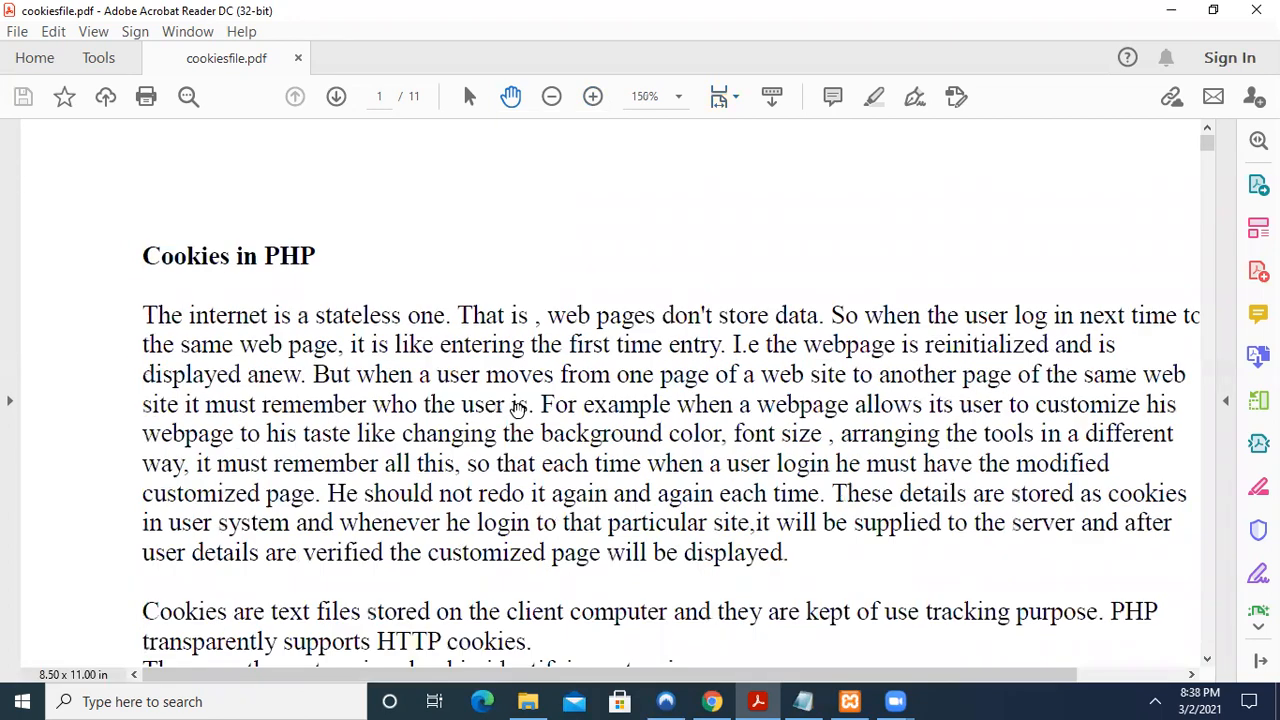
{"action": "mouse_move", "coordinate": [540, 398]}
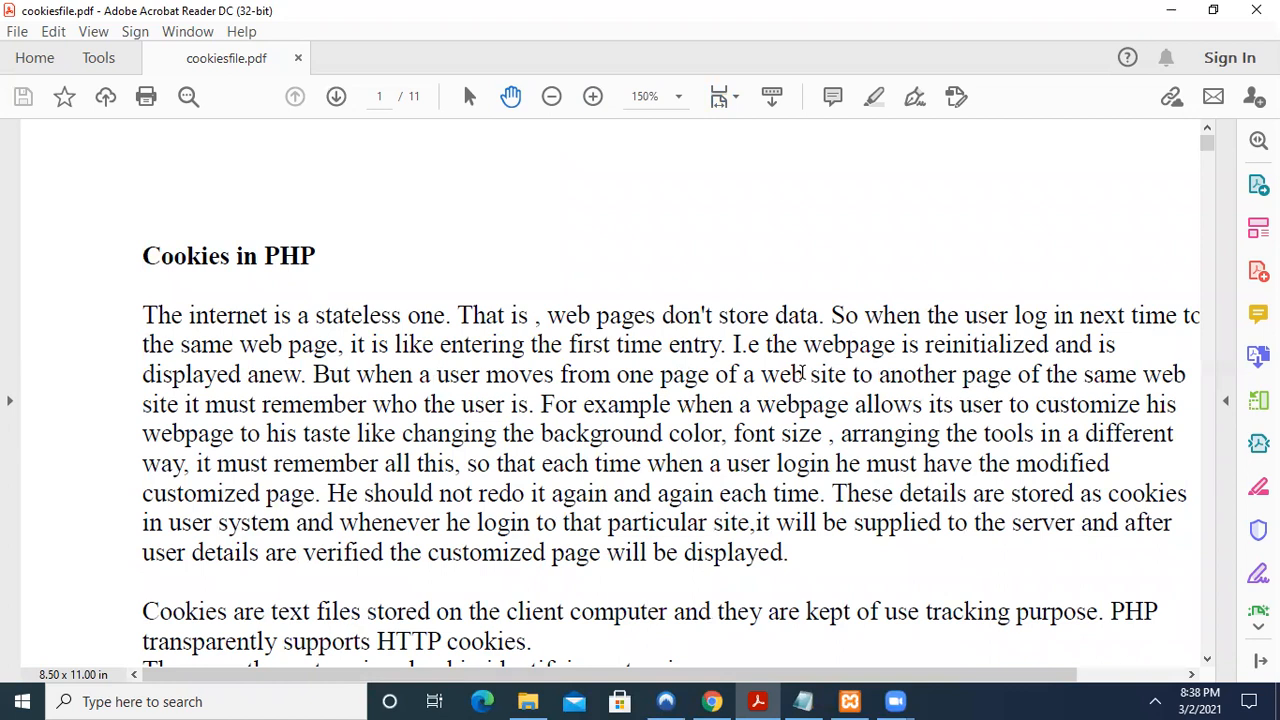
{"action": "mouse_move", "coordinate": [960, 348]}
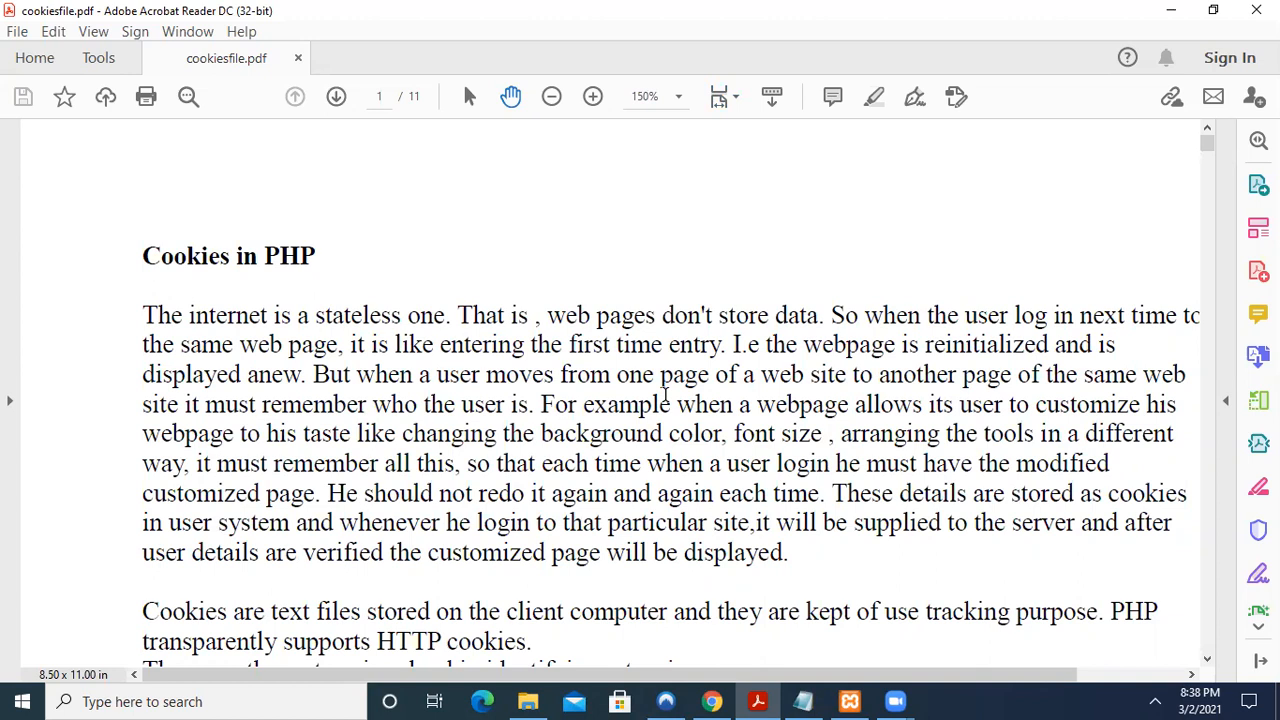
{"action": "mouse_move", "coordinate": [1012, 408]}
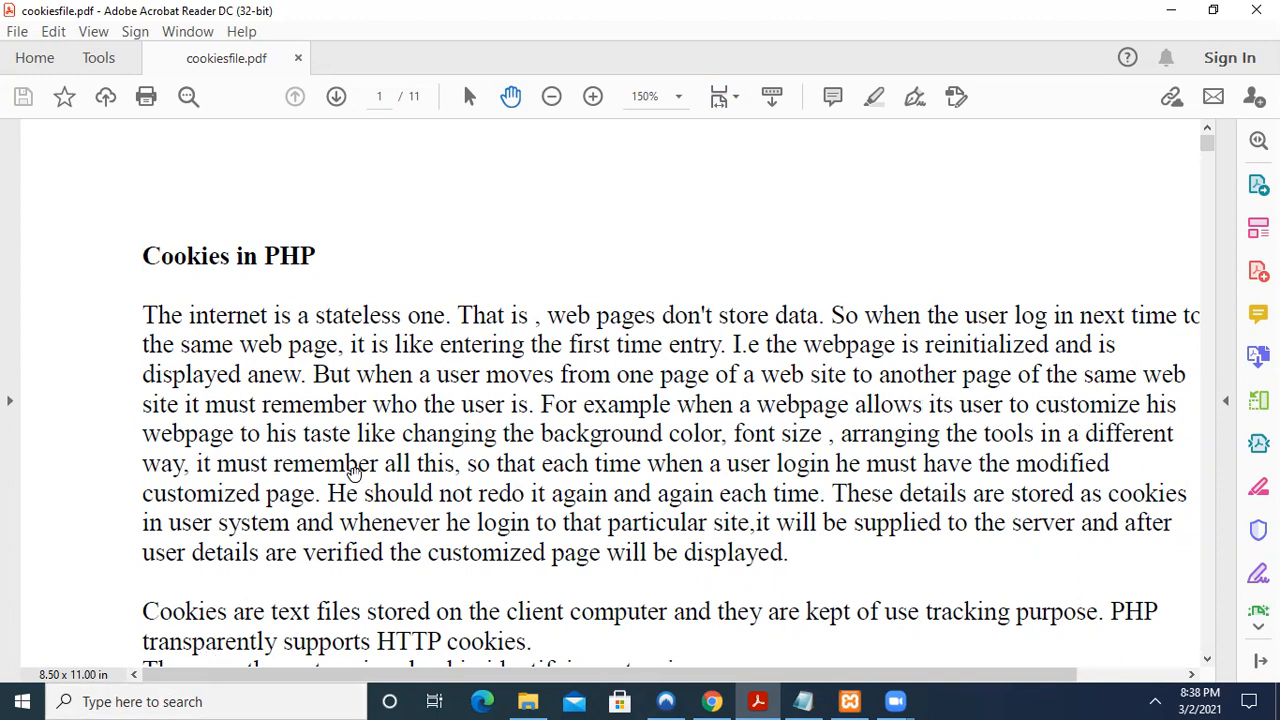
{"action": "mouse_move", "coordinate": [680, 482]}
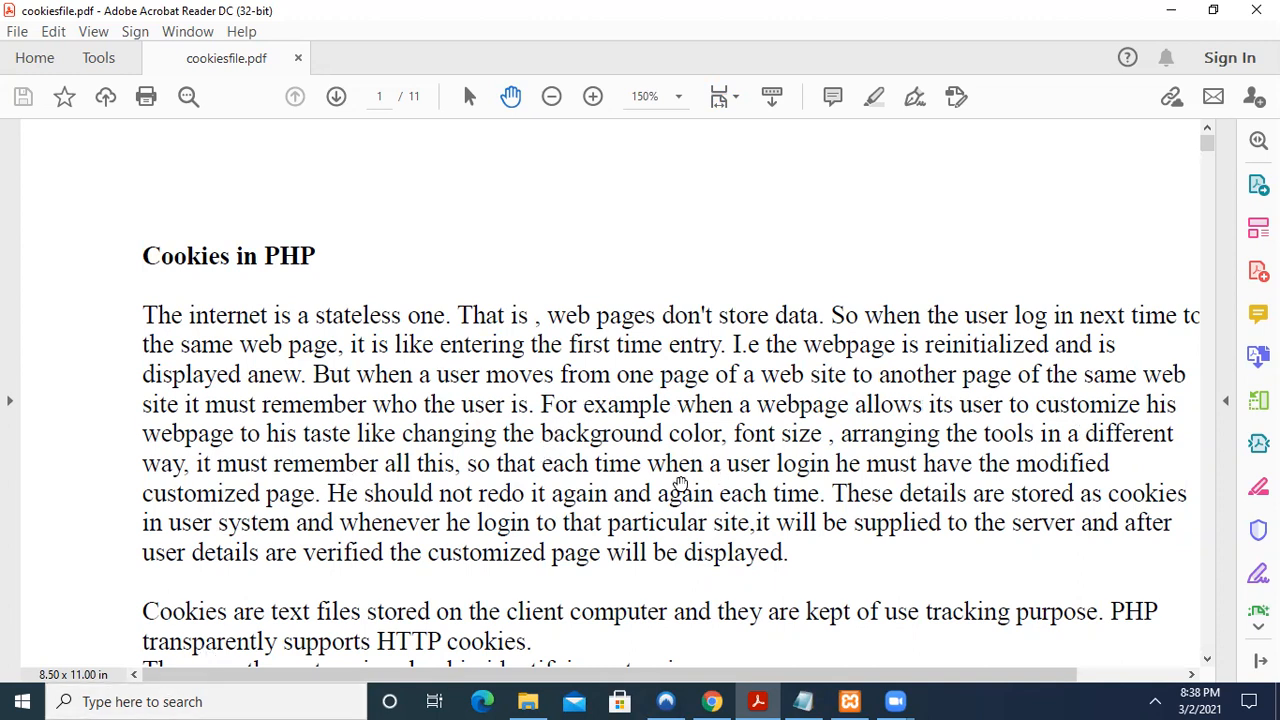
{"action": "mouse_move", "coordinate": [968, 468]}
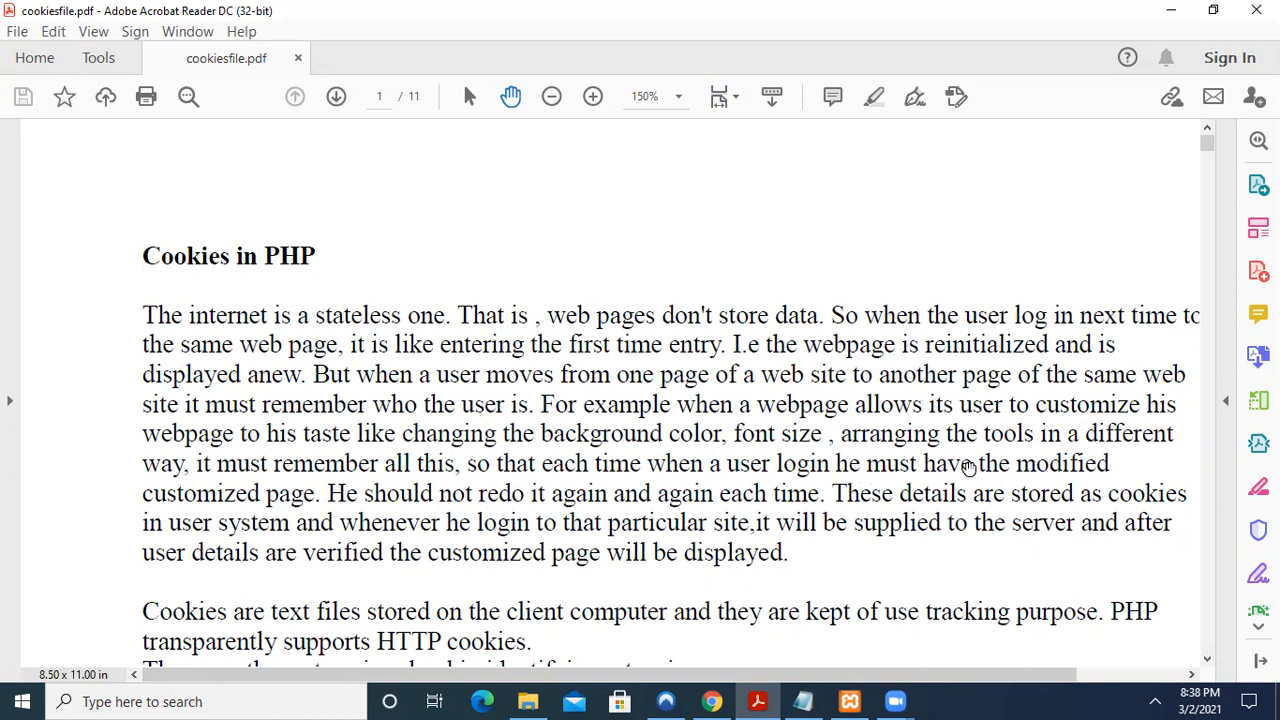
{"action": "mouse_move", "coordinate": [1050, 492]}
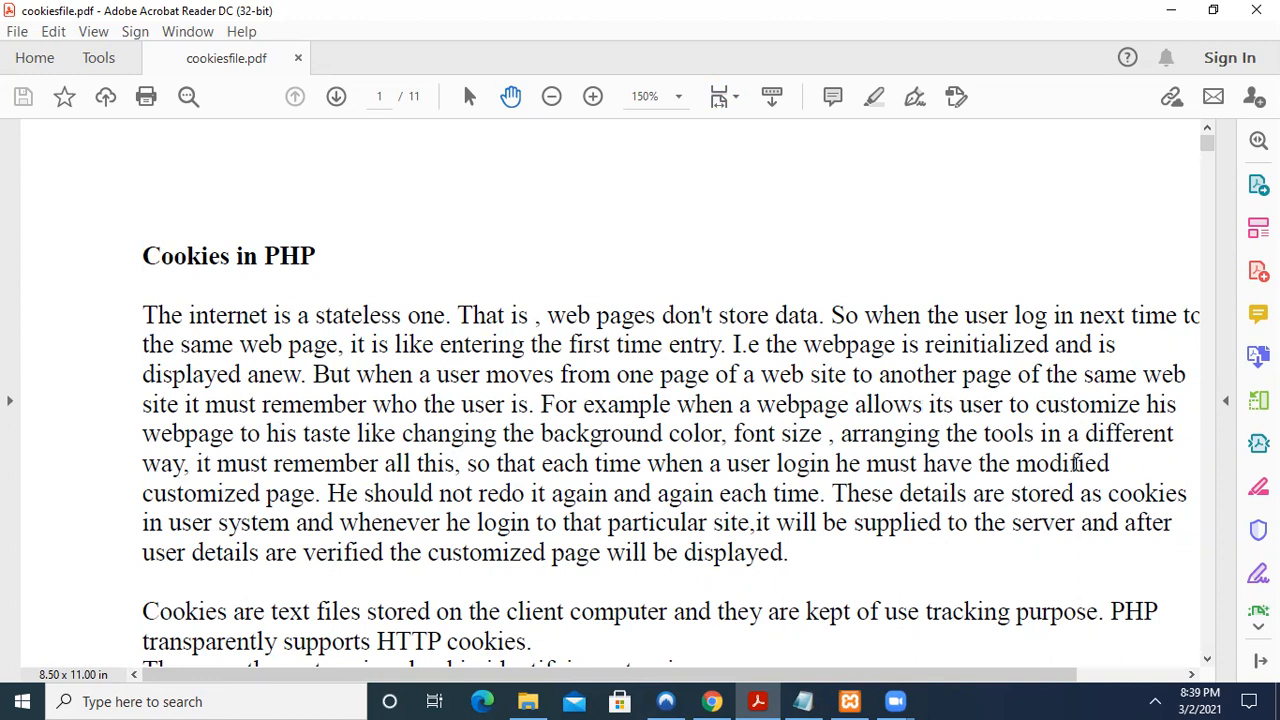
{"action": "mouse_move", "coordinate": [740, 552]}
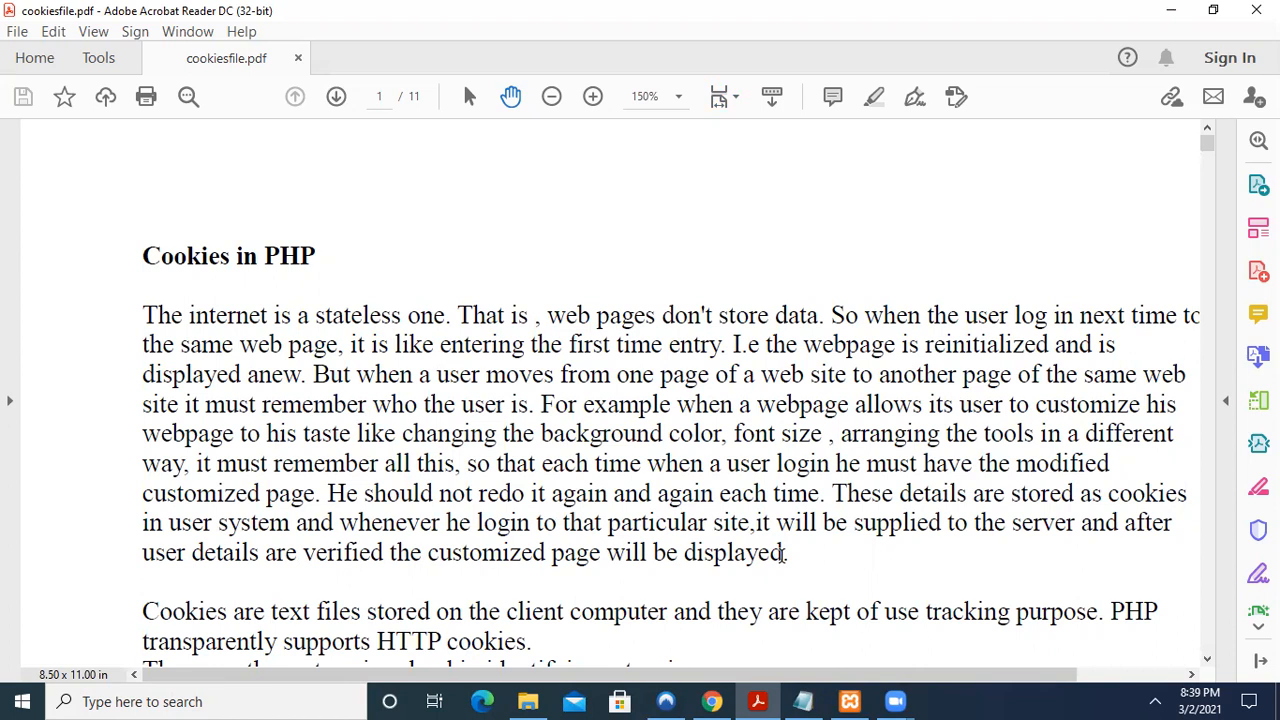
Scroll the PDF past the returning-users steps to the 'Setting Cookies with PHP' heading and setcookie() paragraph
{"action": "scroll", "scroll_direction": "down", "scroll_amount": 3}
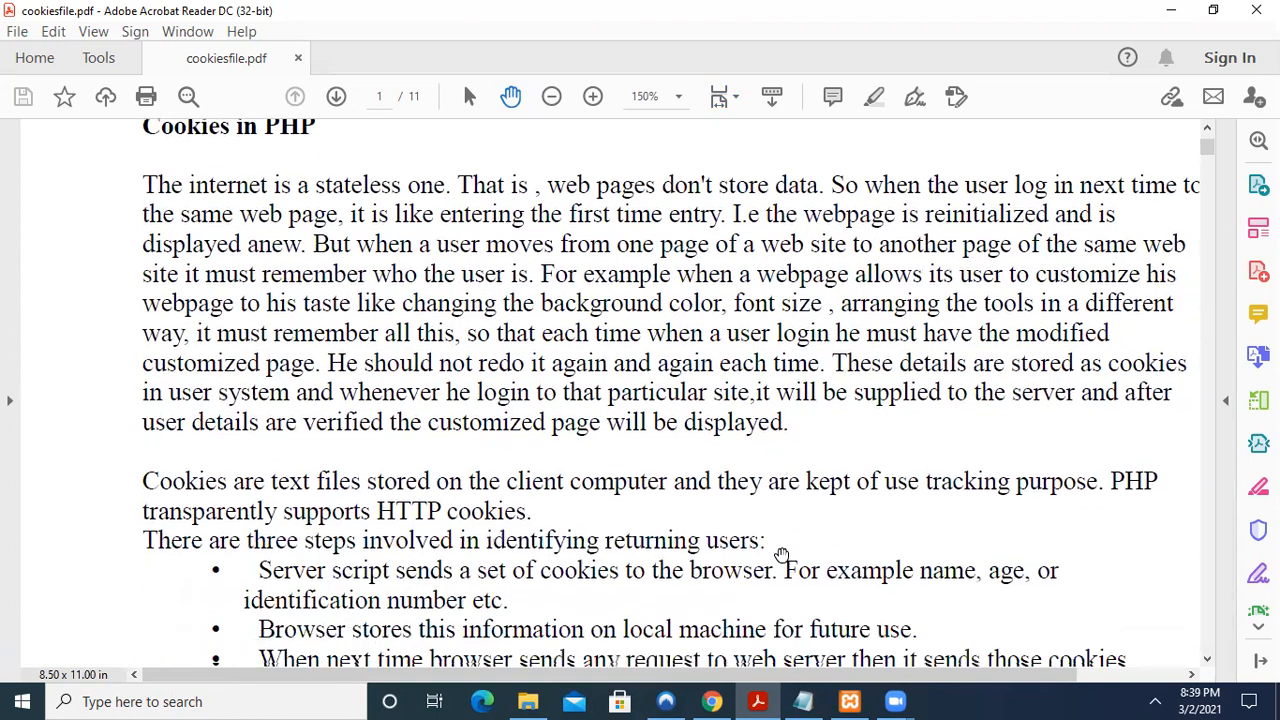
{"action": "scroll", "scroll_direction": "down", "scroll_amount": 3}
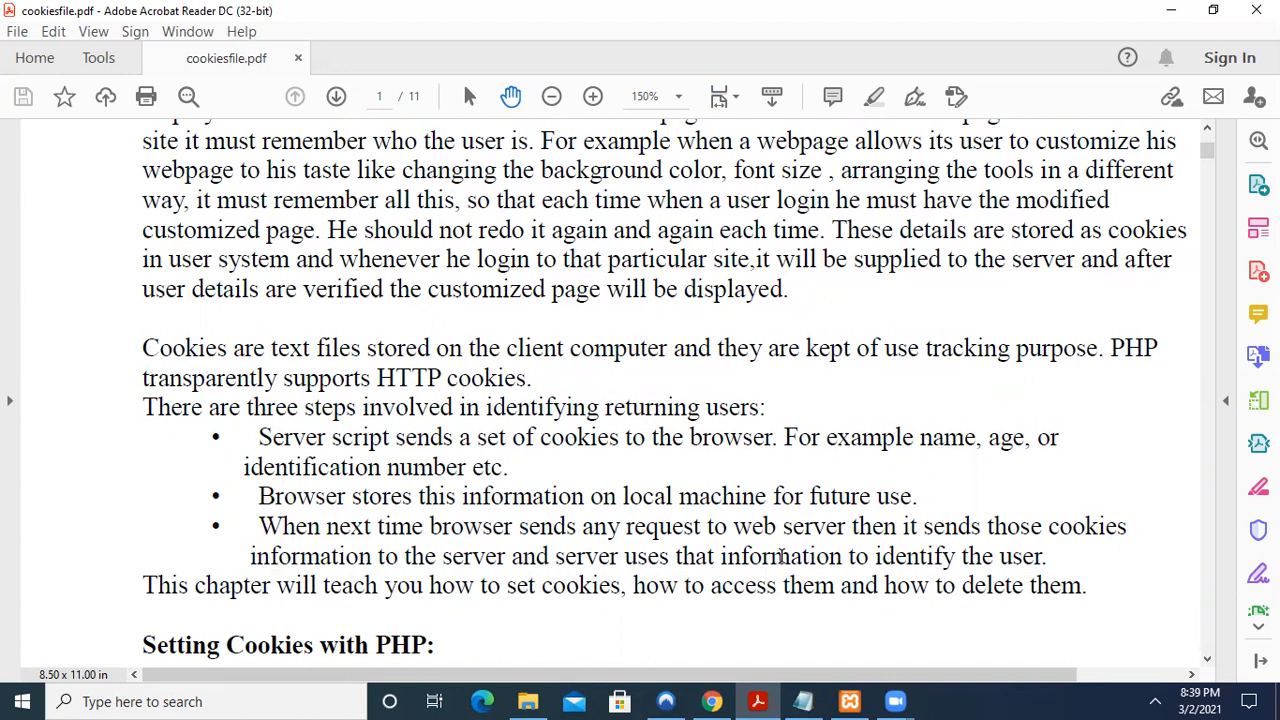
{"action": "scroll", "scroll_direction": "down", "scroll_amount": 3}
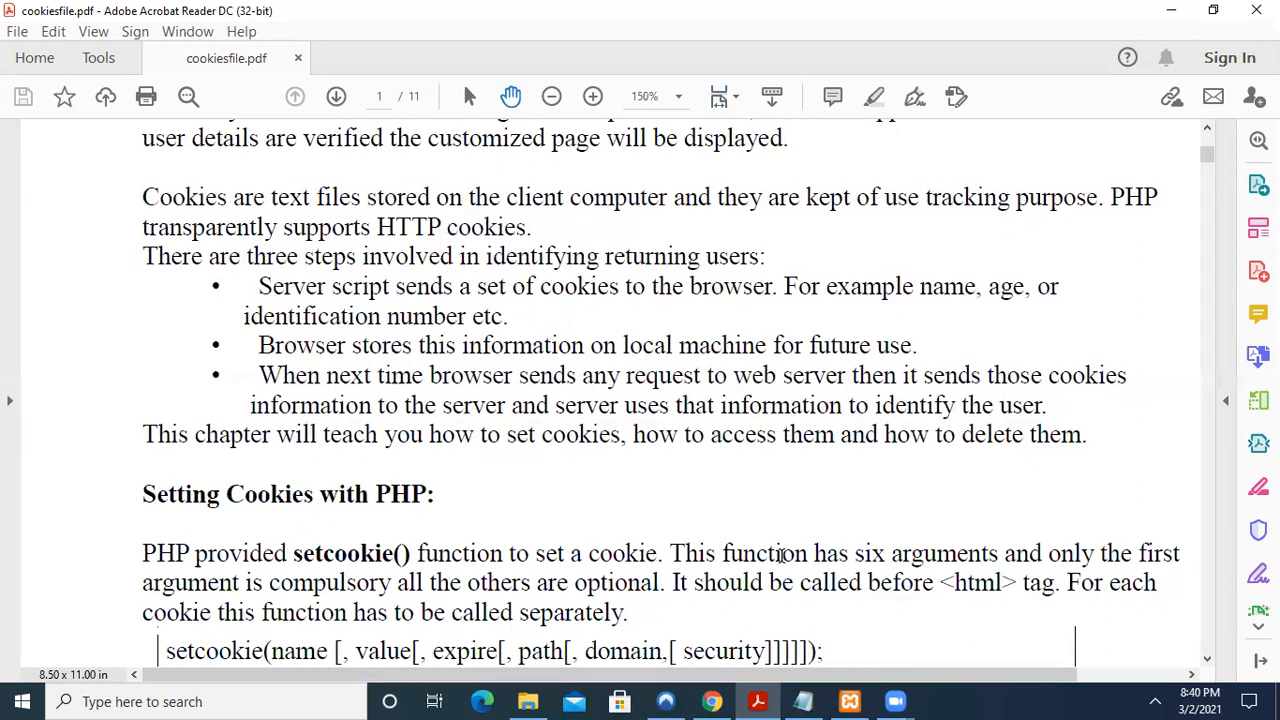
Scroll to the setcookie() syntax box and the Name, Value, Expiry and Path argument descriptions
{"action": "scroll", "scroll_direction": "down", "scroll_amount": 3}
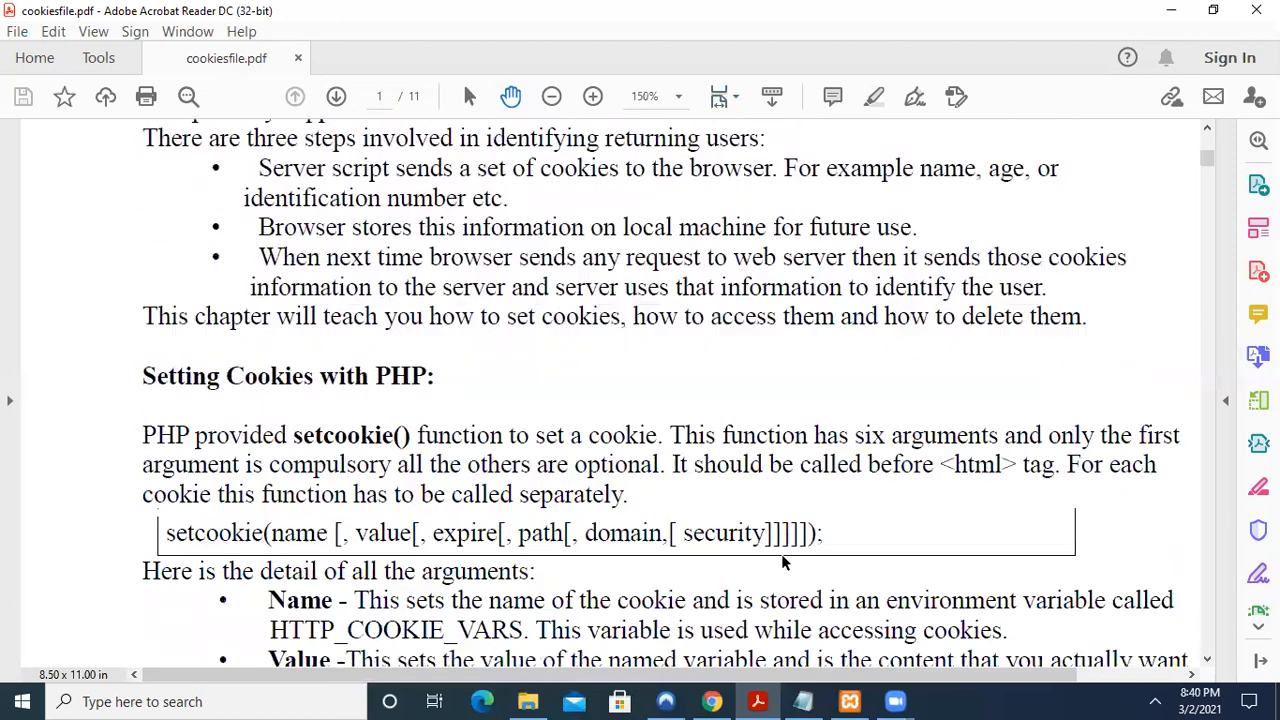
{"action": "scroll", "scroll_direction": "down", "scroll_amount": 3}
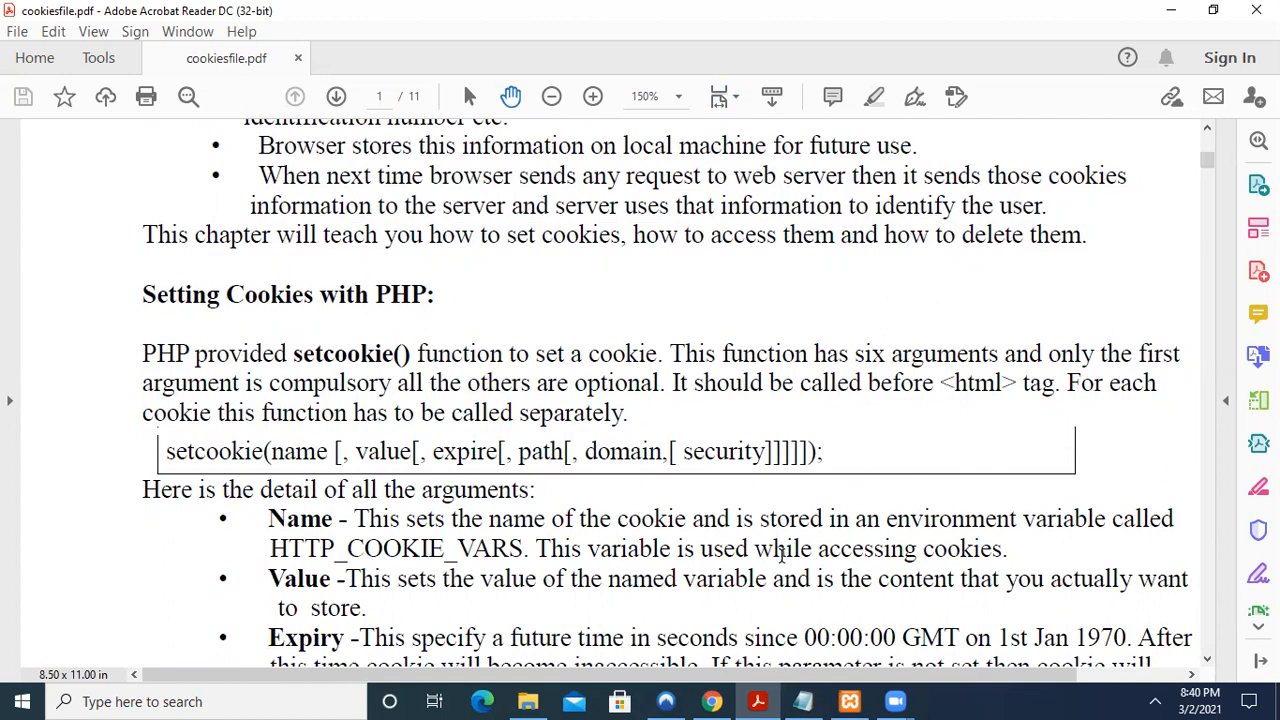
{"action": "scroll", "scroll_direction": "down", "scroll_amount": 3}
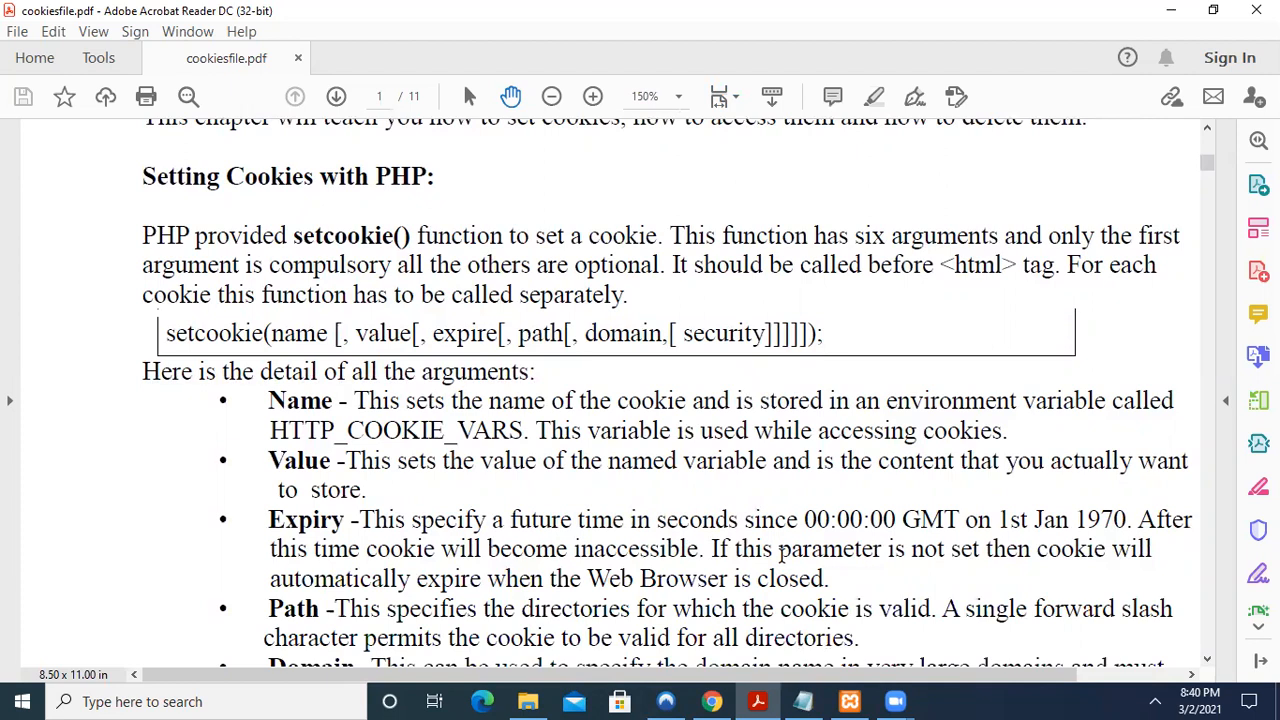
{"action": "mouse_move", "coordinate": [328, 296]}
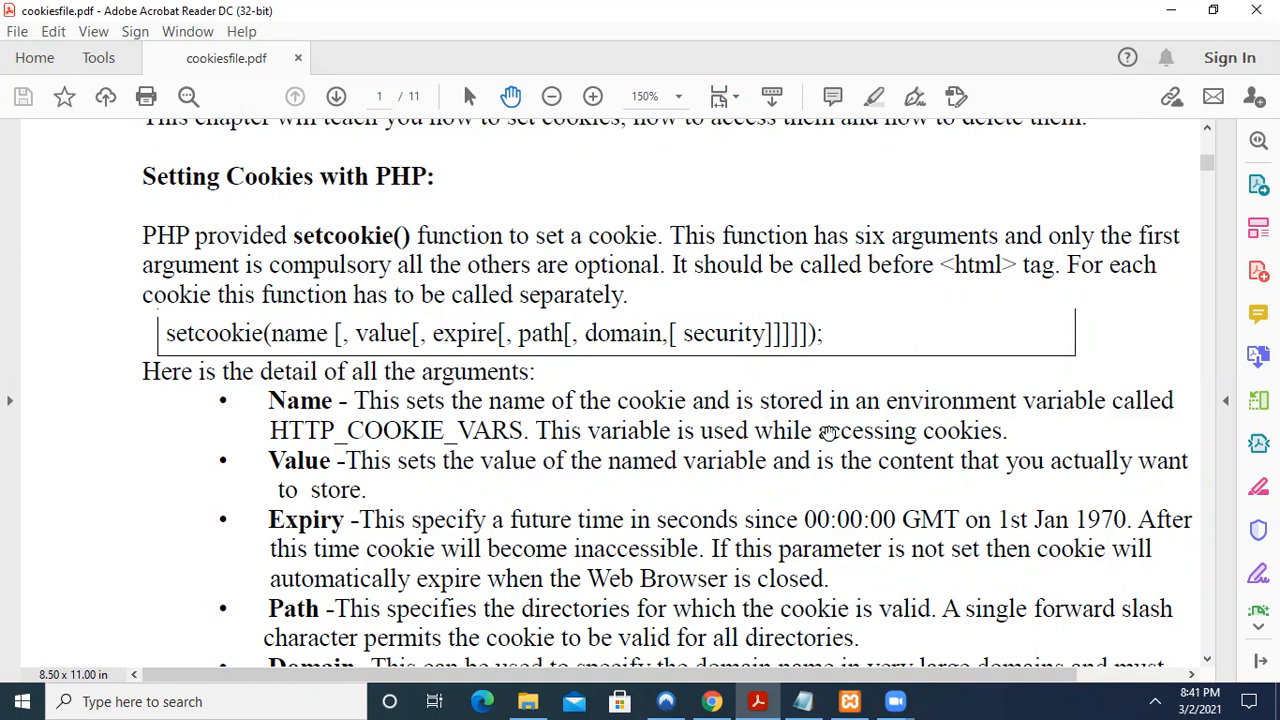
{"action": "mouse_move", "coordinate": [1106, 388]}
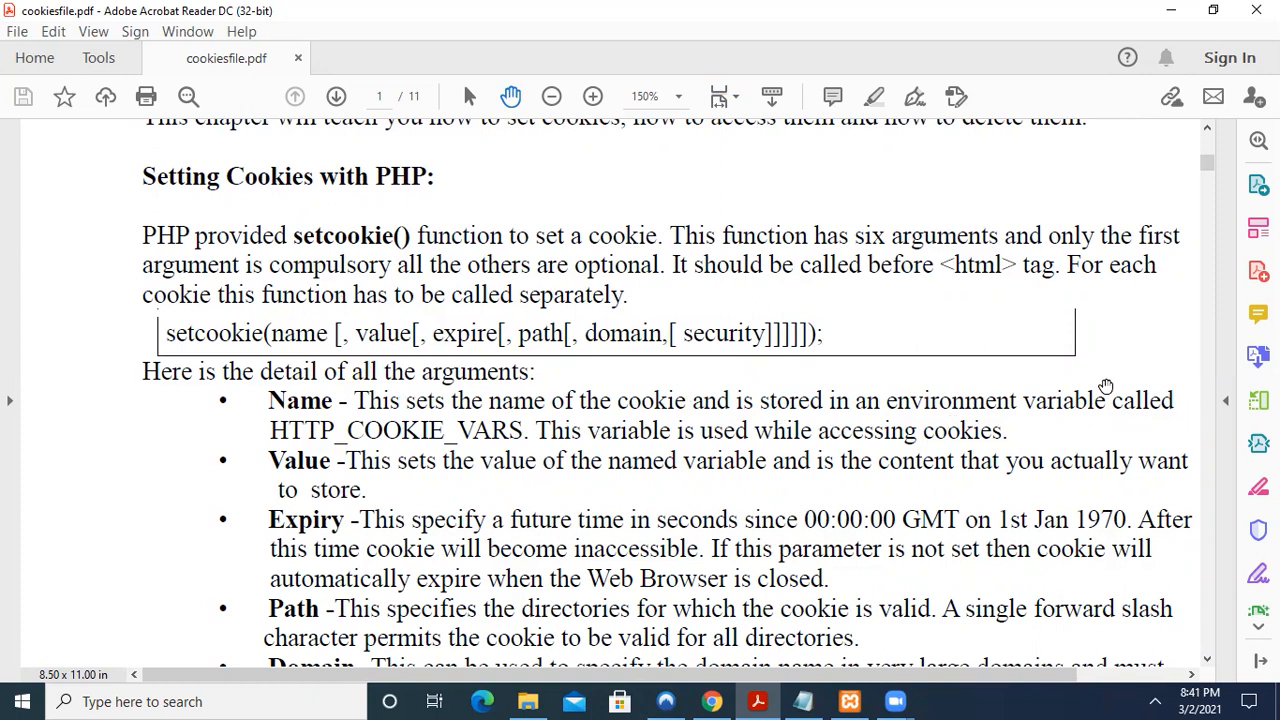
{"action": "mouse_move", "coordinate": [320, 444]}
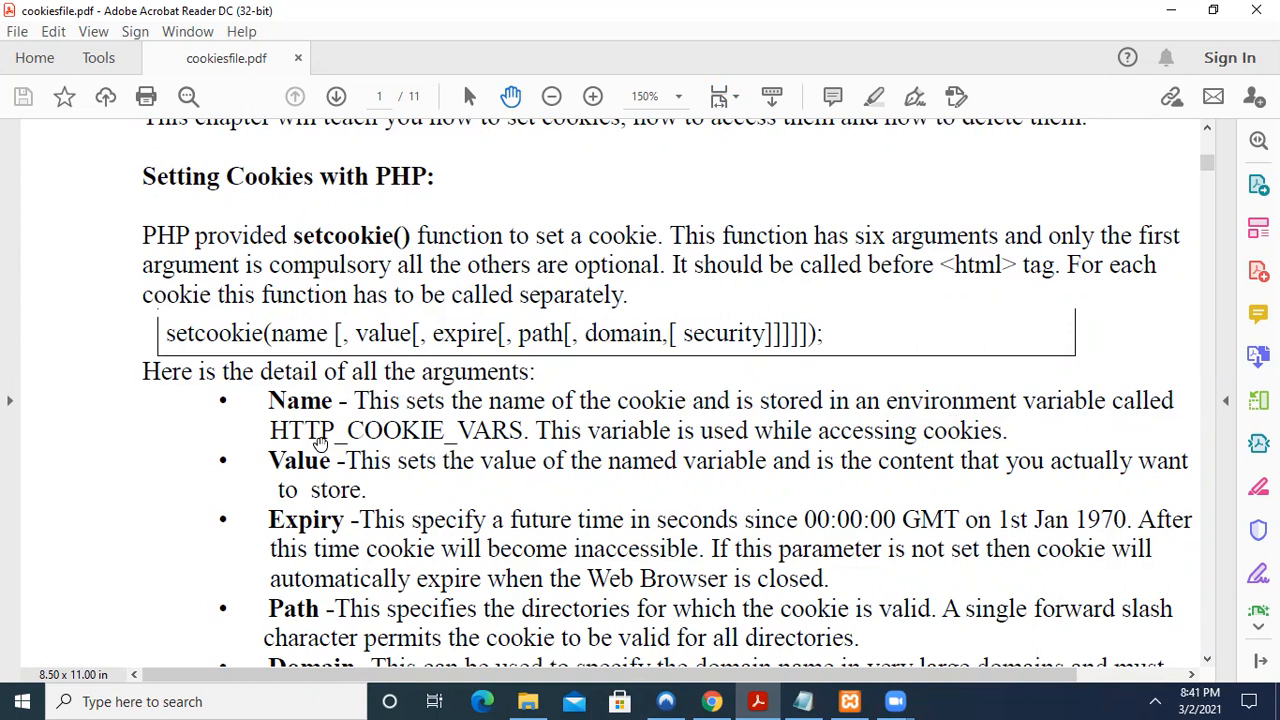
{"action": "mouse_move", "coordinate": [512, 456]}
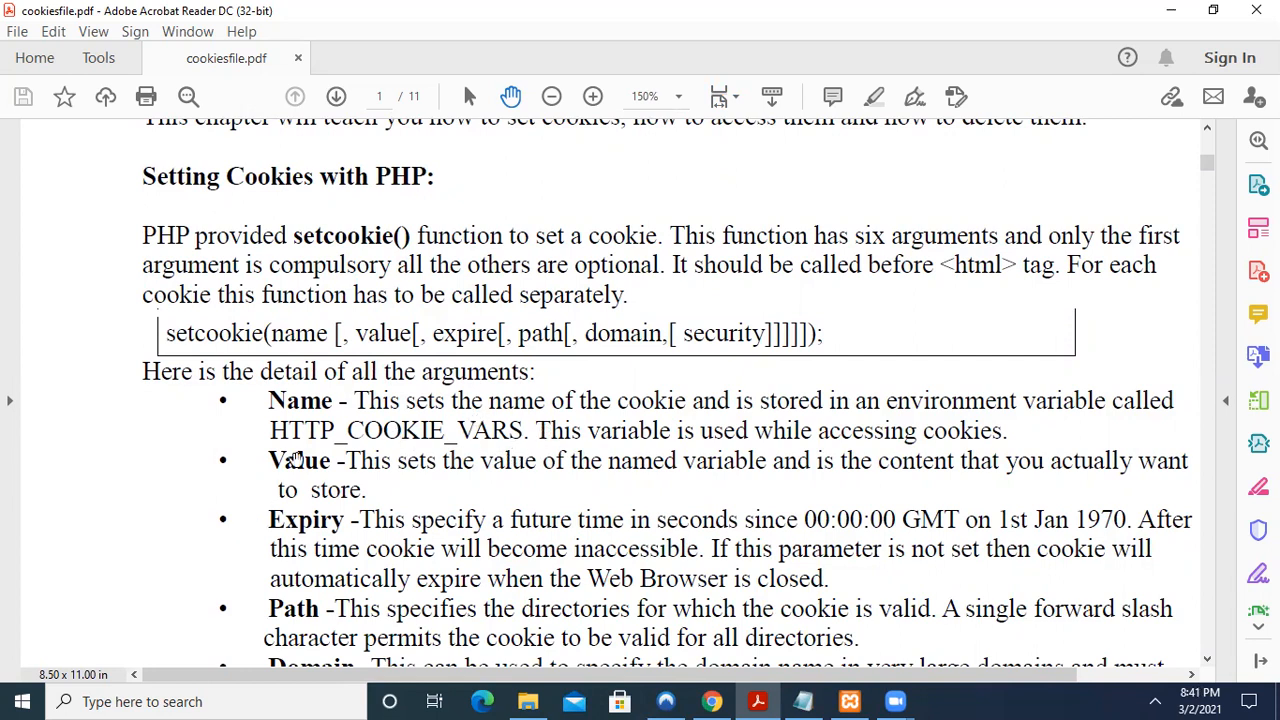
{"action": "mouse_move", "coordinate": [544, 494]}
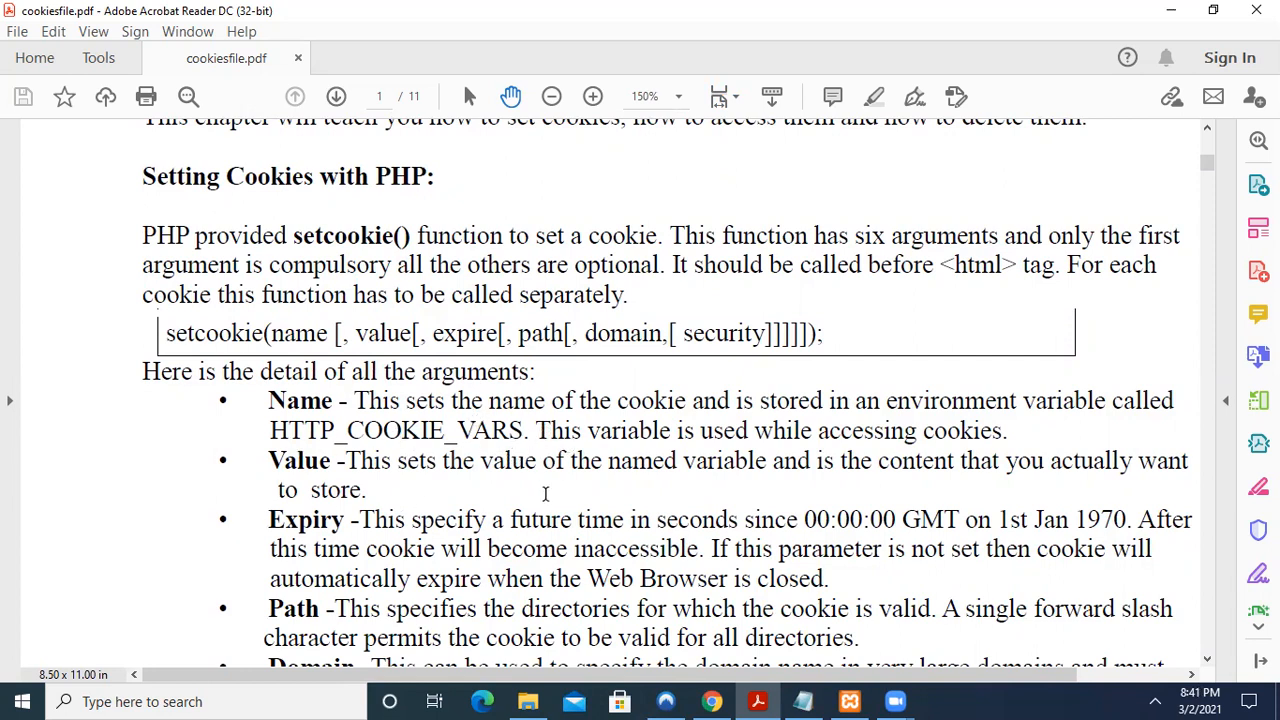
Scroll slightly so the Domain and Security argument bullets are fully visible
{"action": "scroll", "scroll_direction": "down", "scroll_amount": 3}
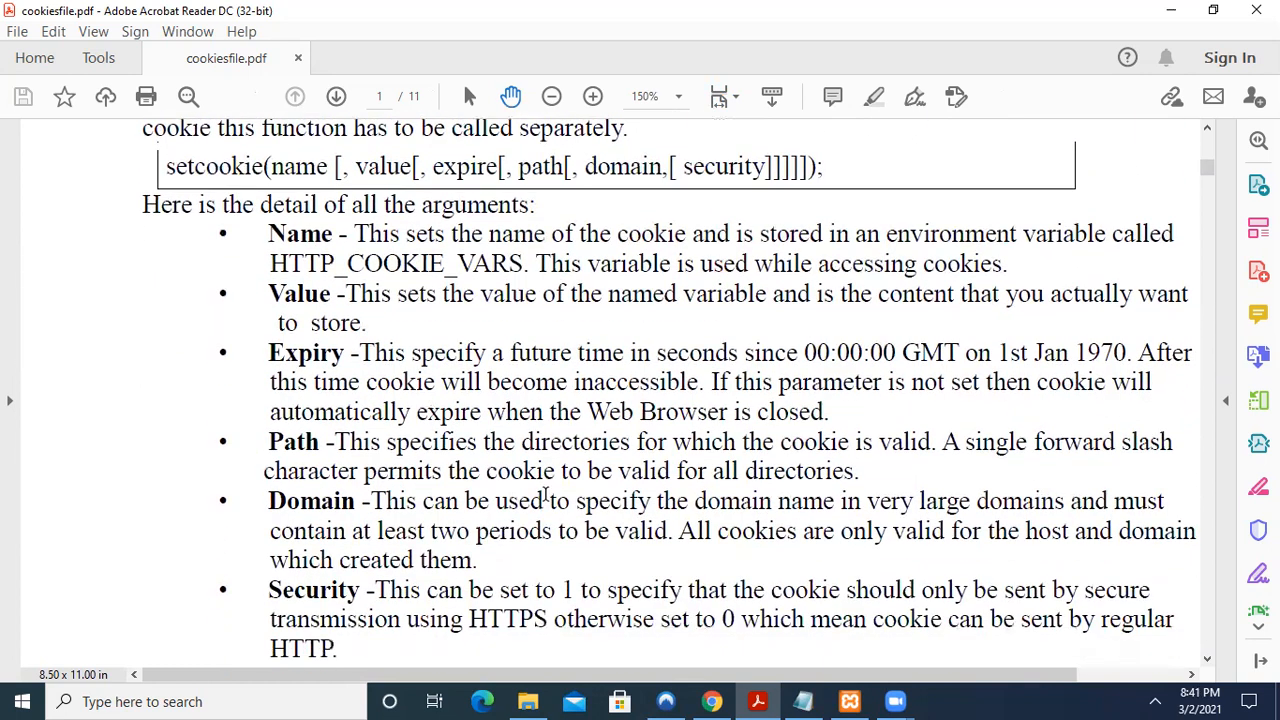
{"action": "mouse_move", "coordinate": [1072, 304]}
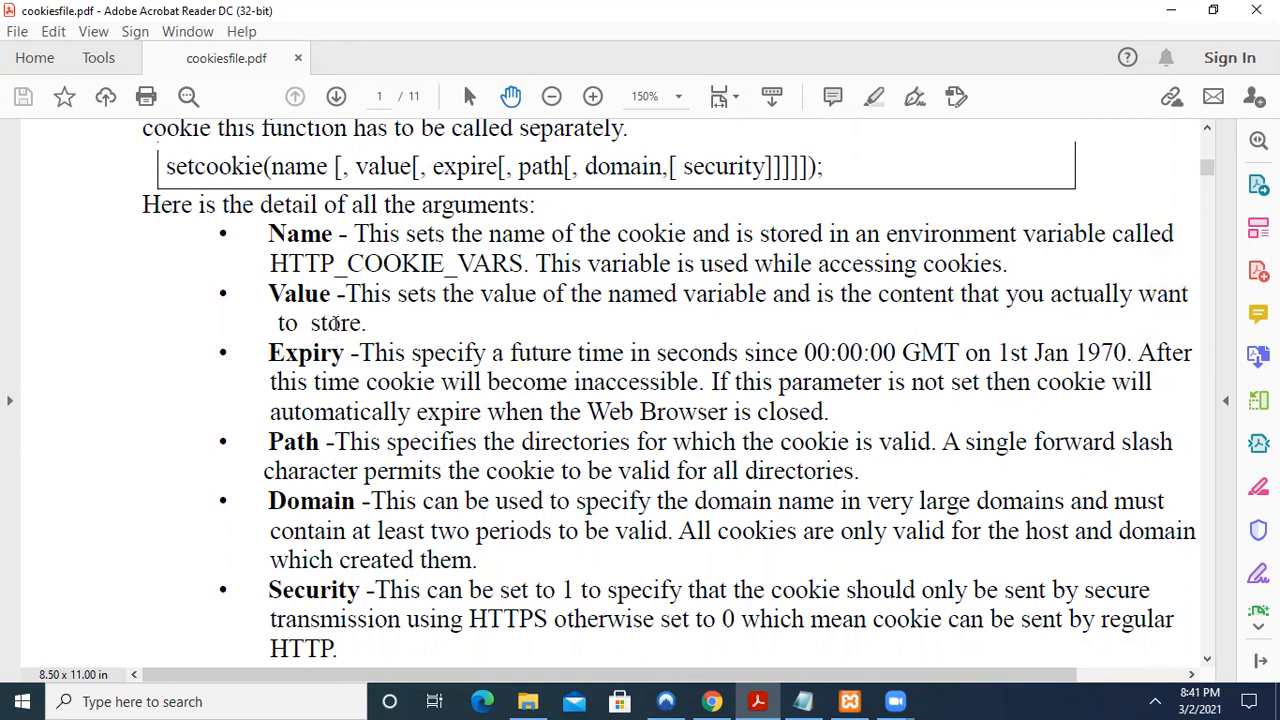
{"action": "mouse_move", "coordinate": [468, 428]}
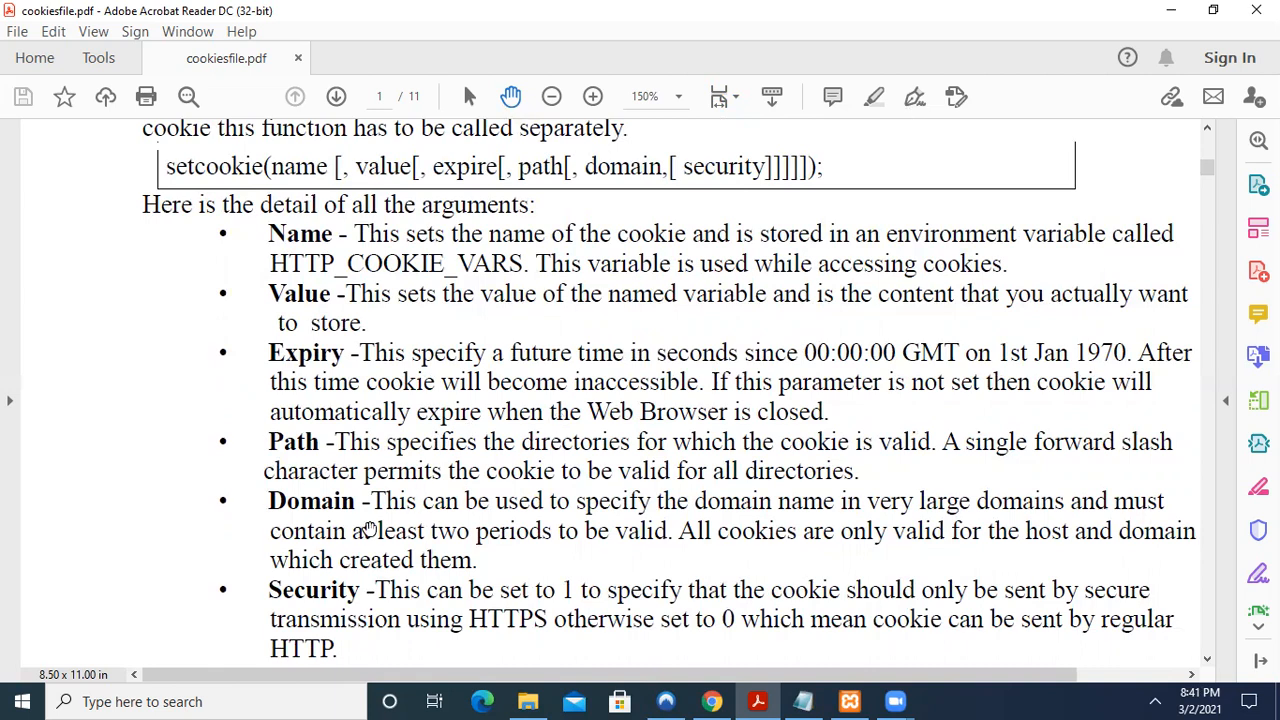
{"action": "mouse_move", "coordinate": [644, 470]}
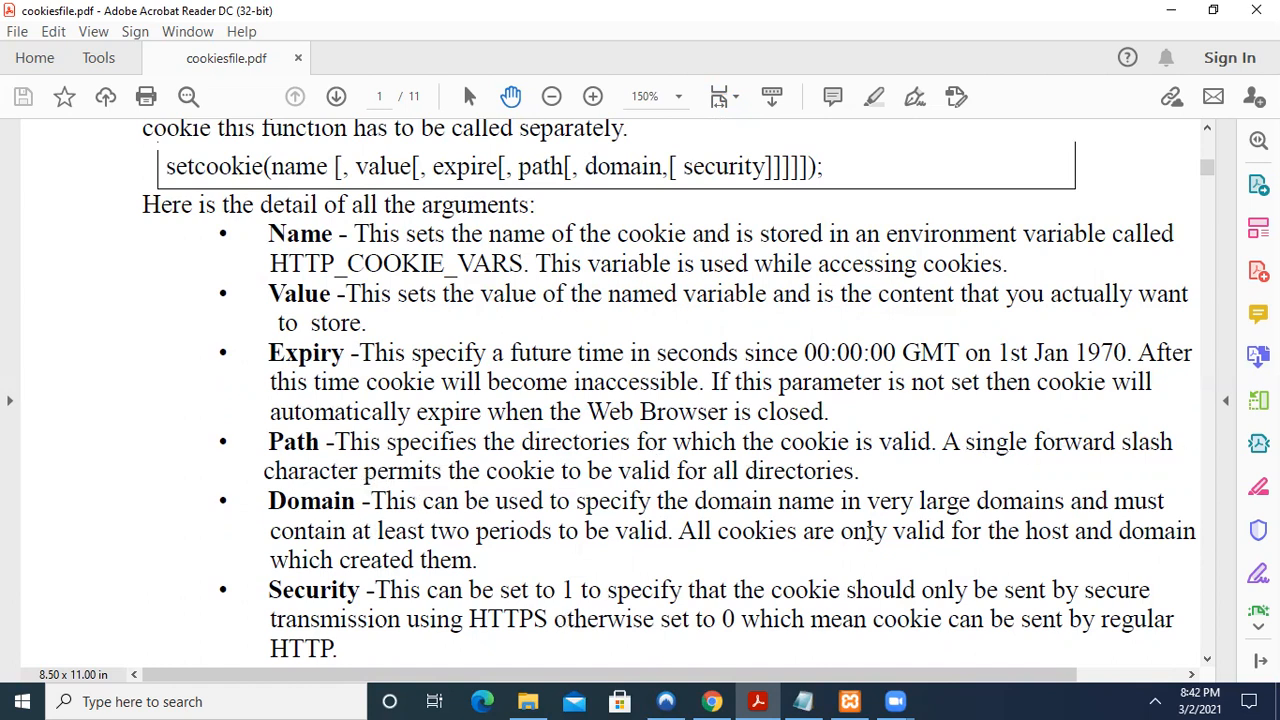
{"action": "mouse_move", "coordinate": [660, 492]}
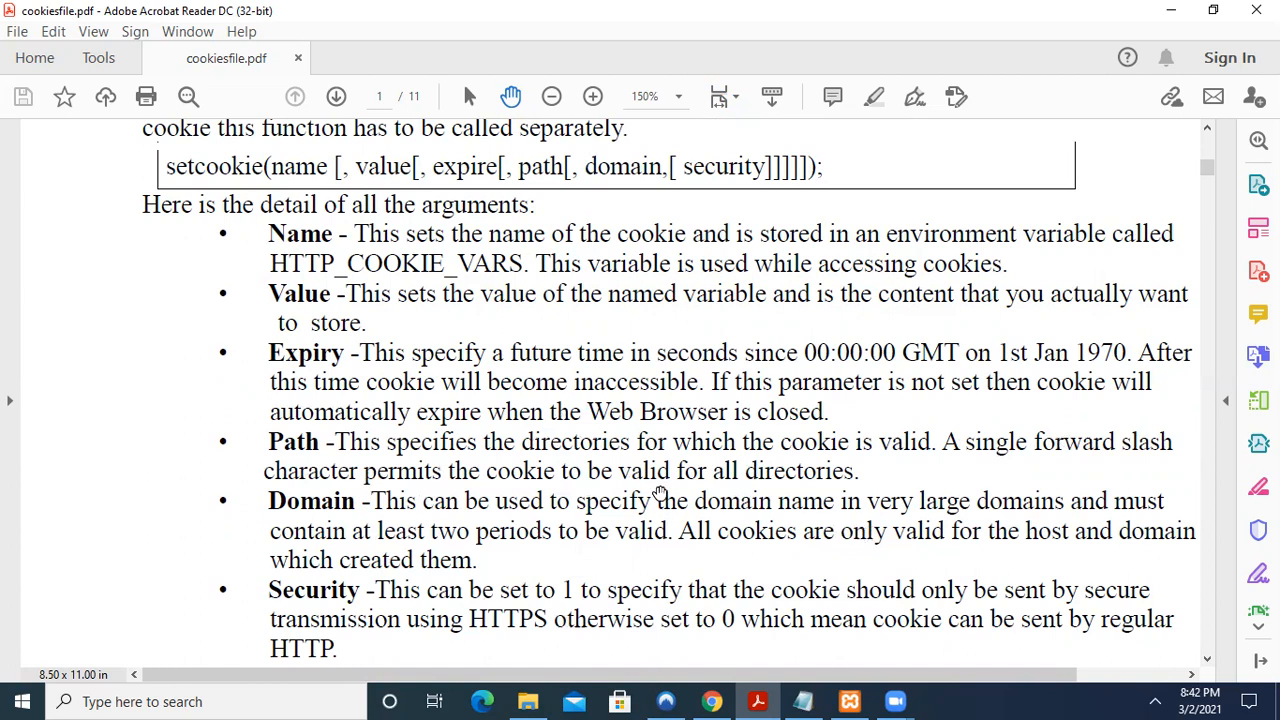
{"action": "mouse_move", "coordinate": [910, 540]}
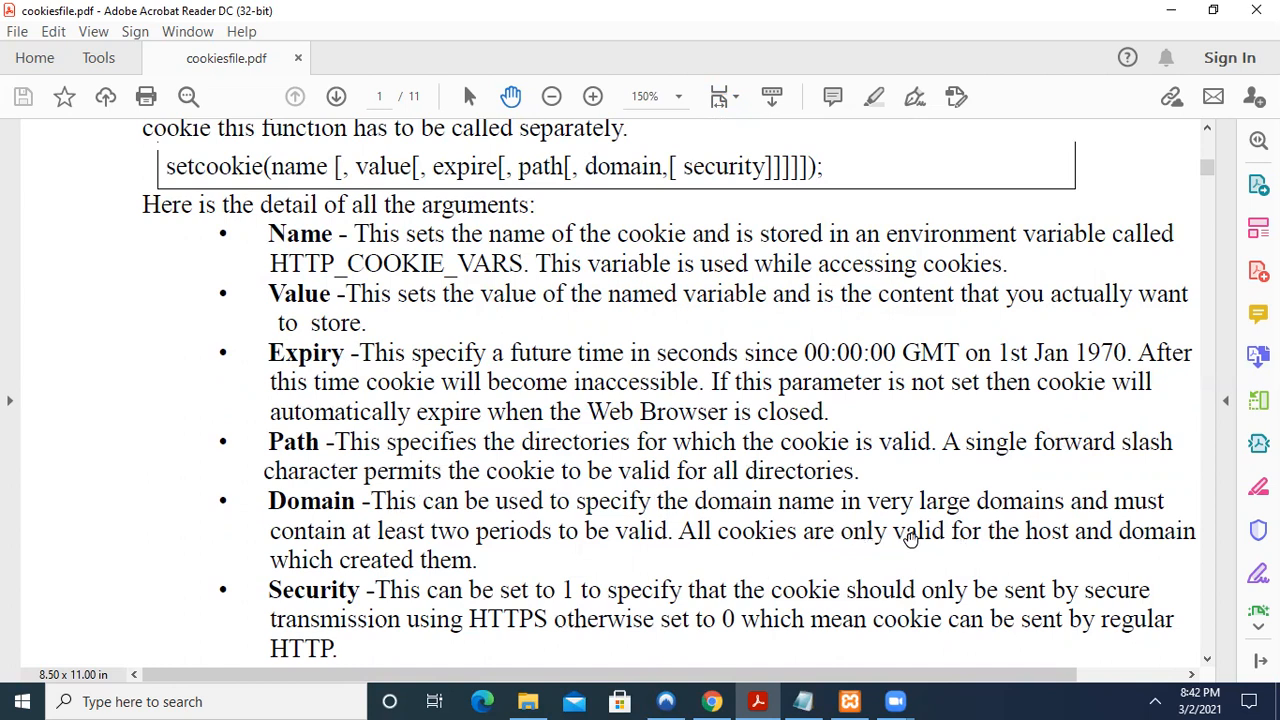
{"action": "mouse_move", "coordinate": [976, 520]}
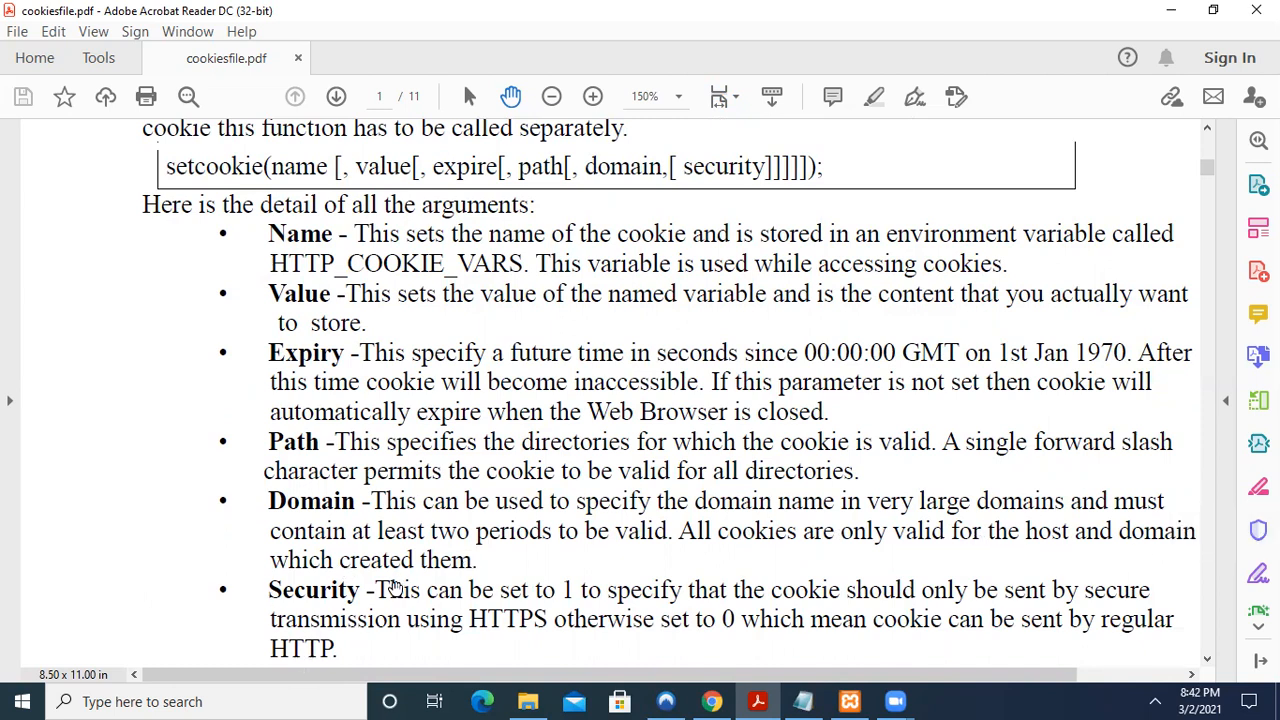
{"action": "mouse_move", "coordinate": [590, 252]}
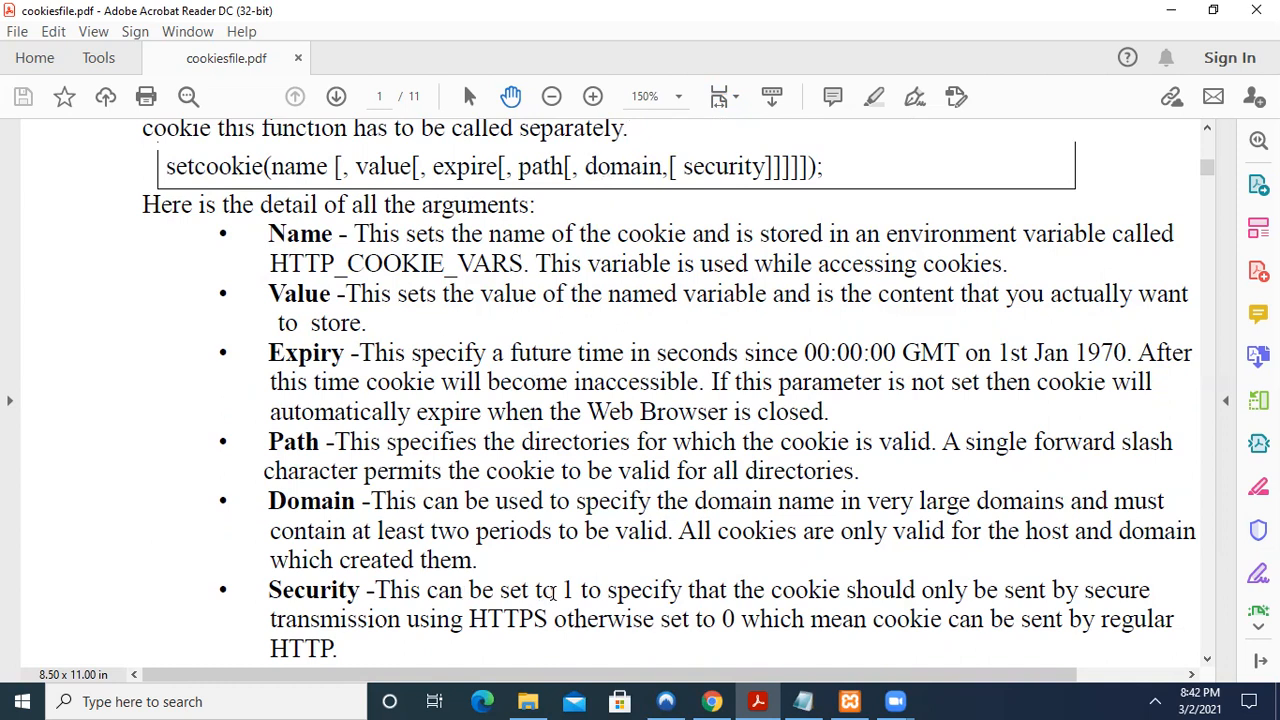
{"action": "mouse_move", "coordinate": [612, 560]}
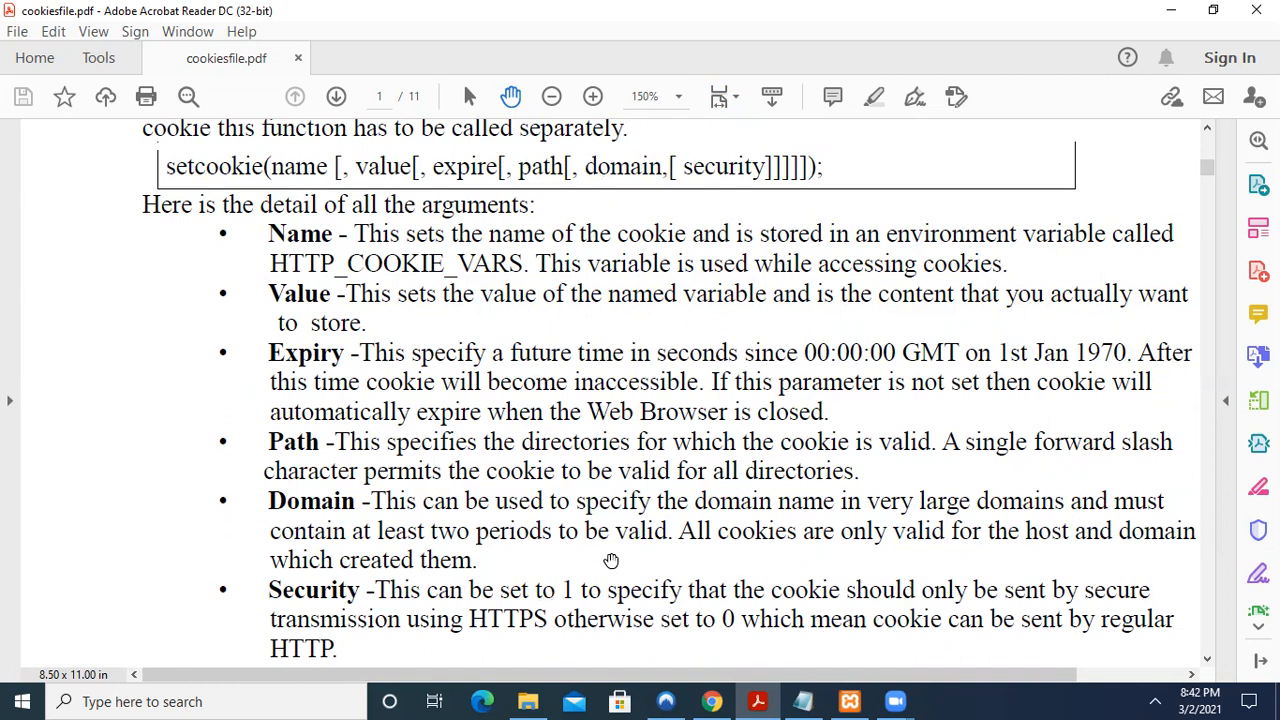
Scroll the PDF to Figure 1, then bring up Chrome's read_cookie_eg1.php page greeting 'Hello, new user!'
{"action": "scroll", "scroll_direction": "down", "scroll_amount": 3}
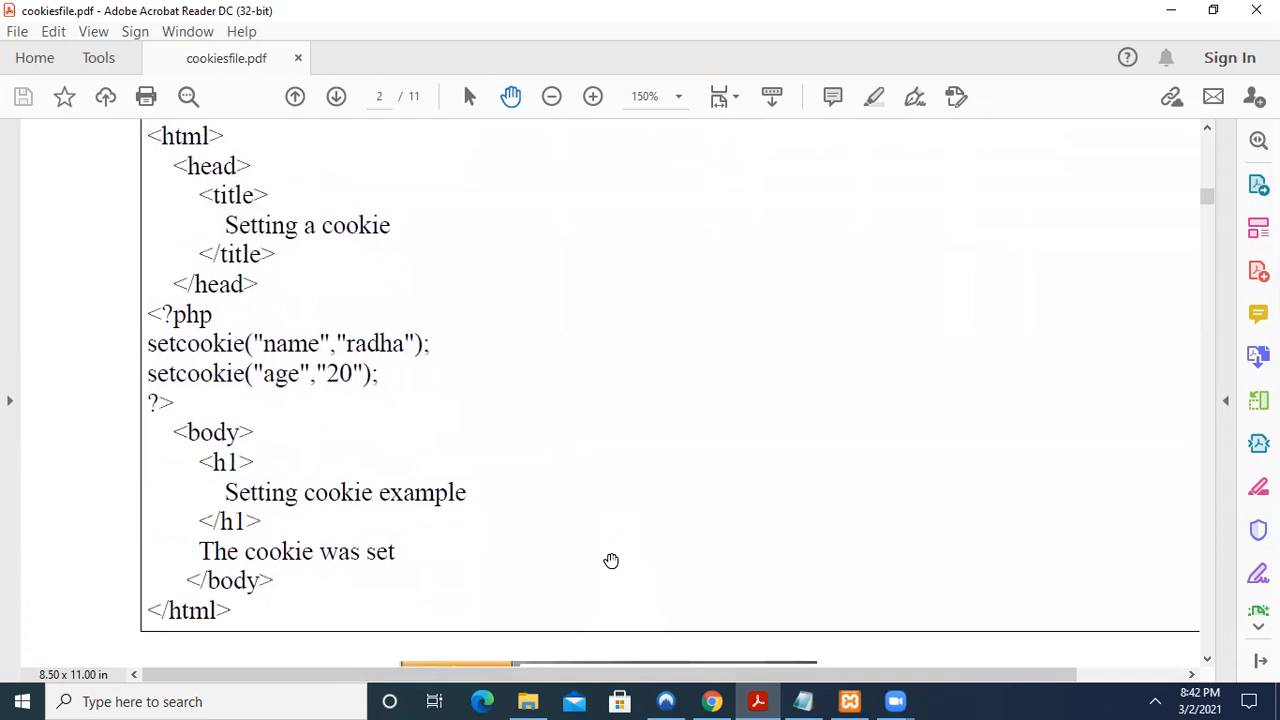
{"action": "mouse_move", "coordinate": [210, 170]}
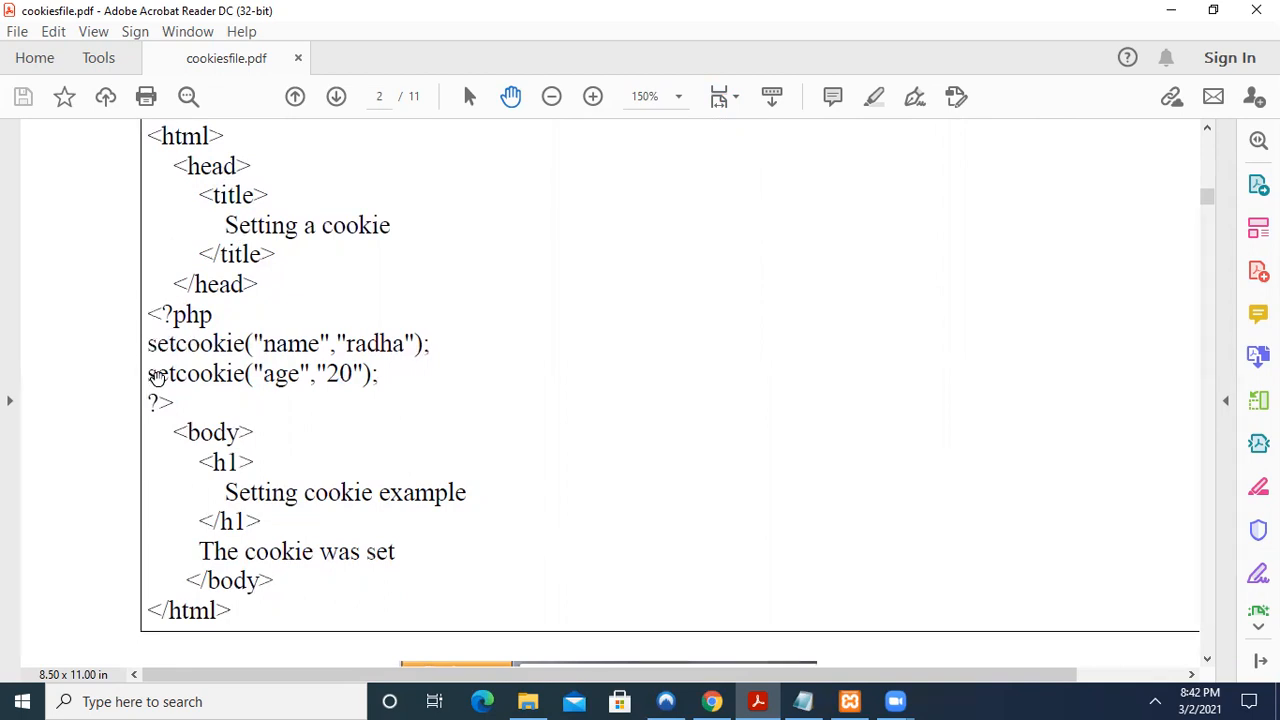
{"action": "mouse_move", "coordinate": [268, 344]}
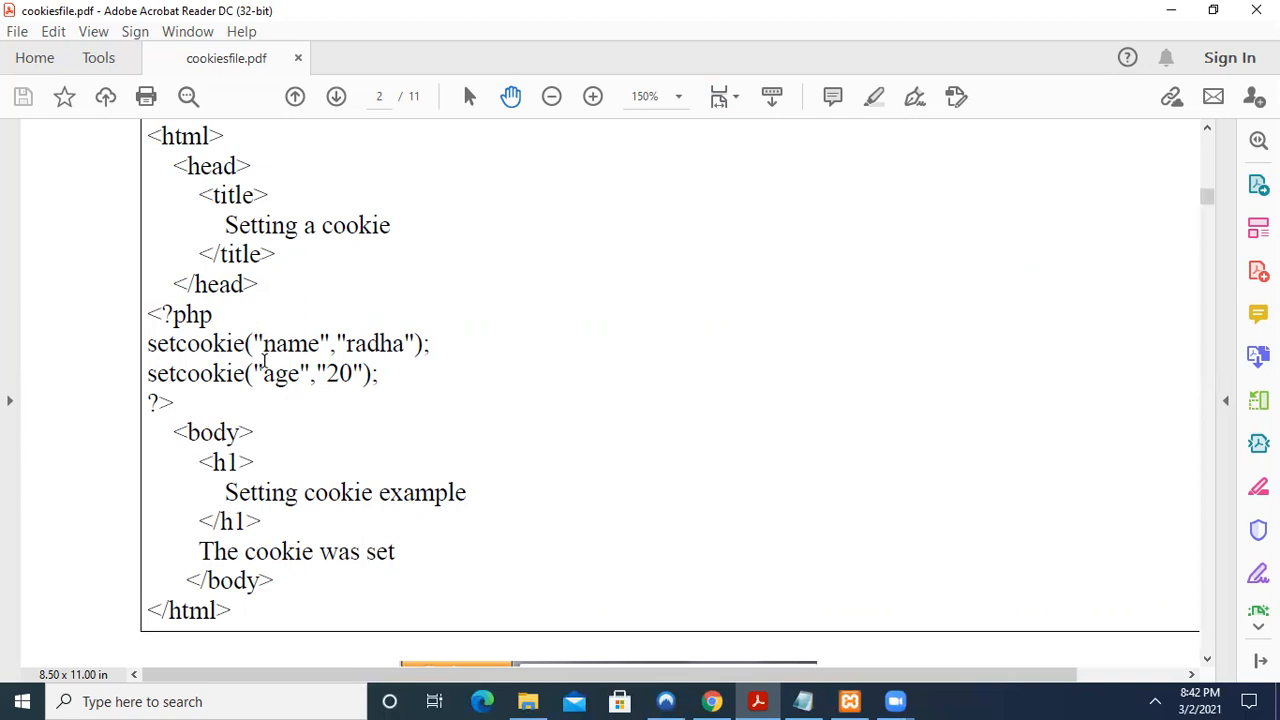
{"action": "mouse_move", "coordinate": [372, 324]}
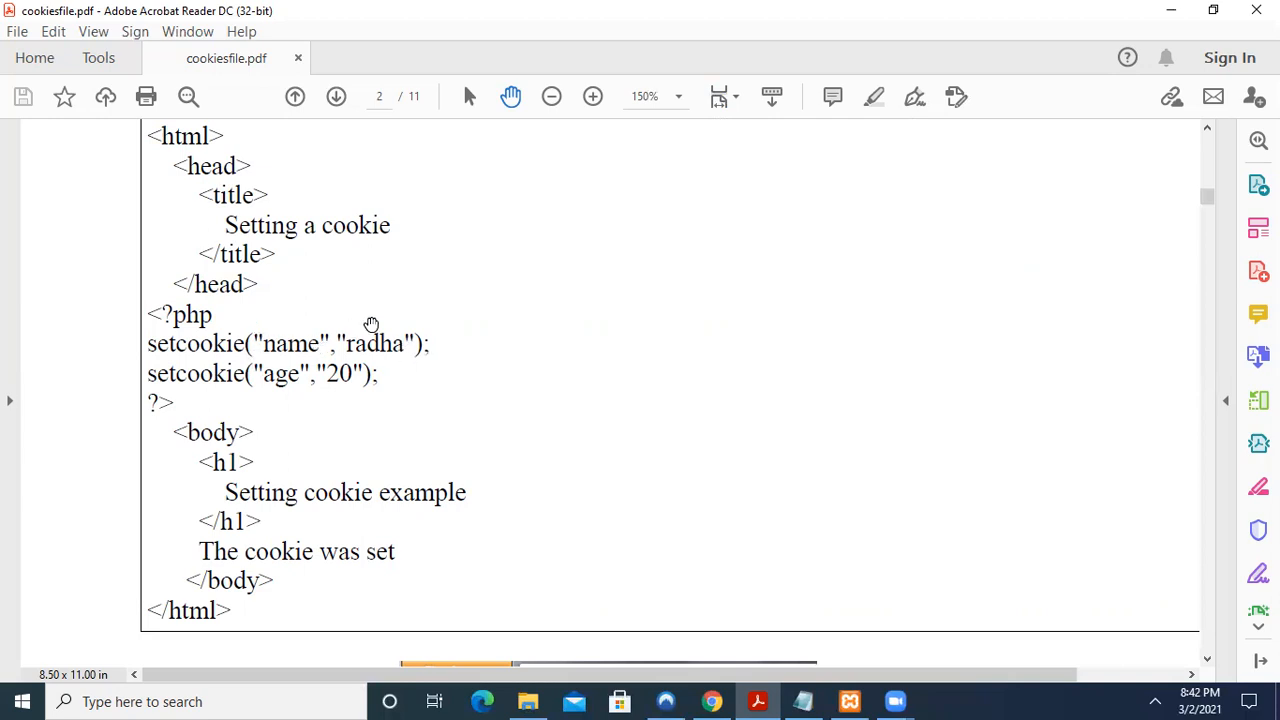
{"action": "mouse_move", "coordinate": [328, 352]}
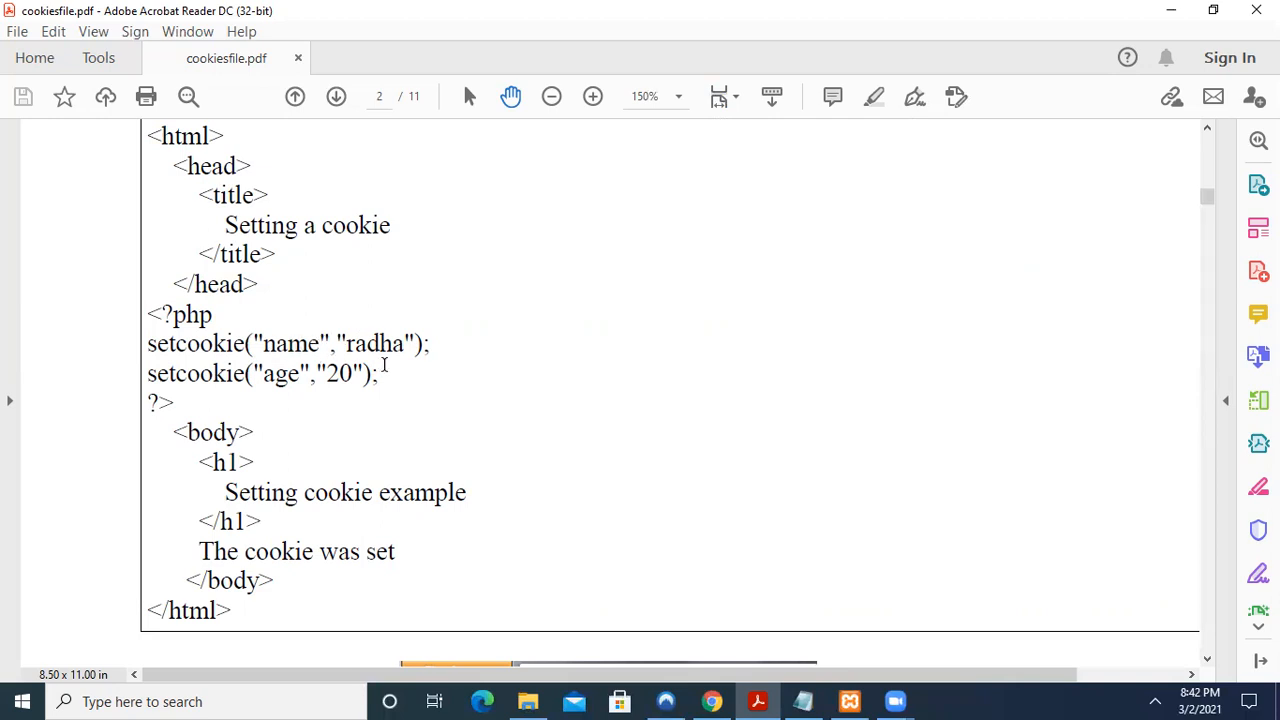
{"action": "mouse_move", "coordinate": [248, 354]}
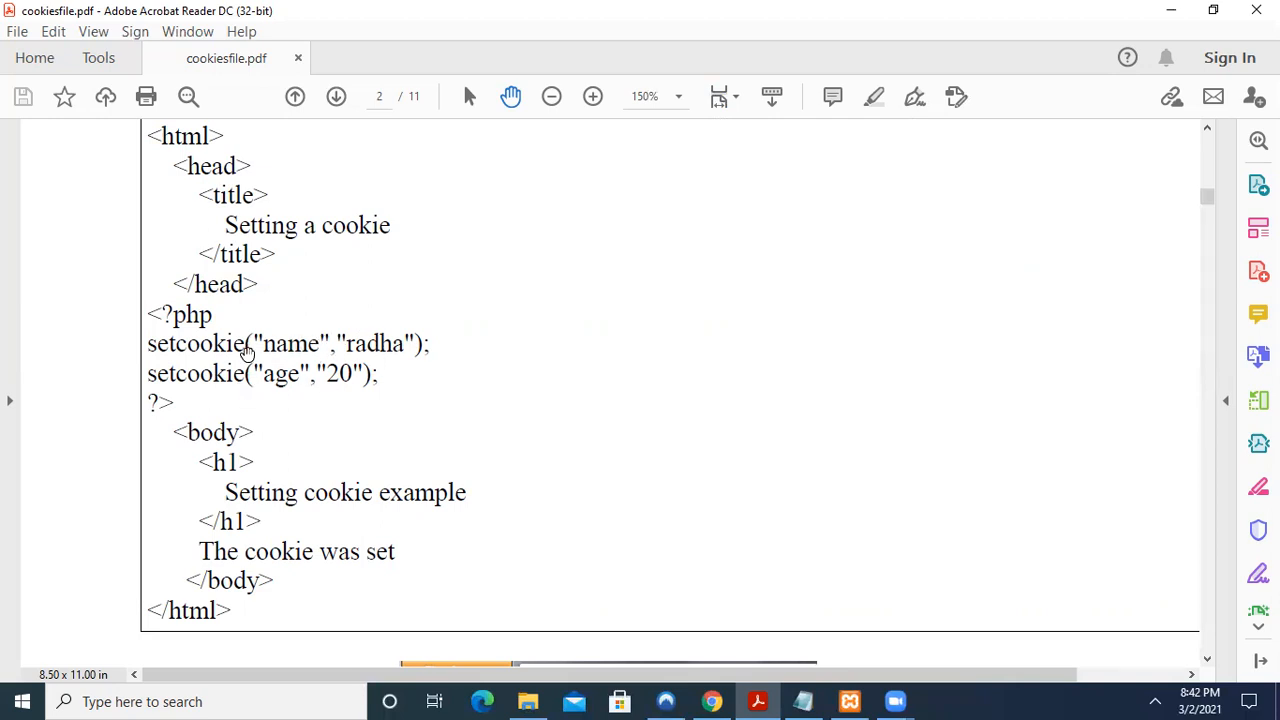
{"action": "mouse_move", "coordinate": [416, 532]}
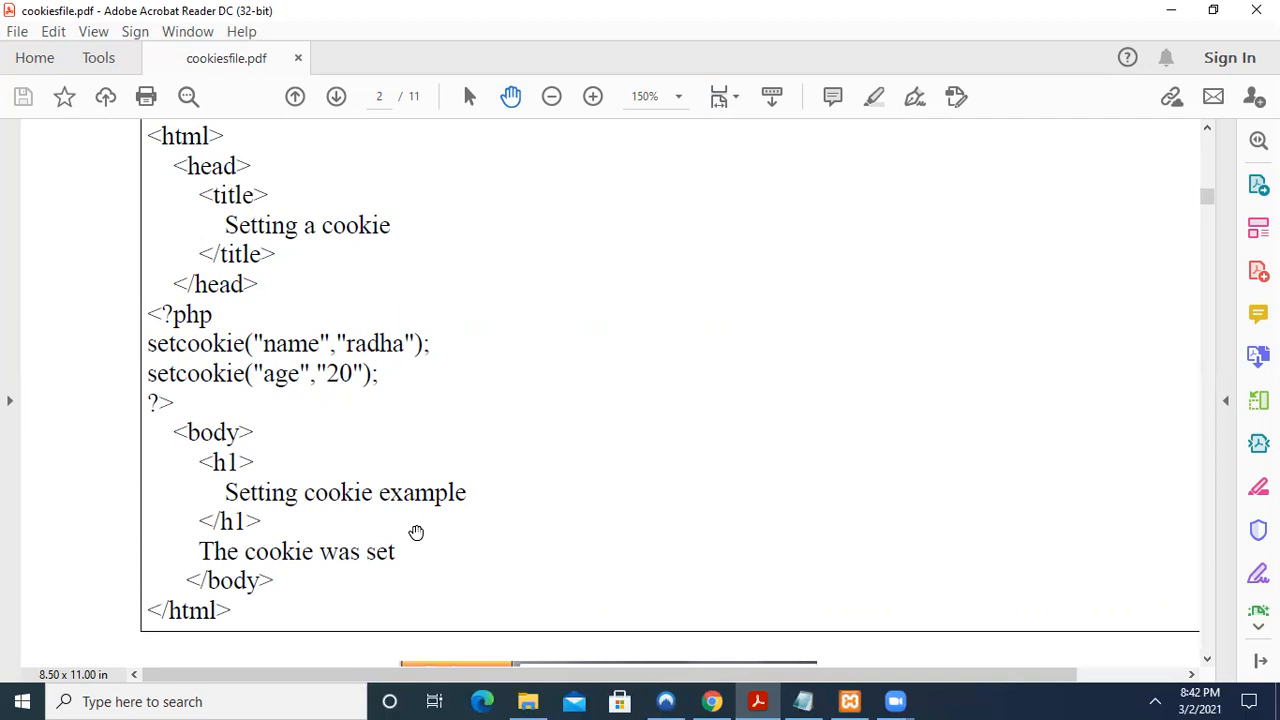
{"action": "scroll", "scroll_direction": "down", "scroll_amount": 3}
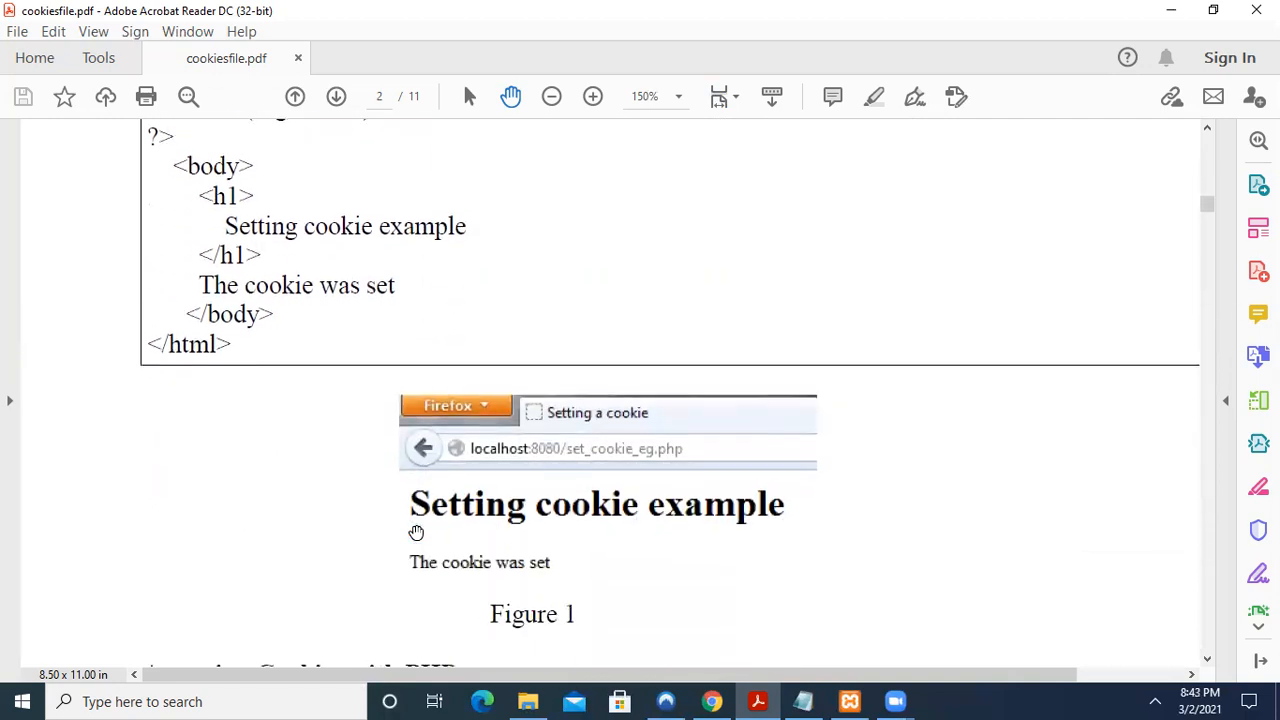
{"action": "scroll", "scroll_direction": "down", "scroll_amount": 3}
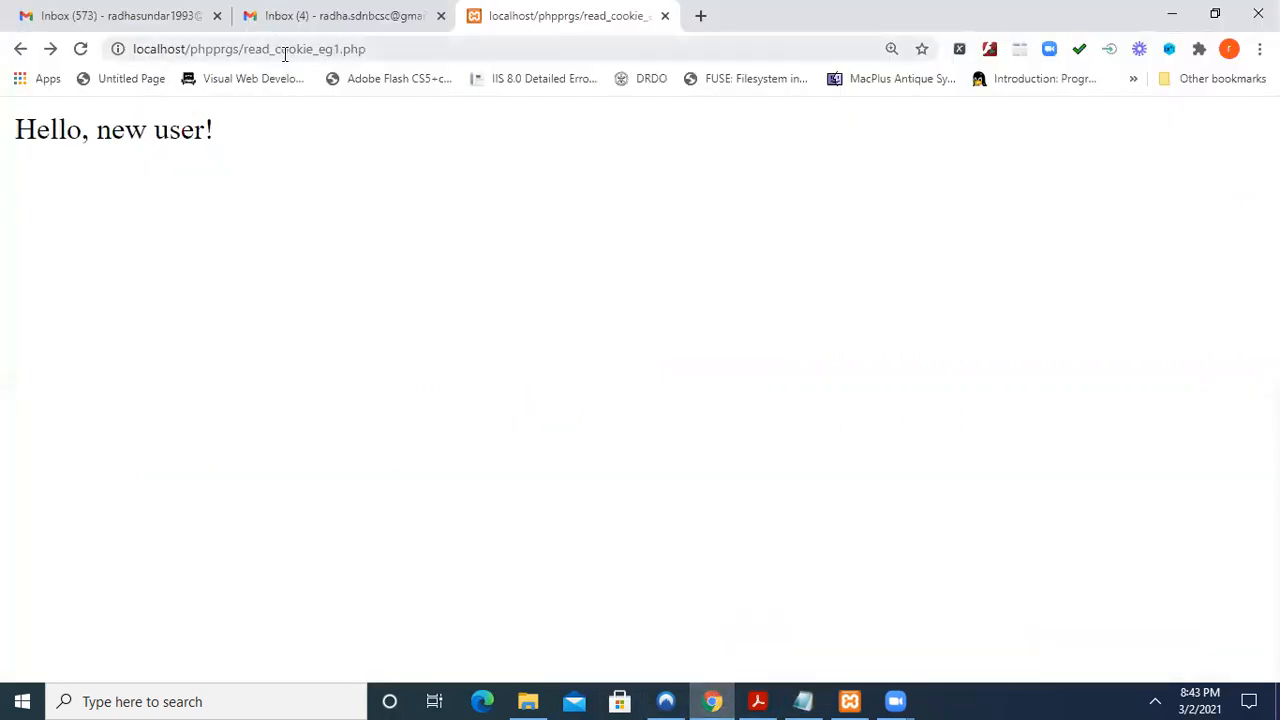
{"action": "left_click", "coordinate": [250, 48]}
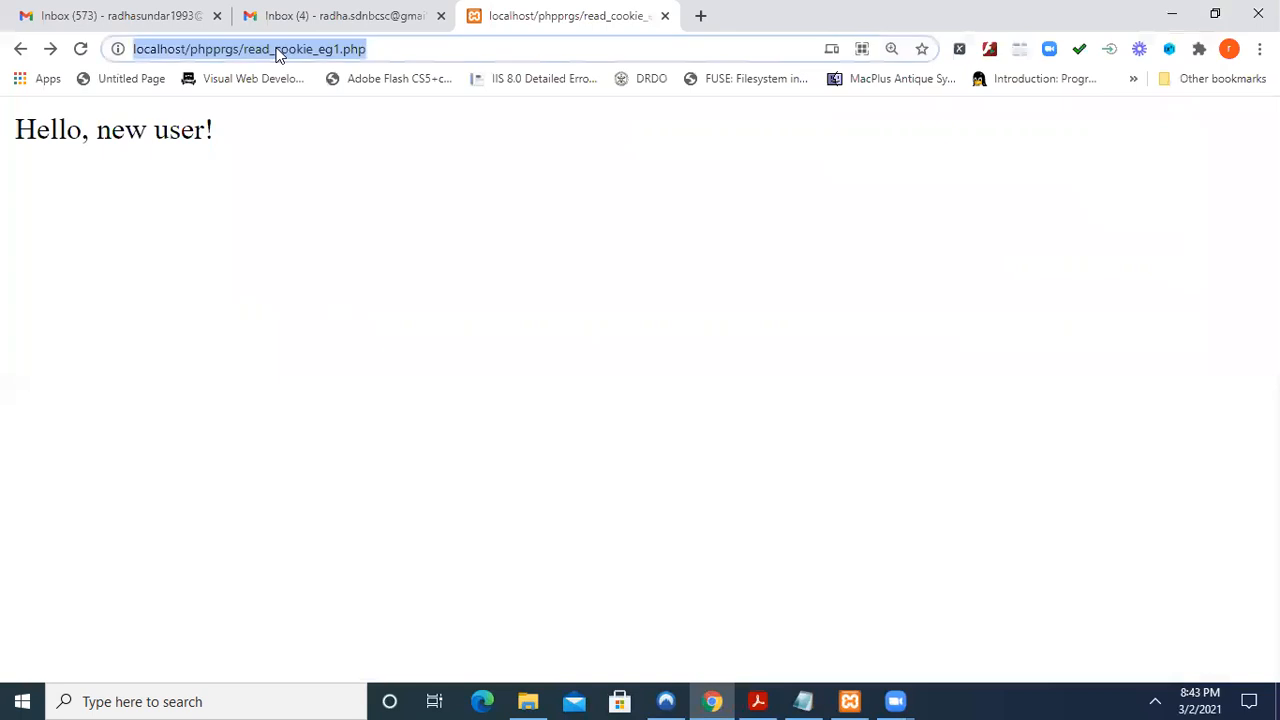
{"action": "mouse_move", "coordinate": [556, 386]}
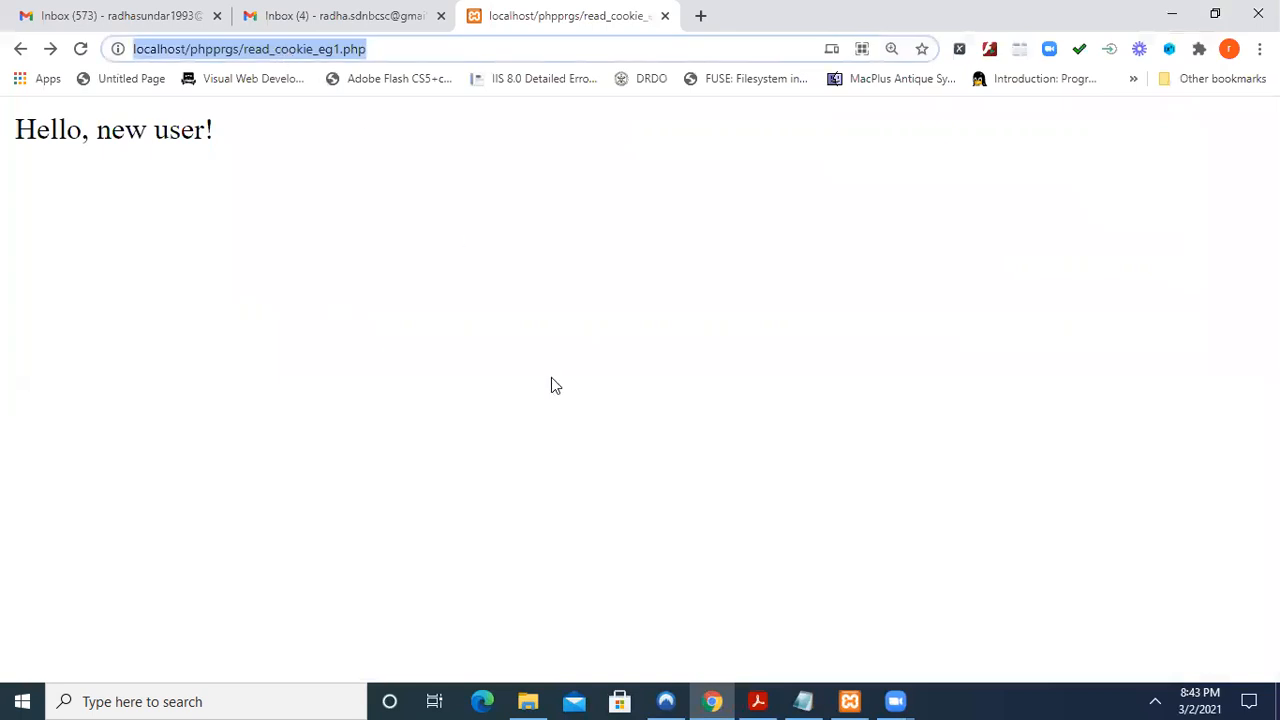
{"action": "left_click", "coordinate": [804, 700]}
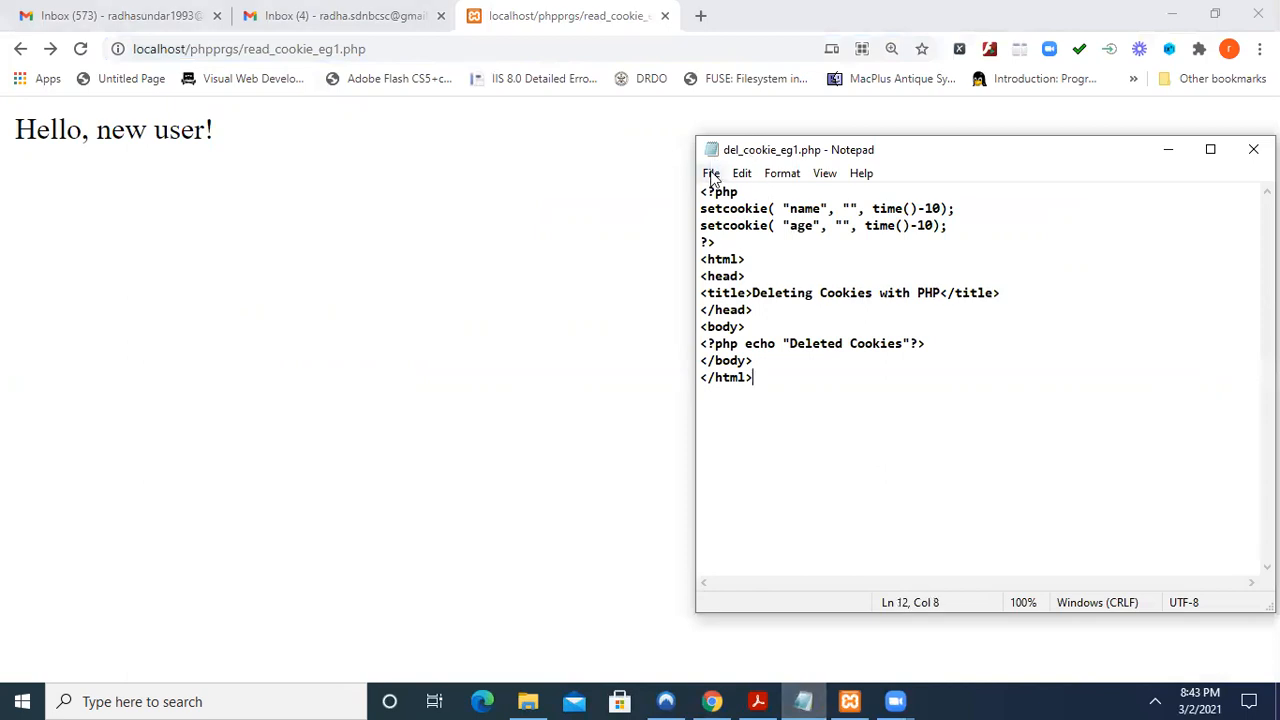
Open setcookie_eg1.php from the phpprgs folder in Notepad, listing All Files
{"action": "left_click", "coordinate": [712, 172]}
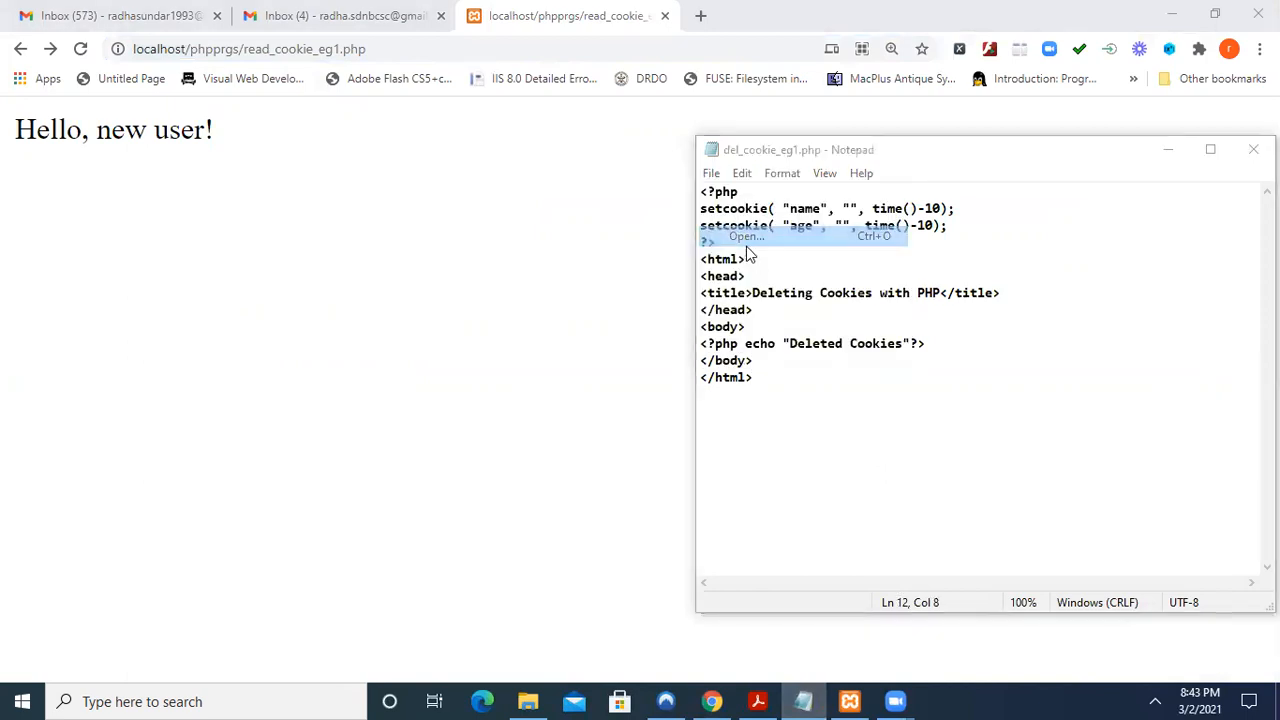
{"action": "left_click", "coordinate": [744, 236]}
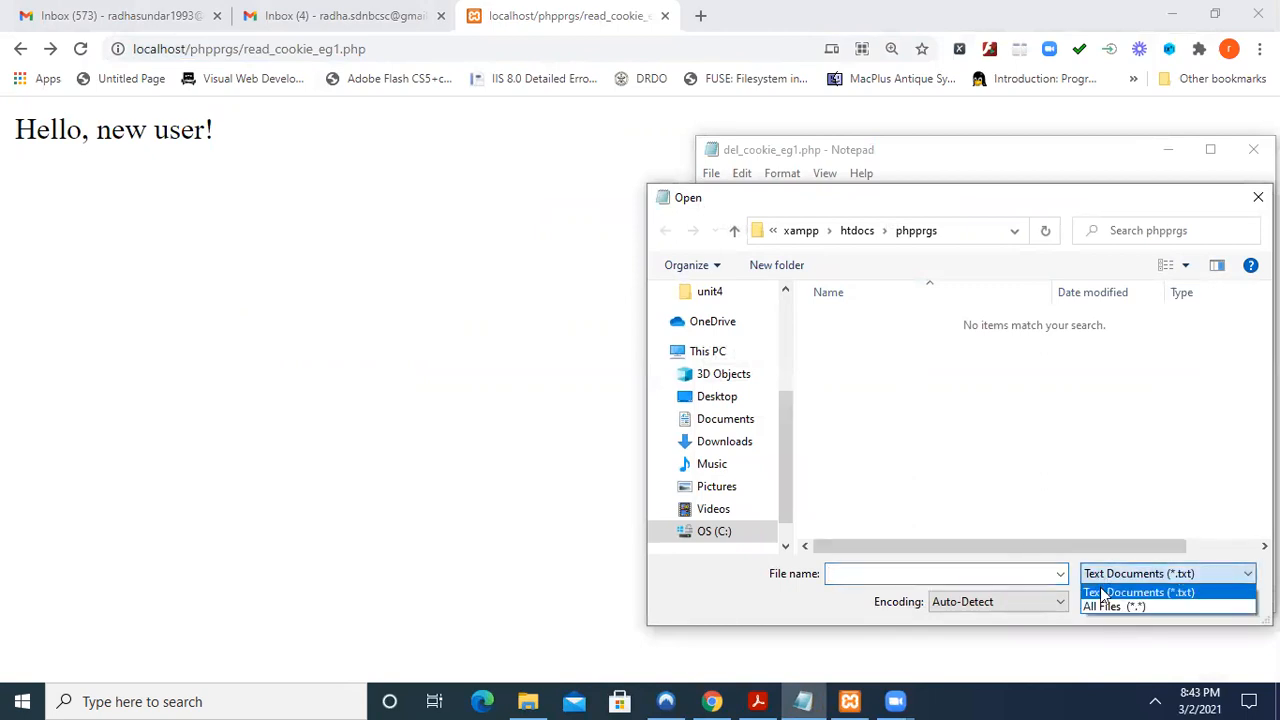
{"action": "left_click", "coordinate": [1114, 604]}
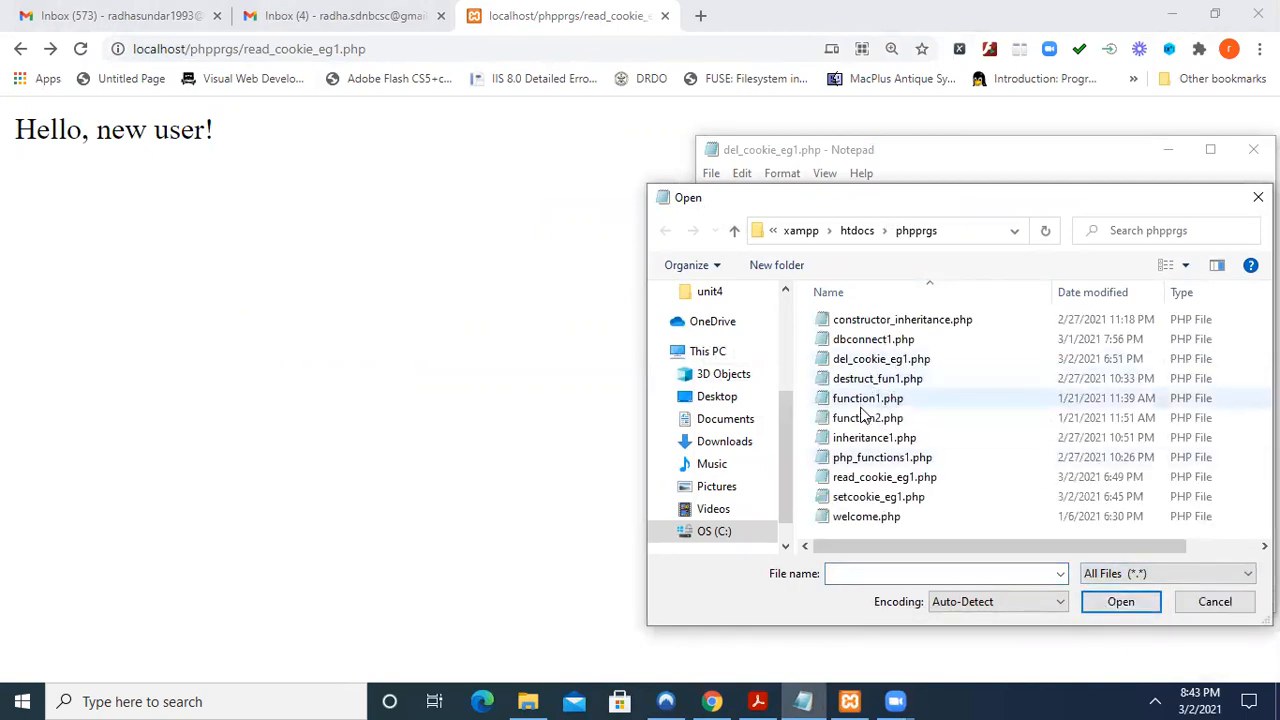
{"action": "left_click", "coordinate": [878, 496]}
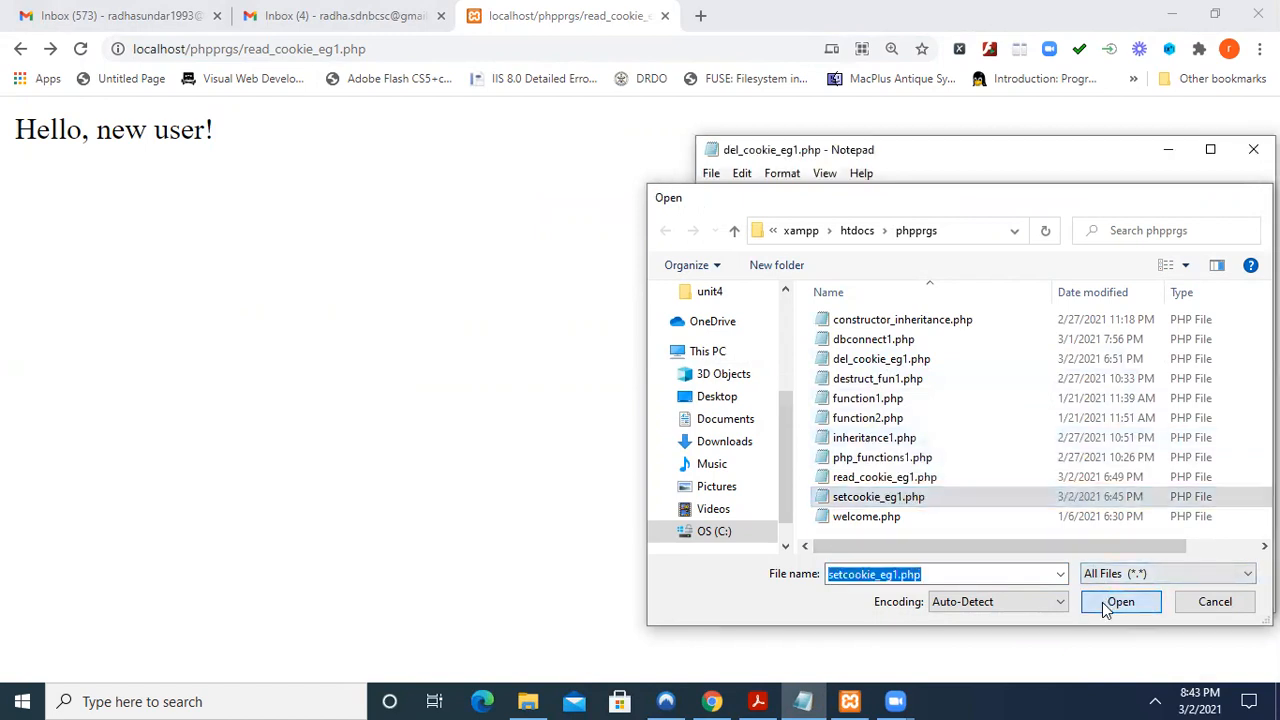
{"action": "left_click", "coordinate": [1120, 600]}
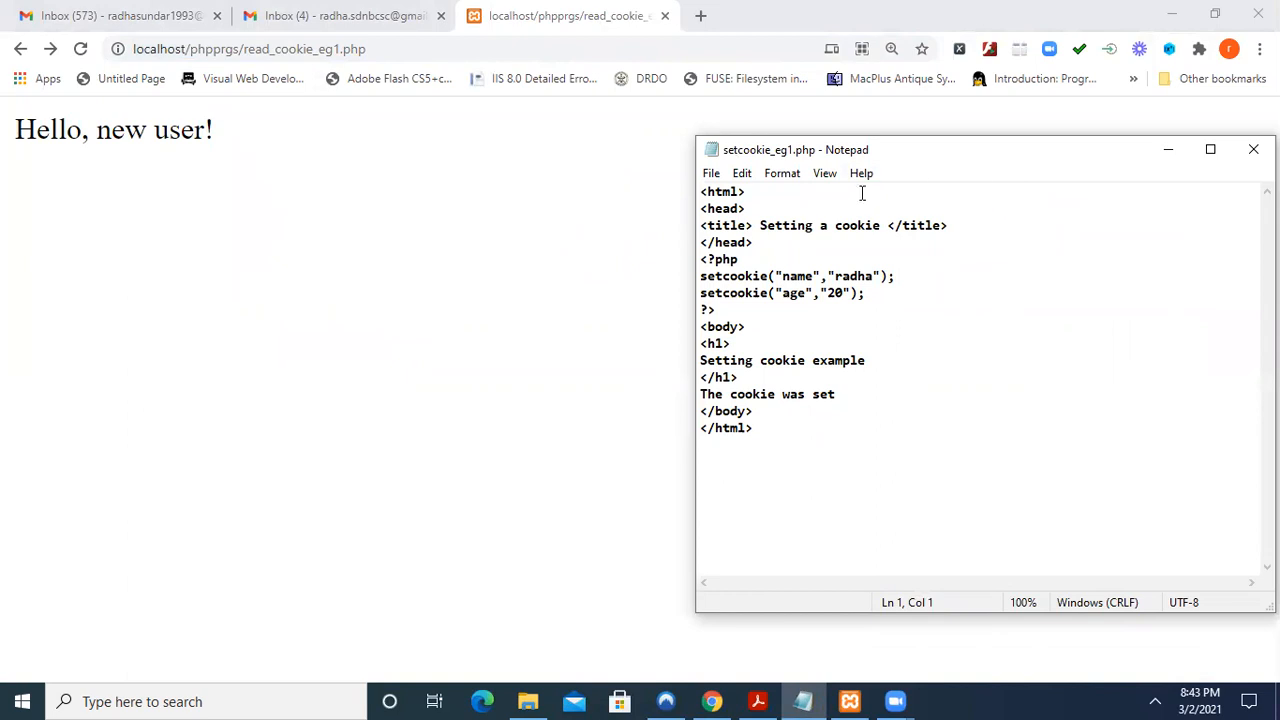
Enlarge the script text and maximize Notepad to show the 'radha' and age '20' setcookie calls
{"action": "left_click", "coordinate": [824, 172]}
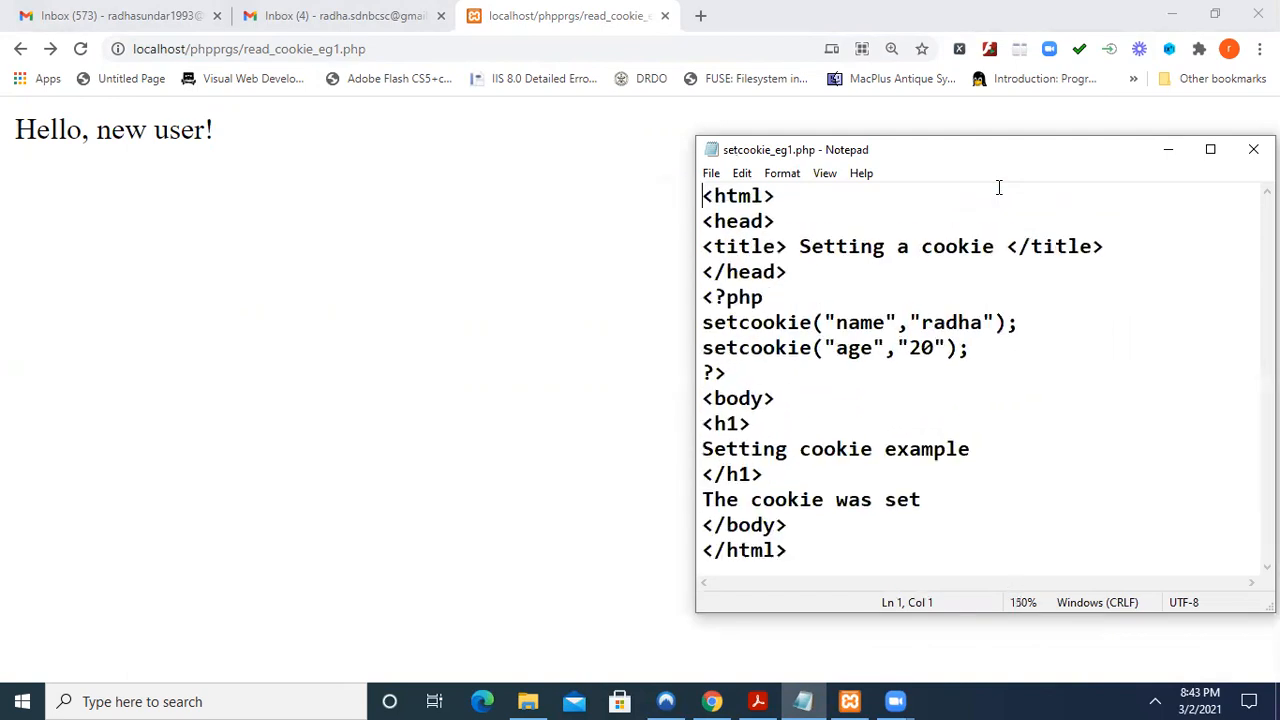
{"action": "left_click", "coordinate": [1210, 148]}
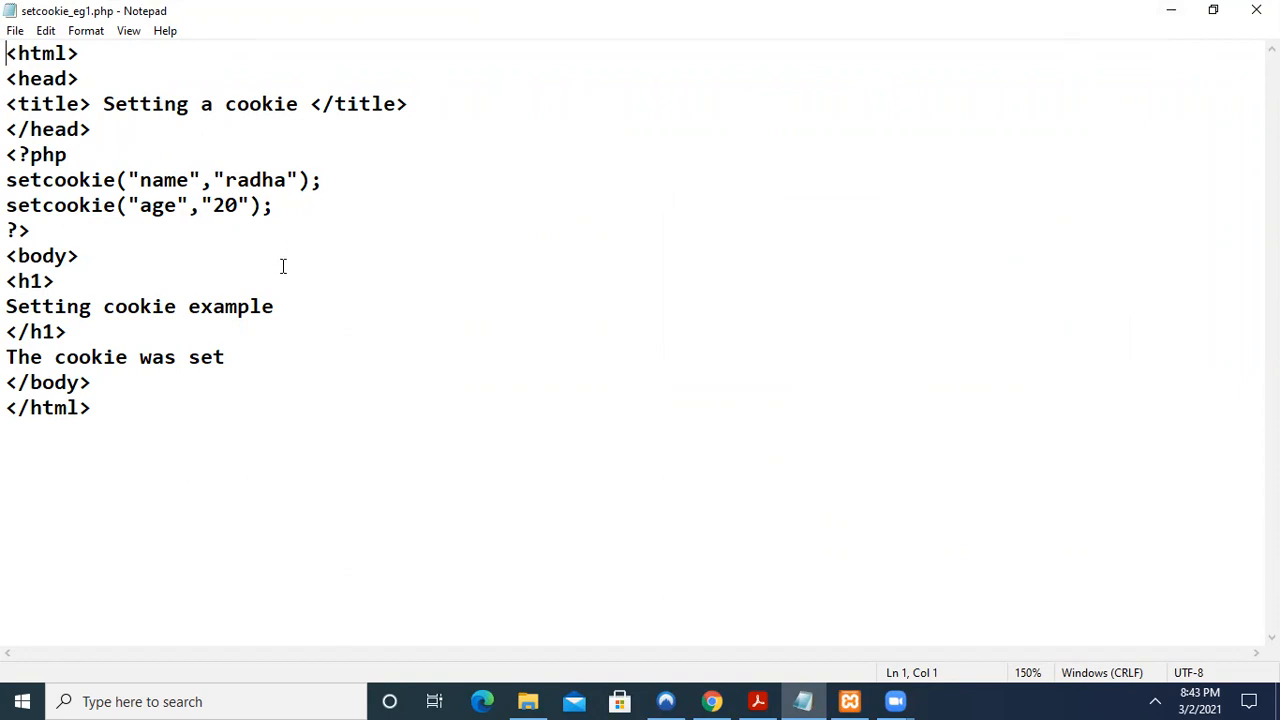
{"action": "mouse_move", "coordinate": [1160, 50]}
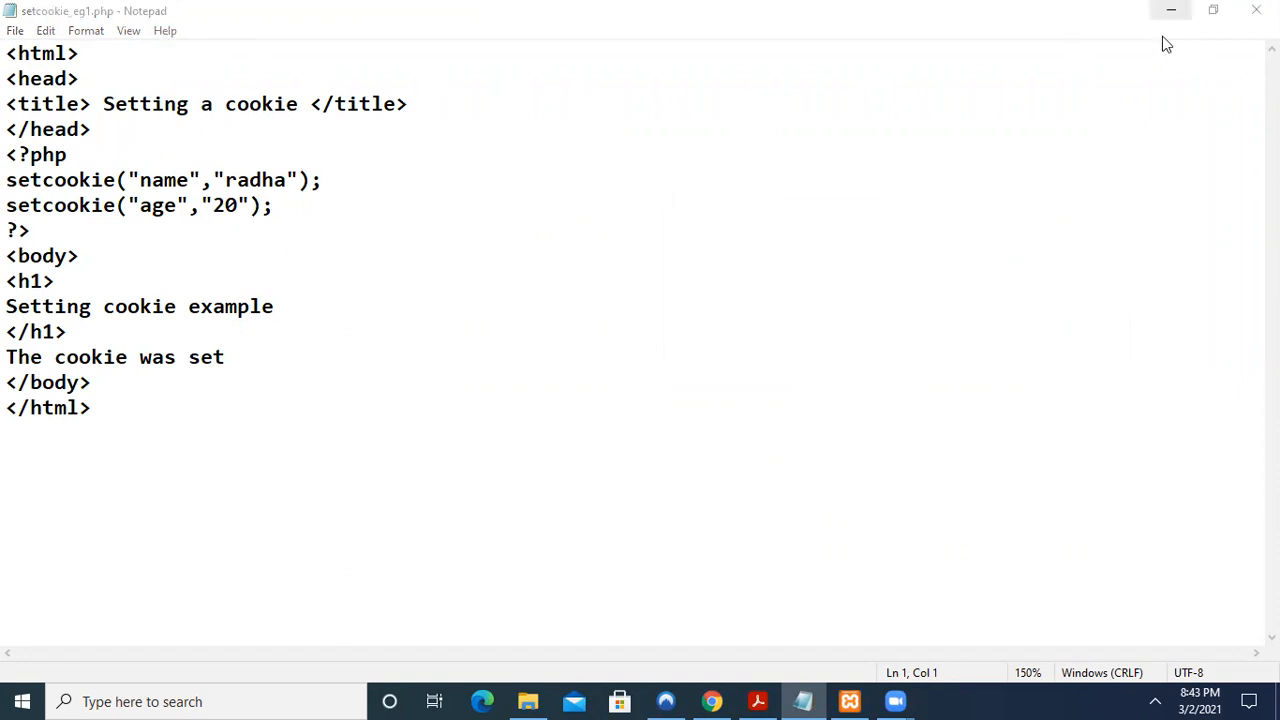
{"action": "left_click", "coordinate": [712, 700]}
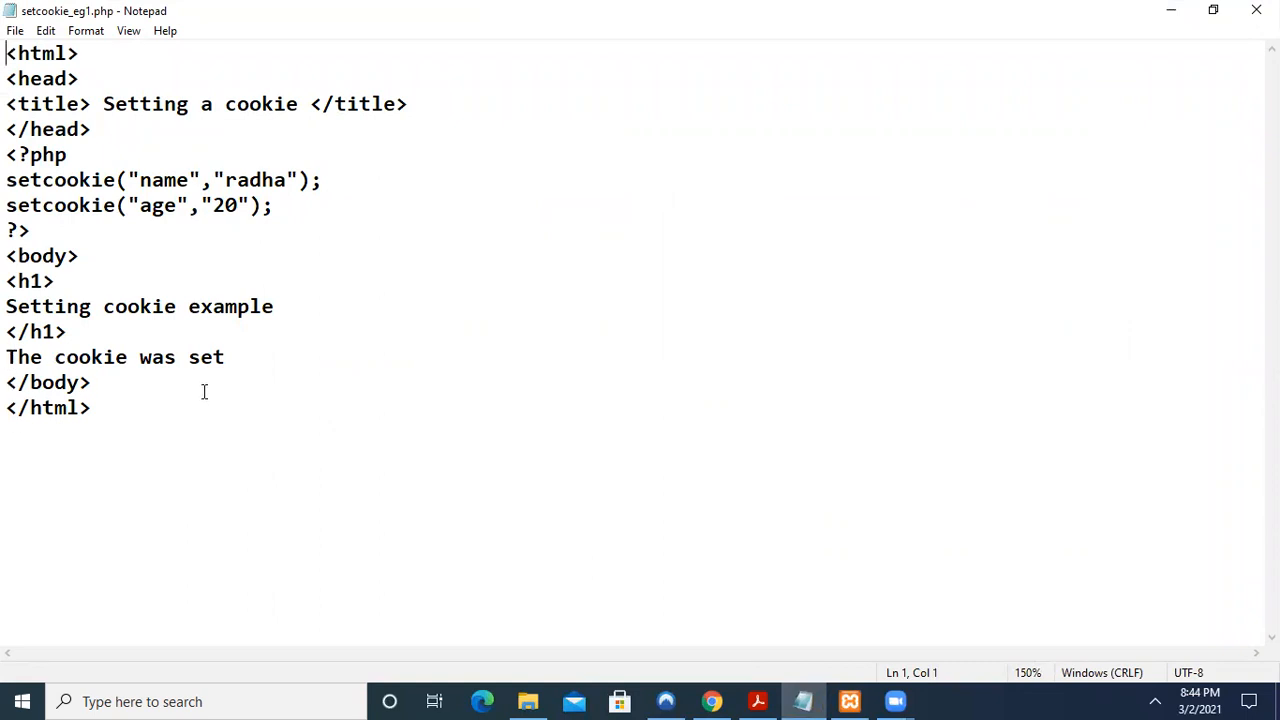
{"action": "mouse_move", "coordinate": [16, 30]}
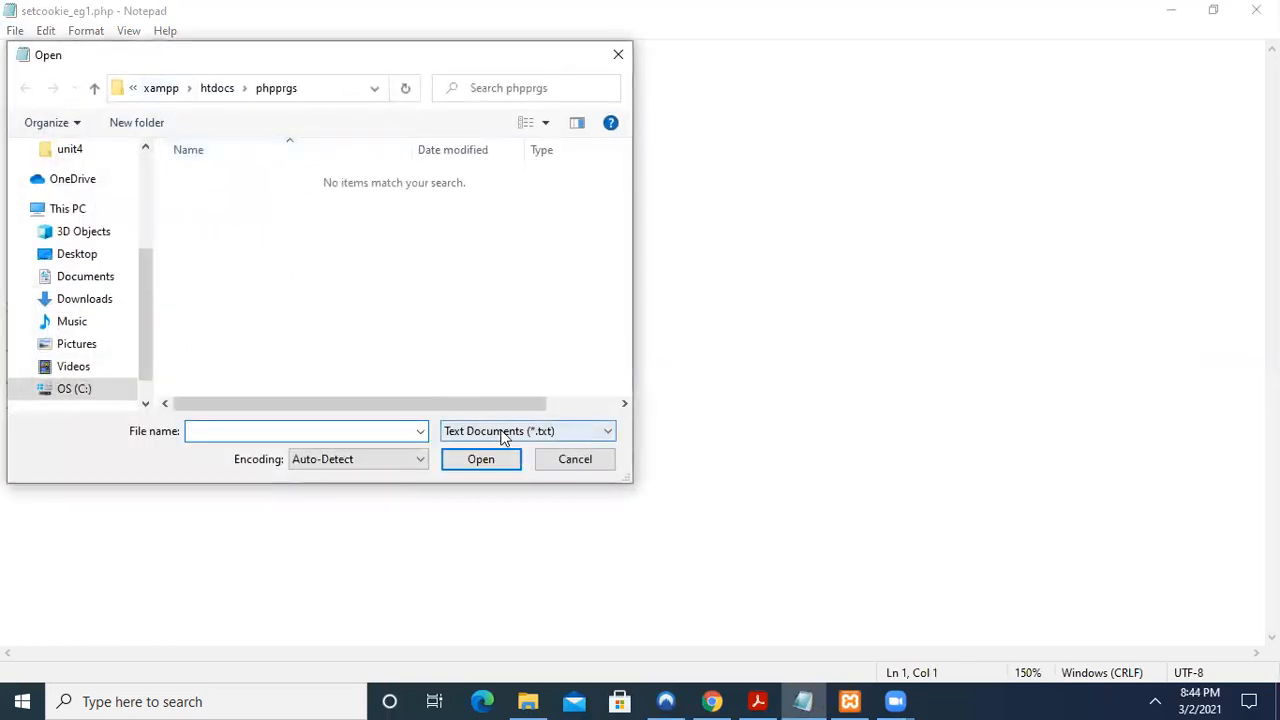
Open read_cookie_eg1.php in Notepad, listing All Files in the Open dialog
{"action": "left_click", "coordinate": [528, 430]}
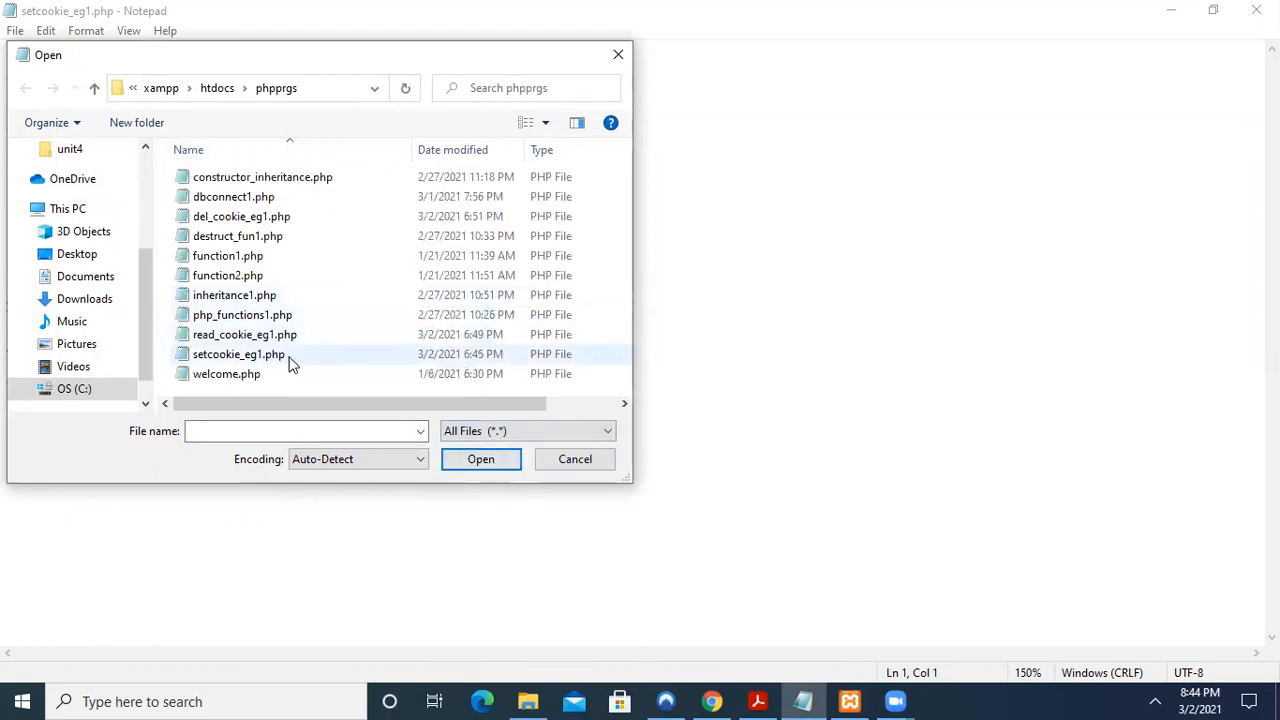
{"action": "left_click", "coordinate": [244, 334]}
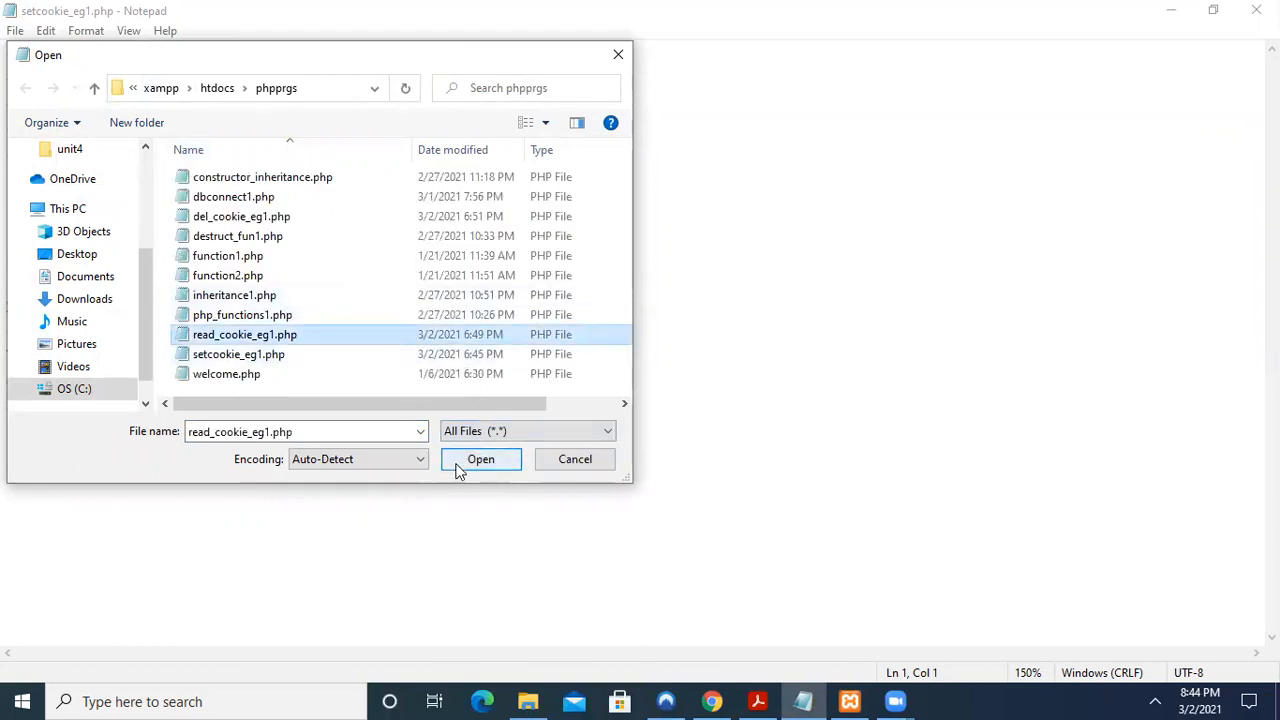
{"action": "left_click", "coordinate": [480, 458]}
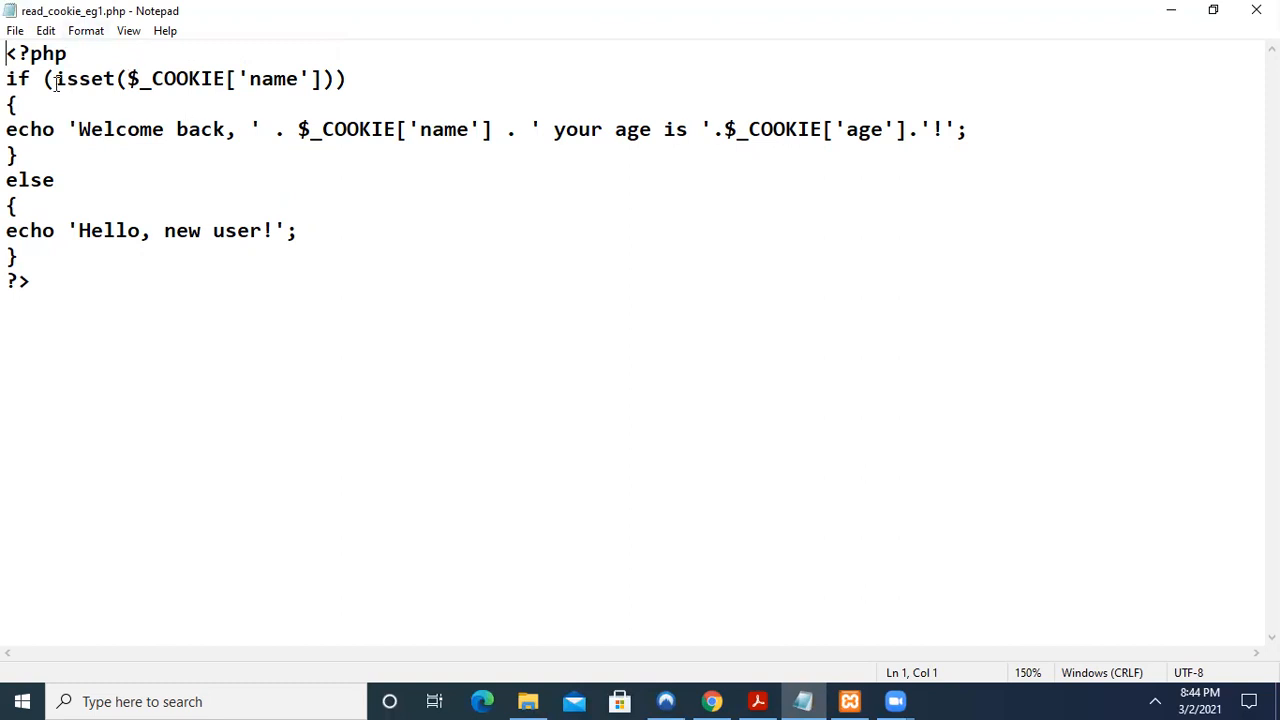
{"action": "mouse_move", "coordinate": [614, 292]}
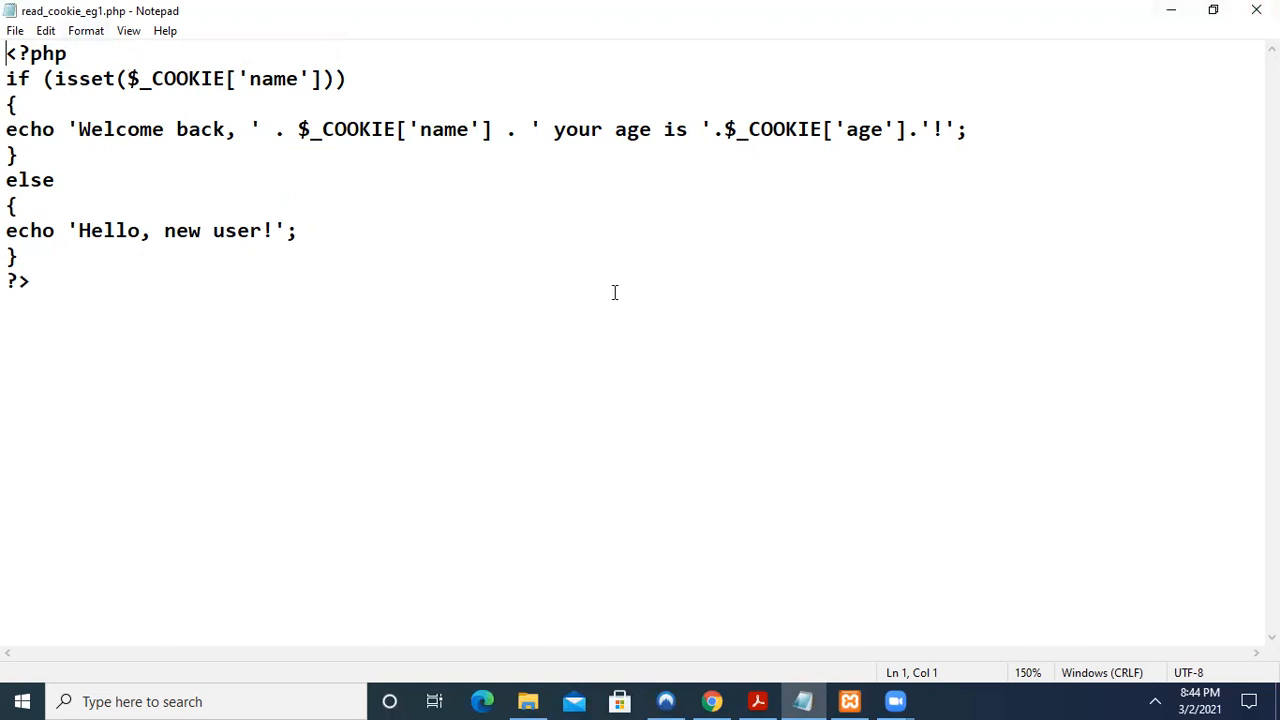
{"action": "mouse_move", "coordinate": [434, 160]}
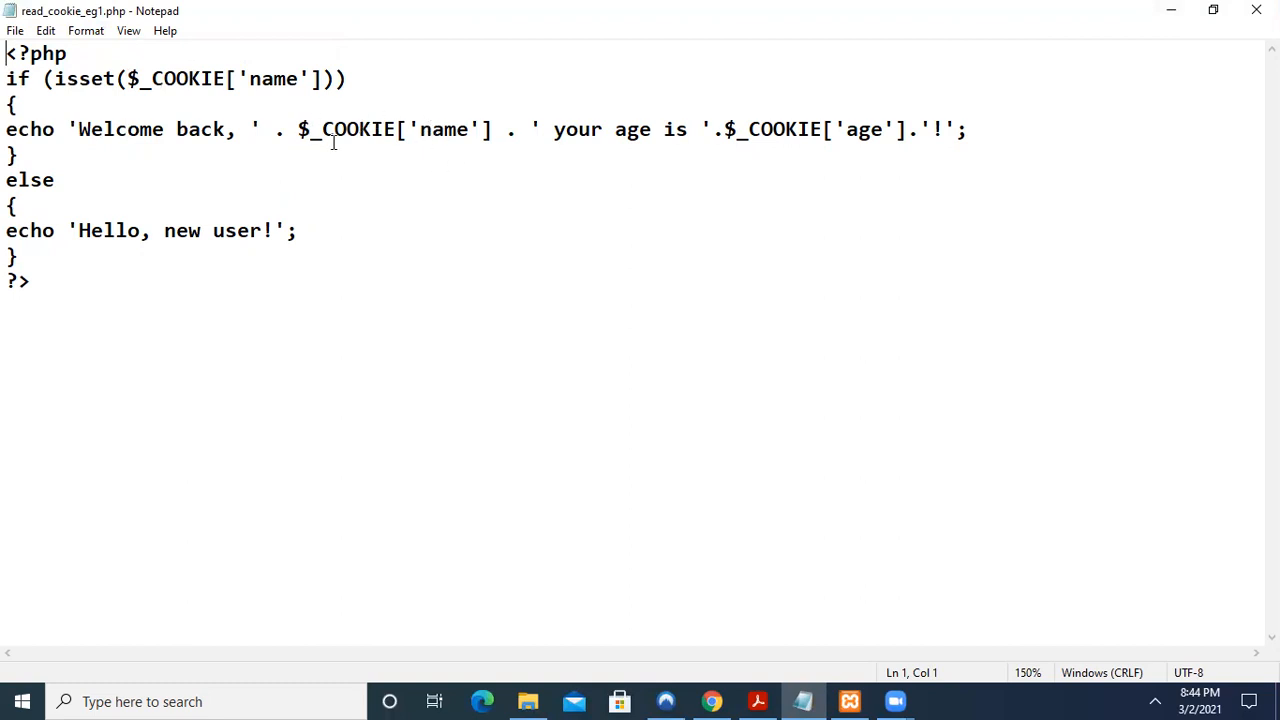
{"action": "mouse_move", "coordinate": [764, 156]}
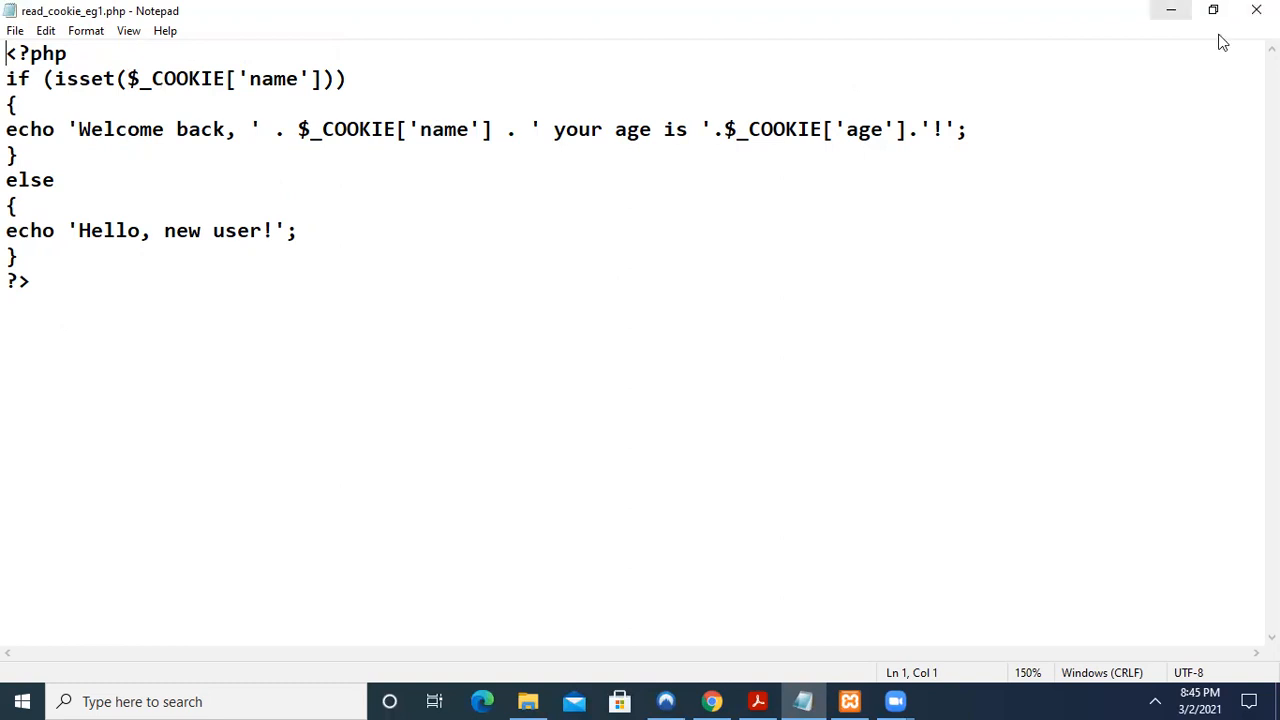
Load localhost/phpprgs/read_cookie_eg1.php in Chrome, showing 'Welcome back, radha your age is 20!'
{"action": "left_click", "coordinate": [712, 700]}
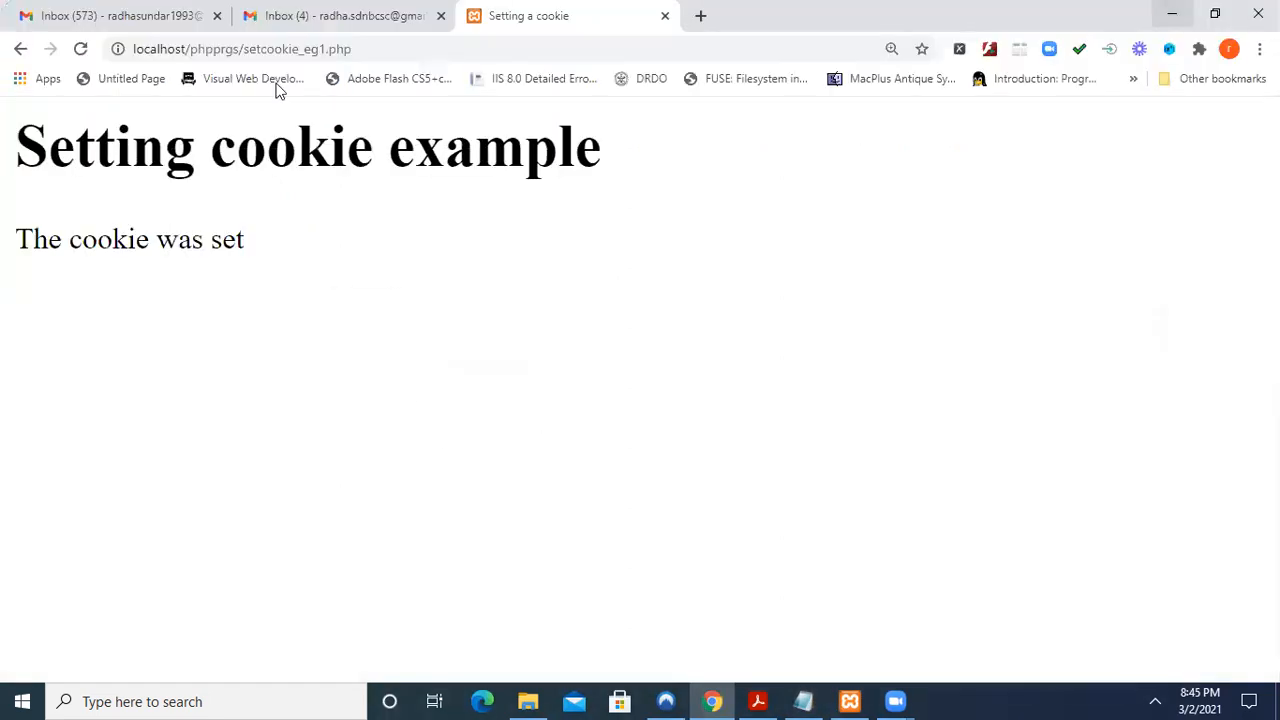
{"action": "left_click", "coordinate": [242, 48]}
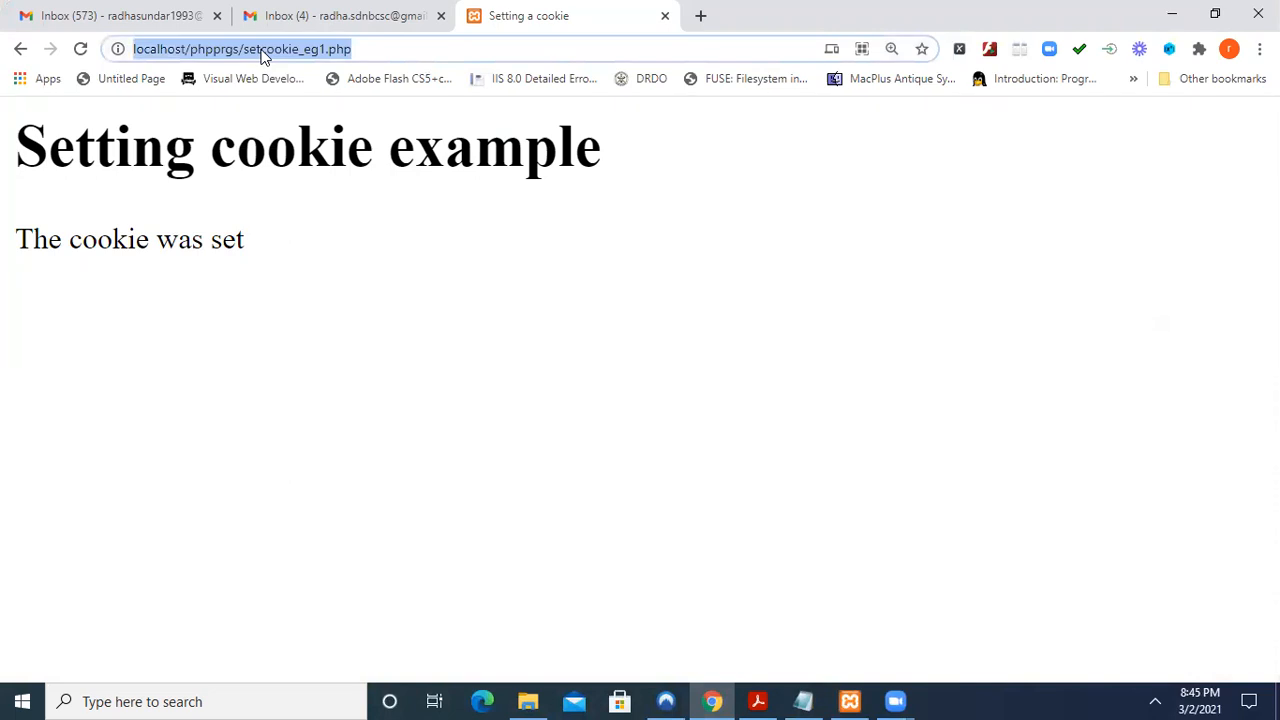
{"action": "left_click", "coordinate": [296, 48]}
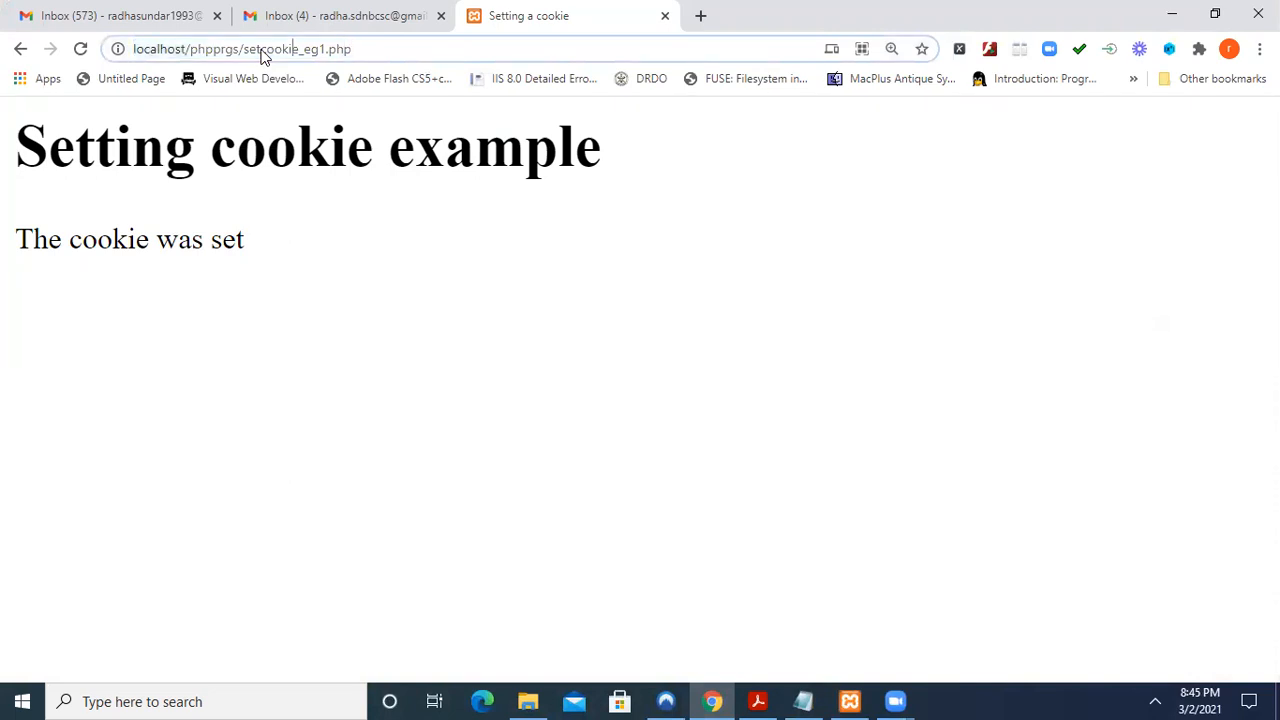
{"action": "left_click", "coordinate": [240, 48]}
{"action": "type", "text": "read"}
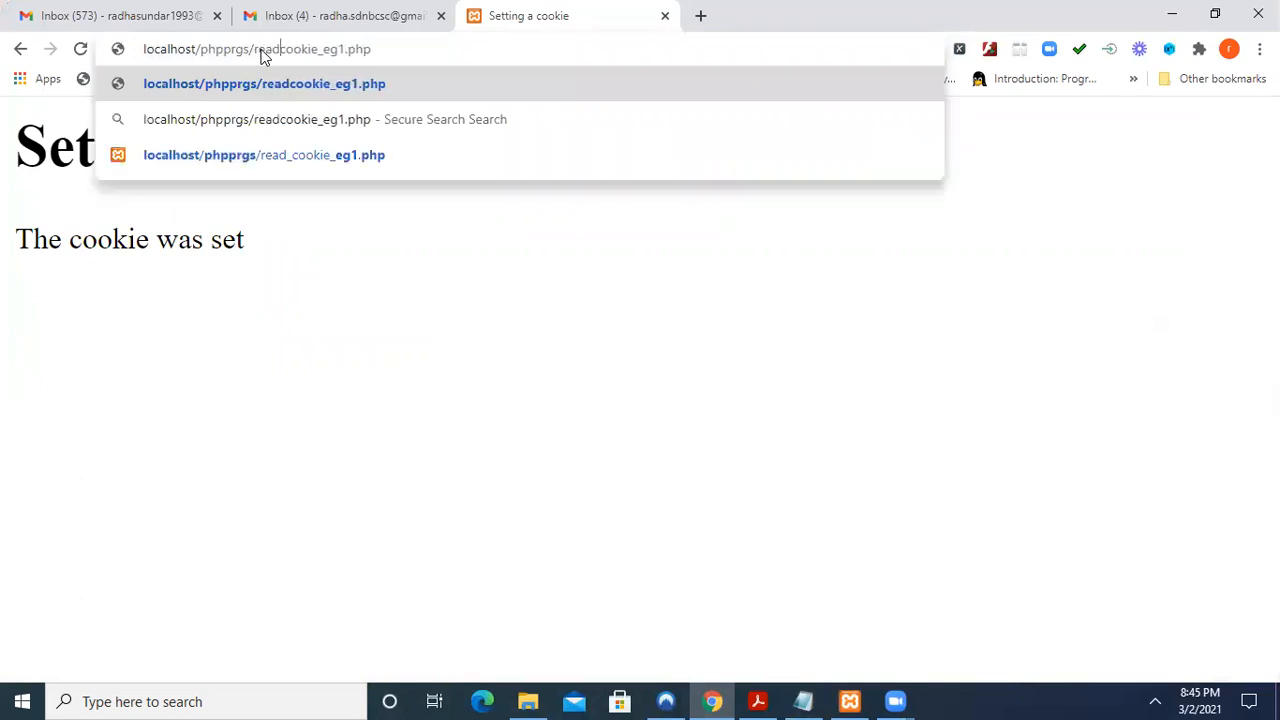
{"action": "left_click", "coordinate": [264, 154]}
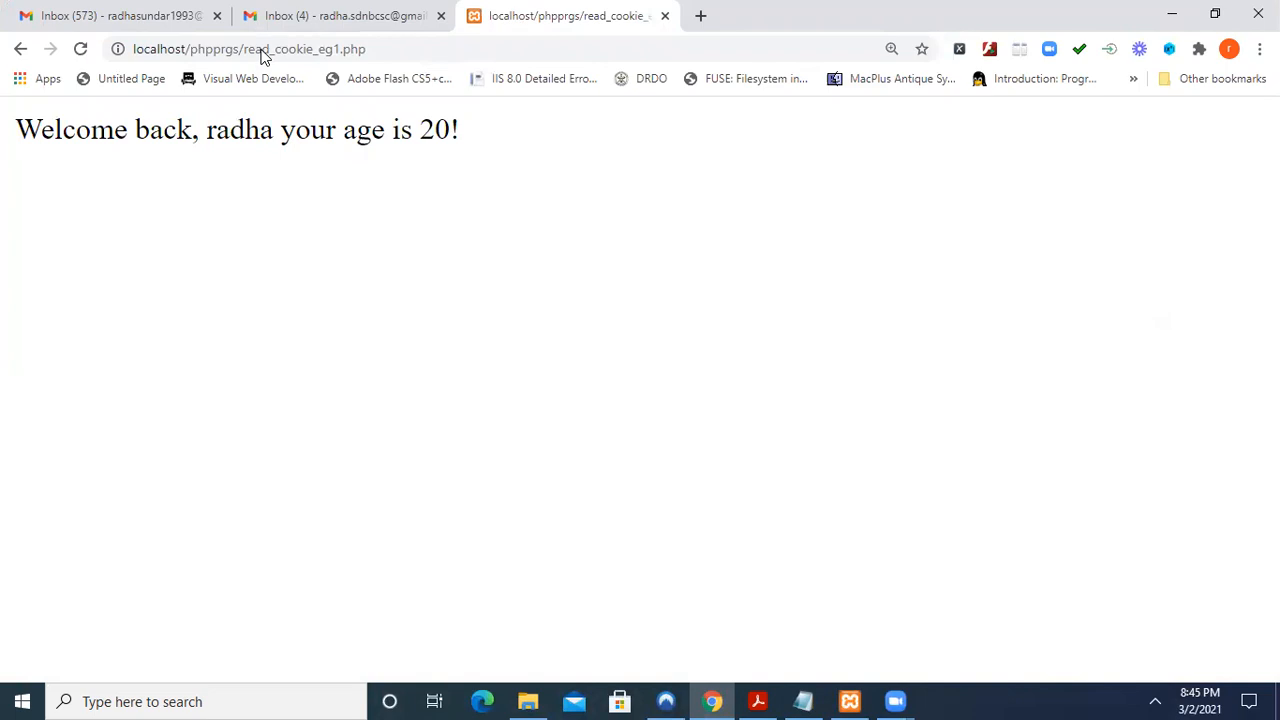
{"action": "mouse_move", "coordinate": [230, 154]}
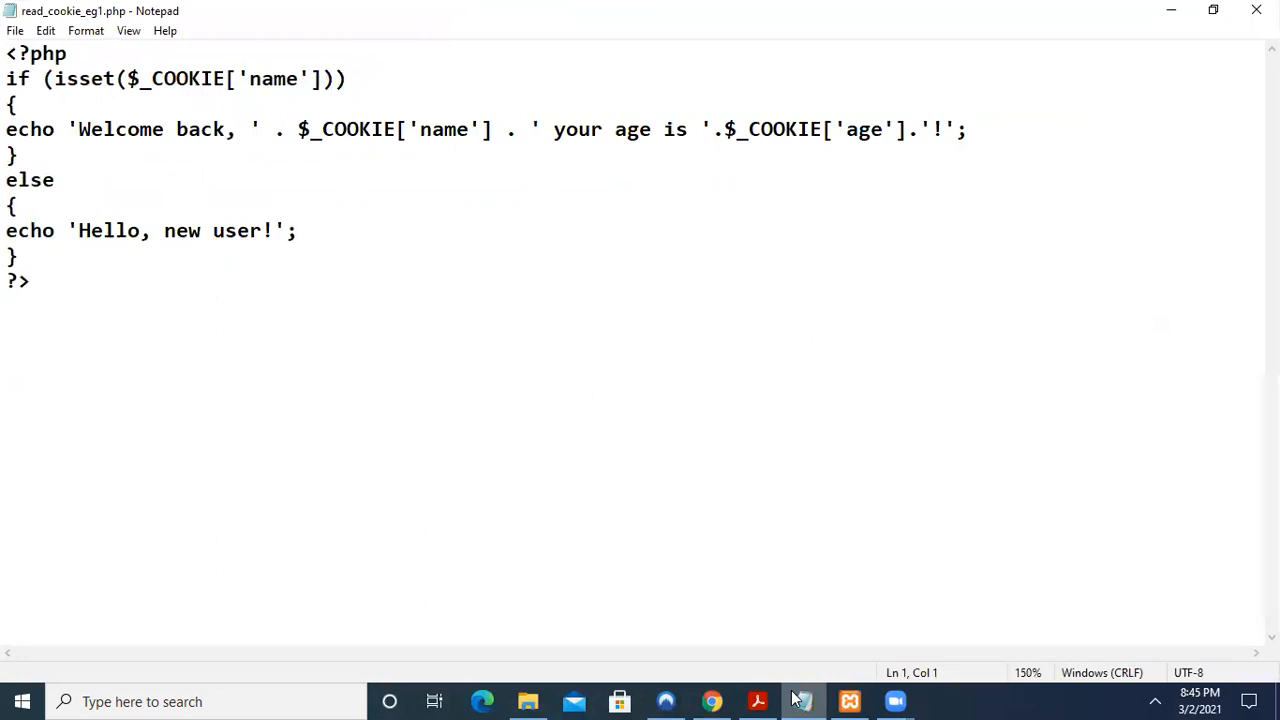
Leave the Notepad script and switch back to cookiesfile.pdf in Acrobat Reader
{"action": "left_click", "coordinate": [16, 30]}
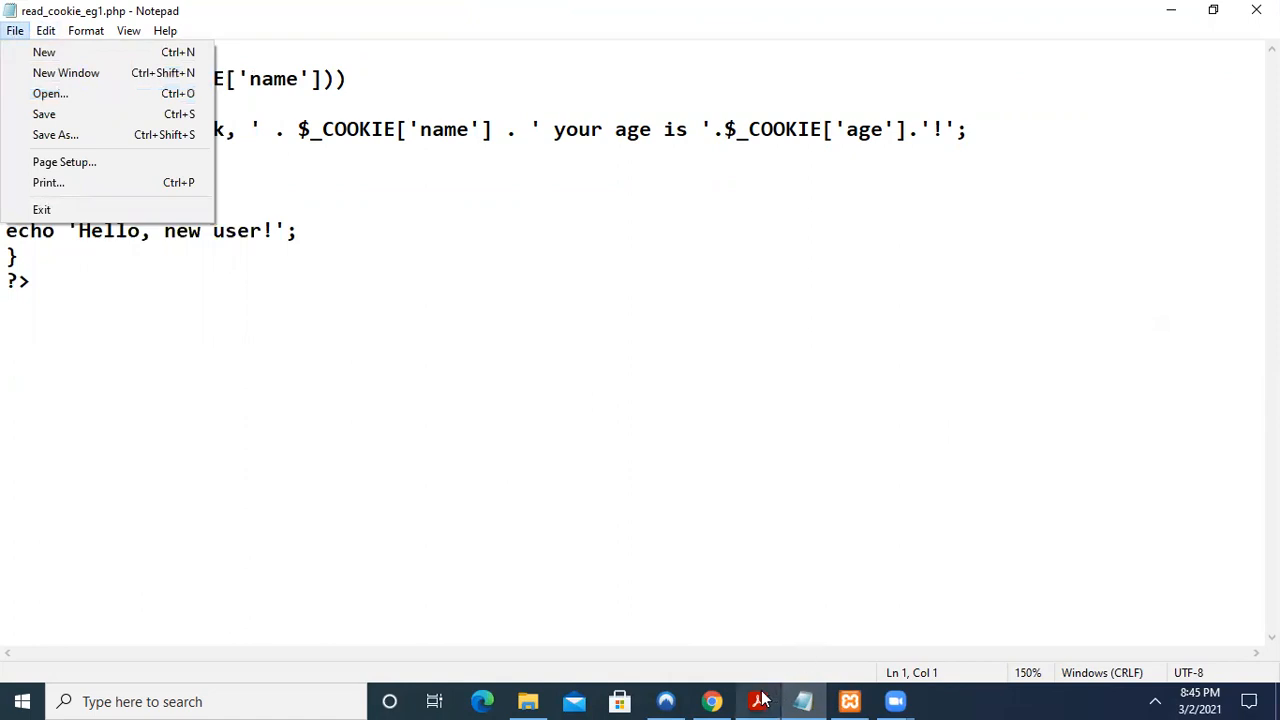
{"action": "left_click", "coordinate": [756, 700]}
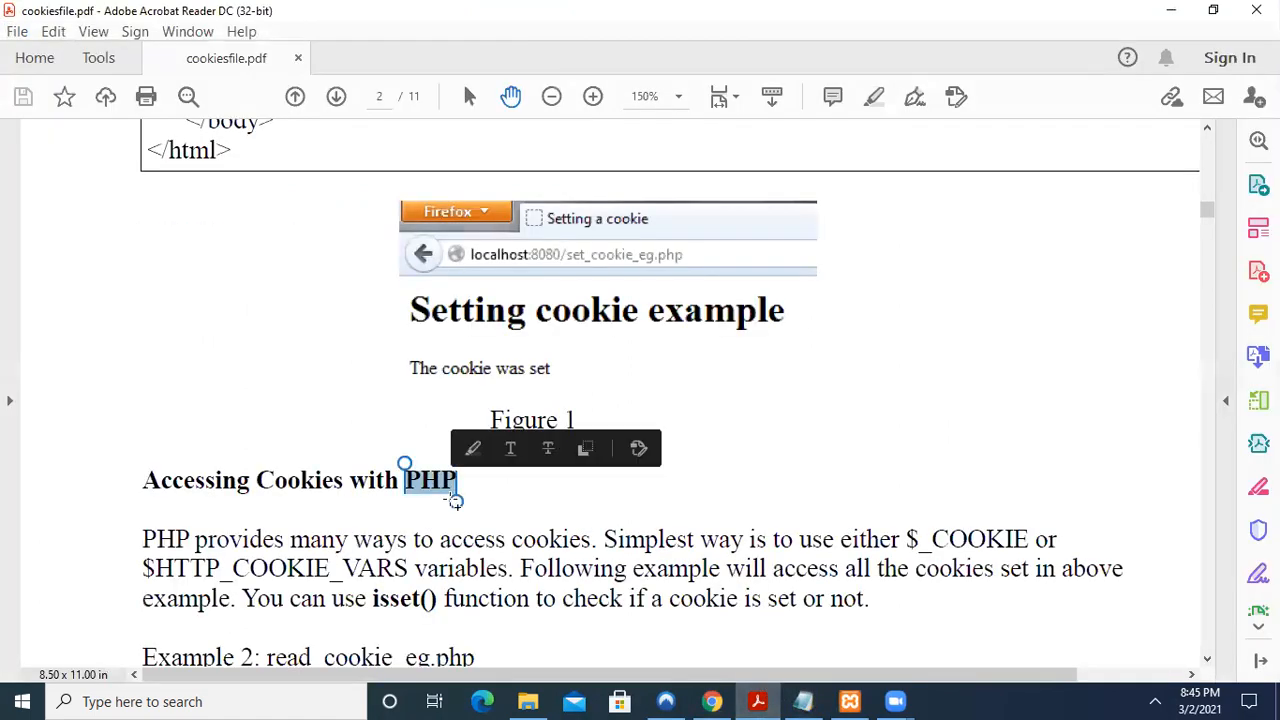
Scroll from 'Accessing Cookies with PHP' down to Example 3, the del_cookie_eg.php script on page 3
{"action": "scroll", "scroll_direction": "down", "scroll_amount": 3}
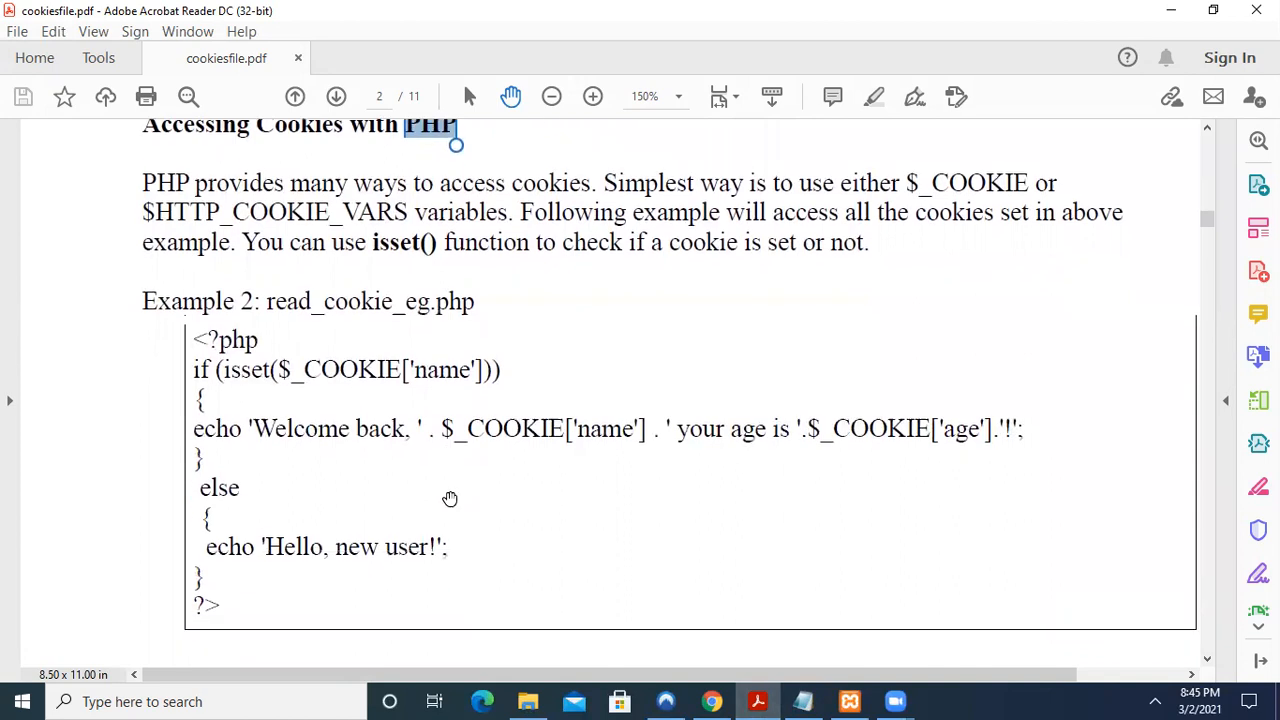
{"action": "scroll", "scroll_direction": "down", "scroll_amount": 3}
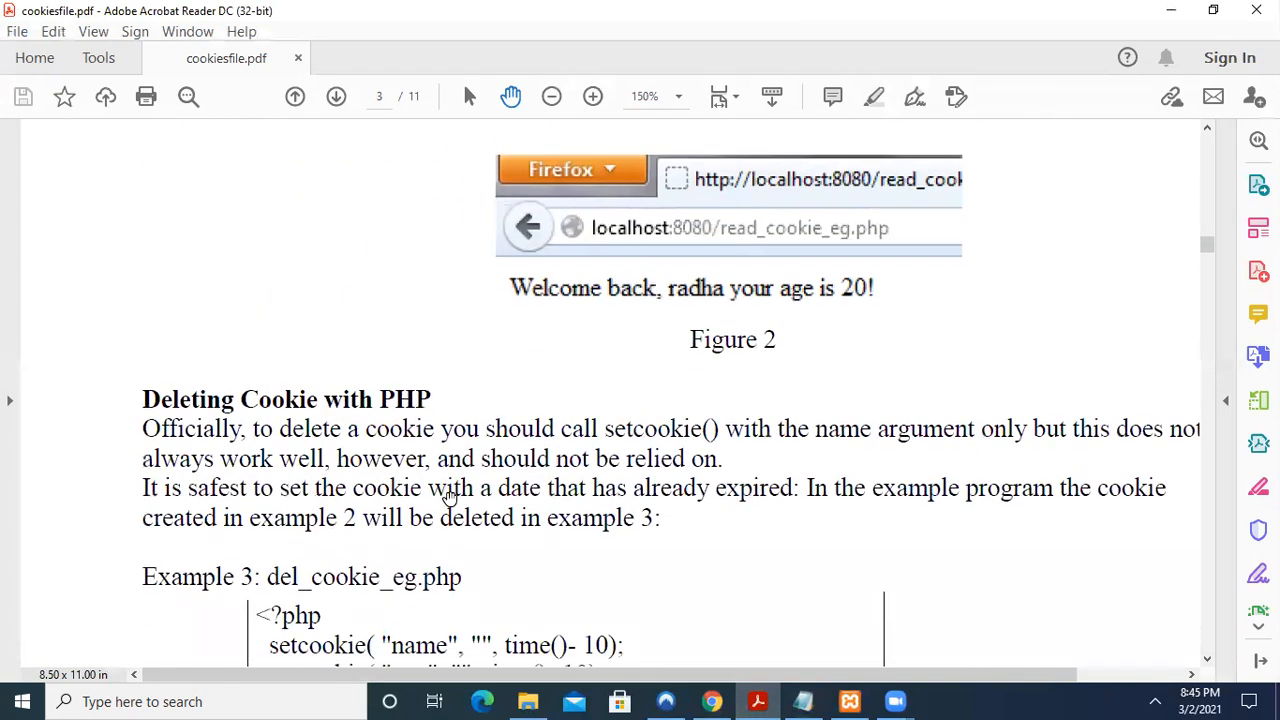
{"action": "scroll", "scroll_direction": "down", "scroll_amount": 3}
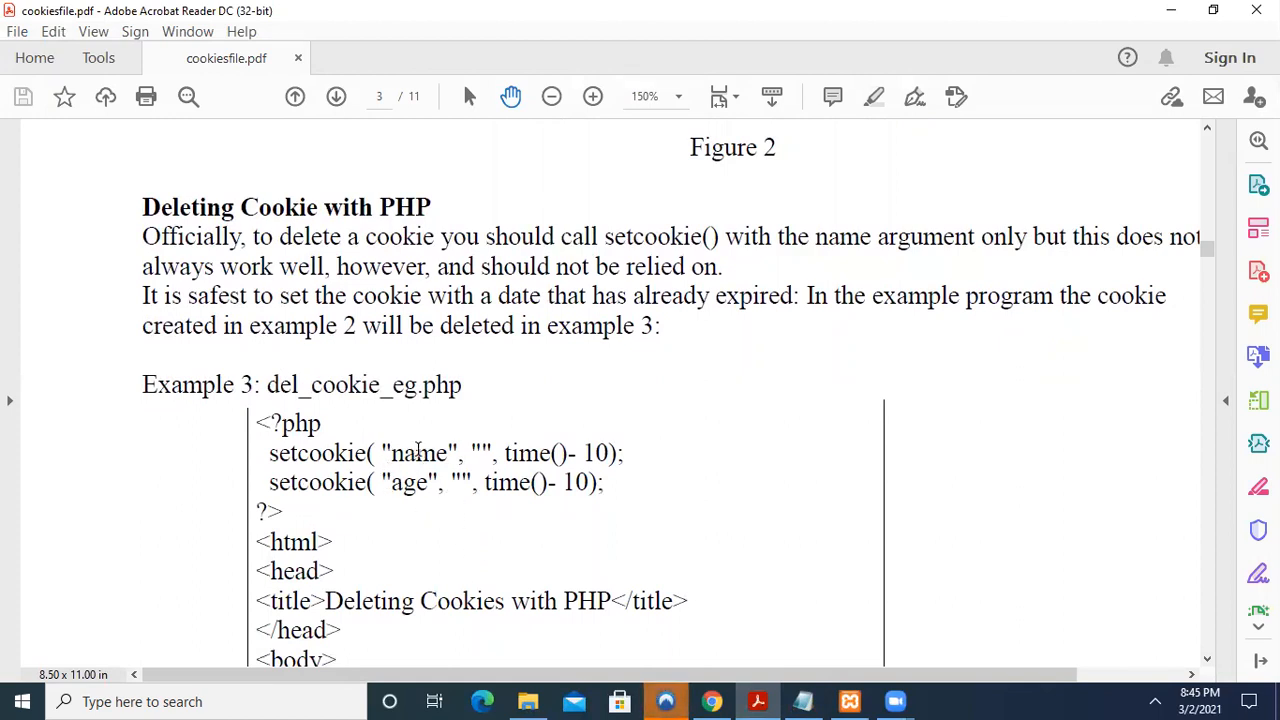
{"action": "mouse_move", "coordinate": [442, 470]}
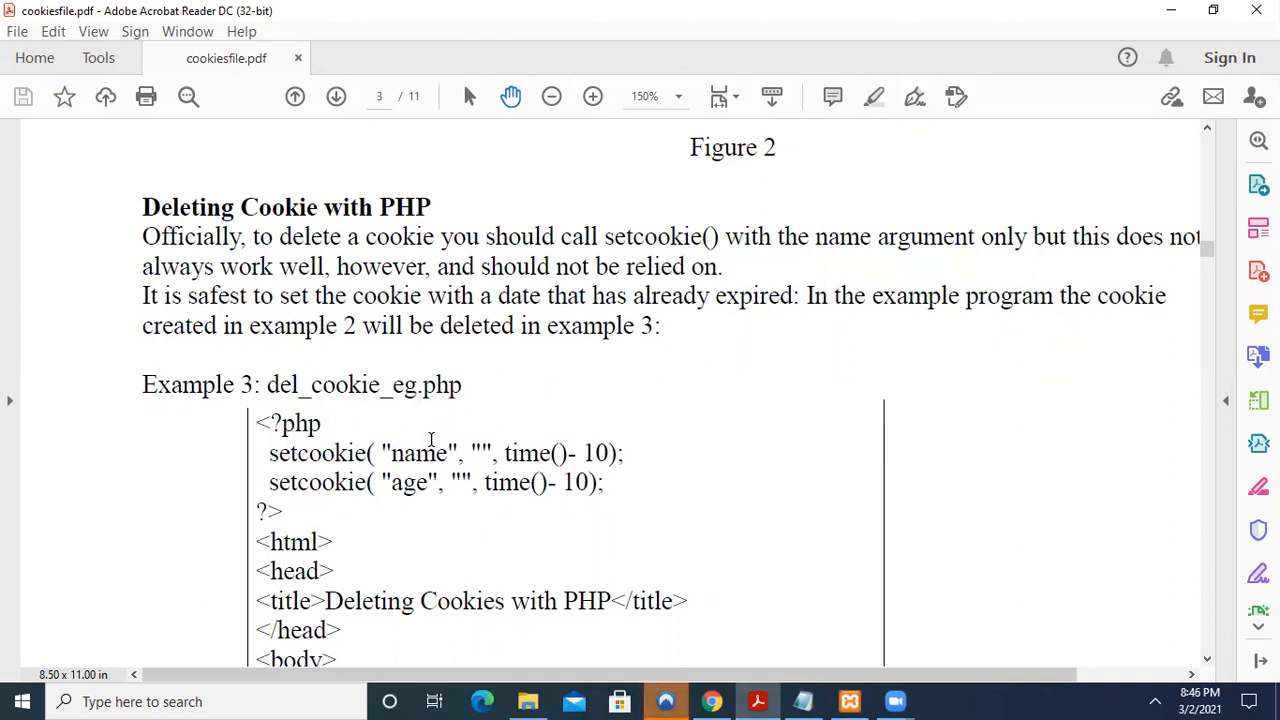
{"action": "mouse_move", "coordinate": [476, 444]}
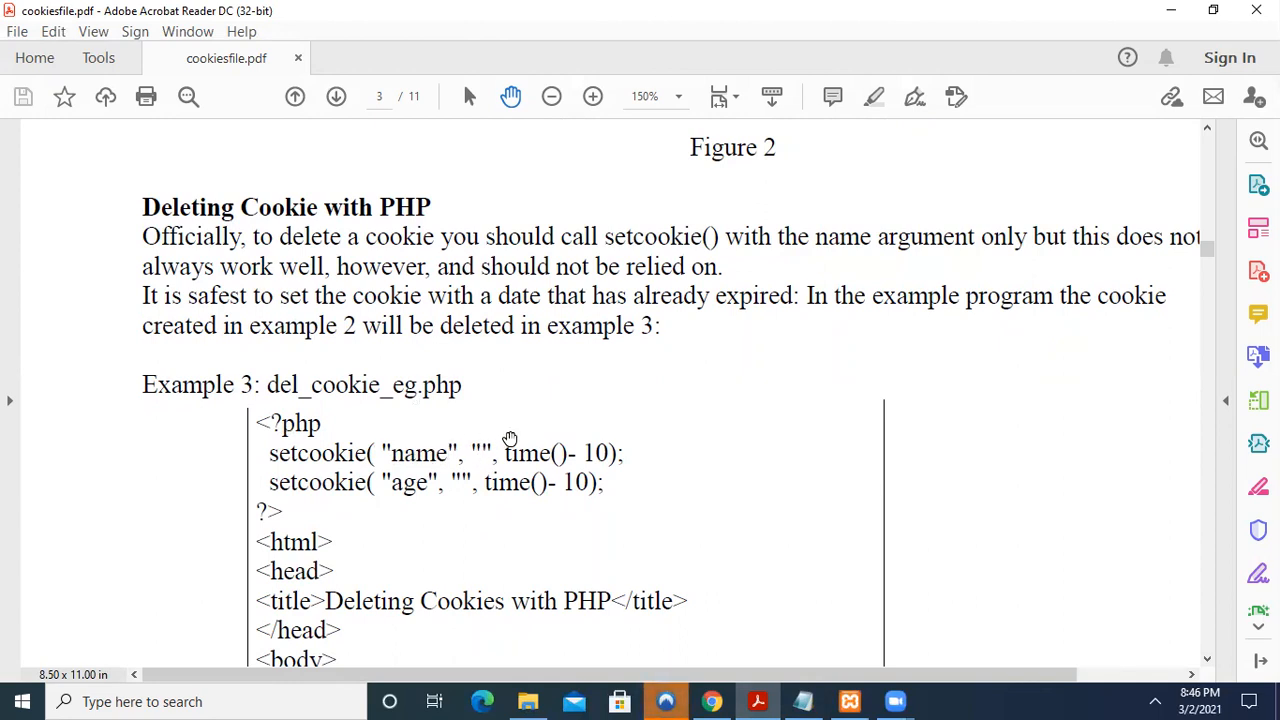
{"action": "mouse_move", "coordinate": [438, 496]}
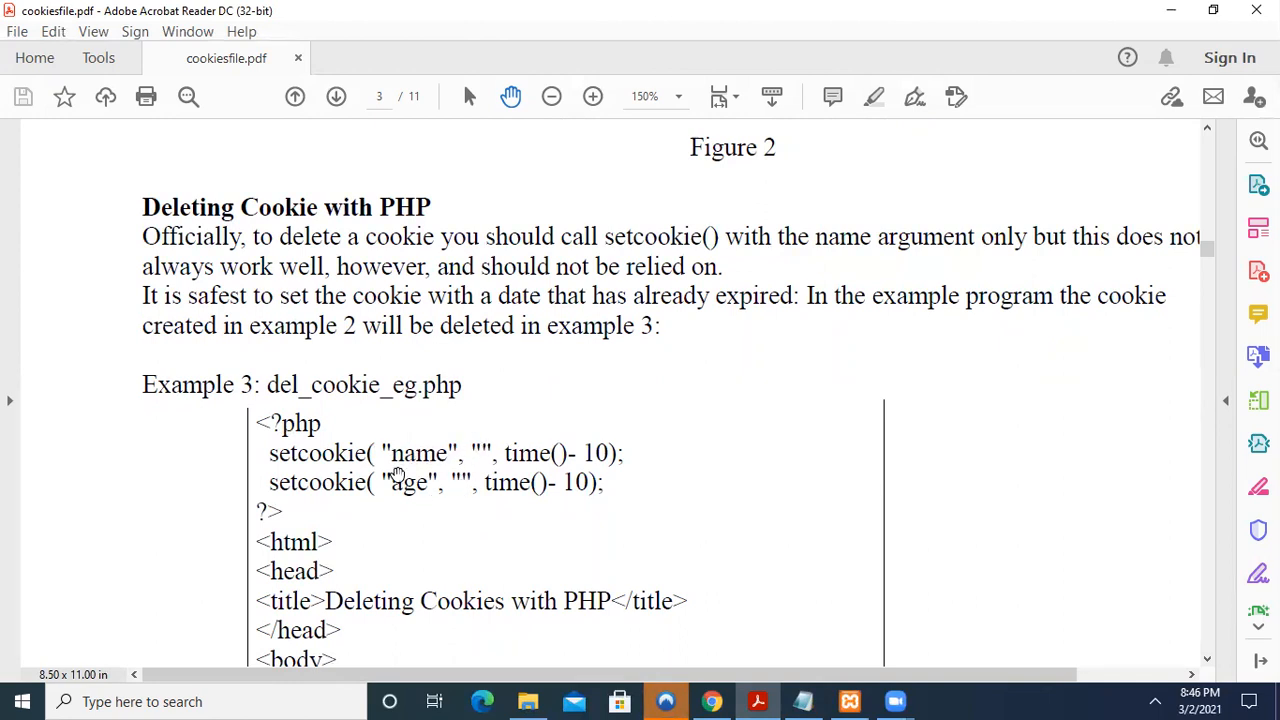
{"action": "mouse_move", "coordinate": [584, 440]}
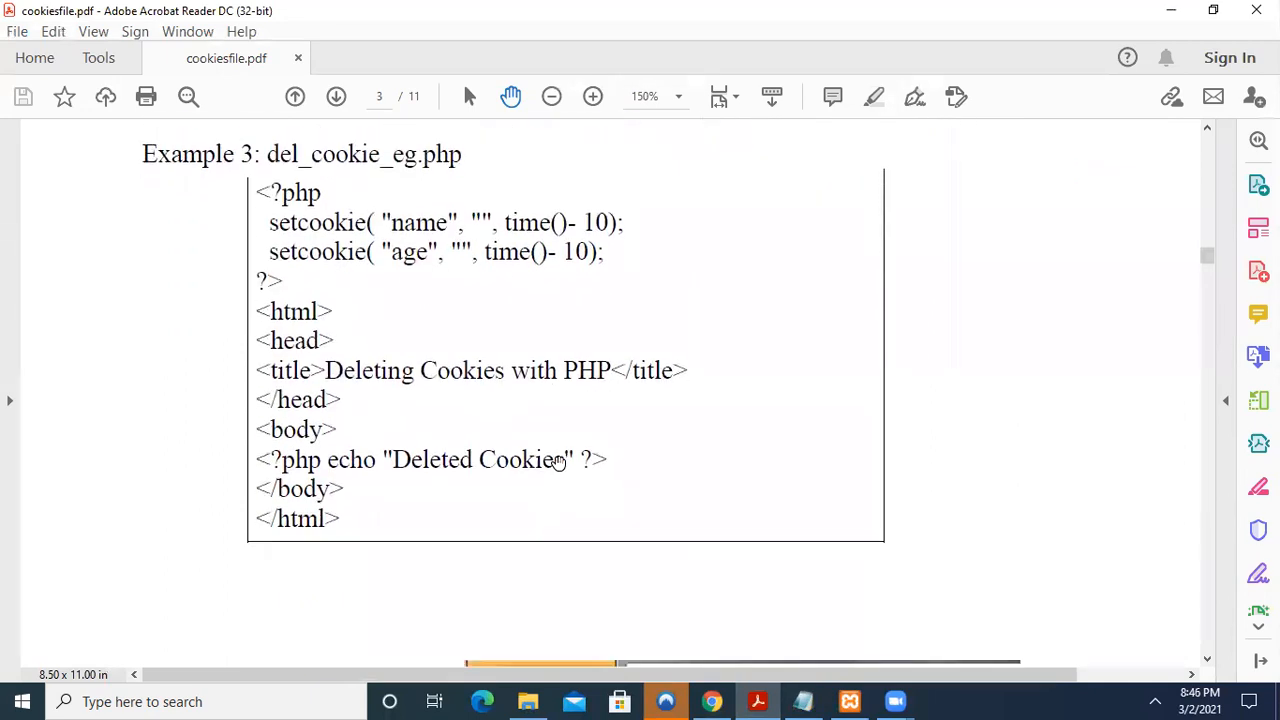
Scroll through Example 4 phpdelcookie2.php to the 30-day expiration setcookie example before the Session section
{"action": "scroll", "scroll_direction": "down", "scroll_amount": 3}
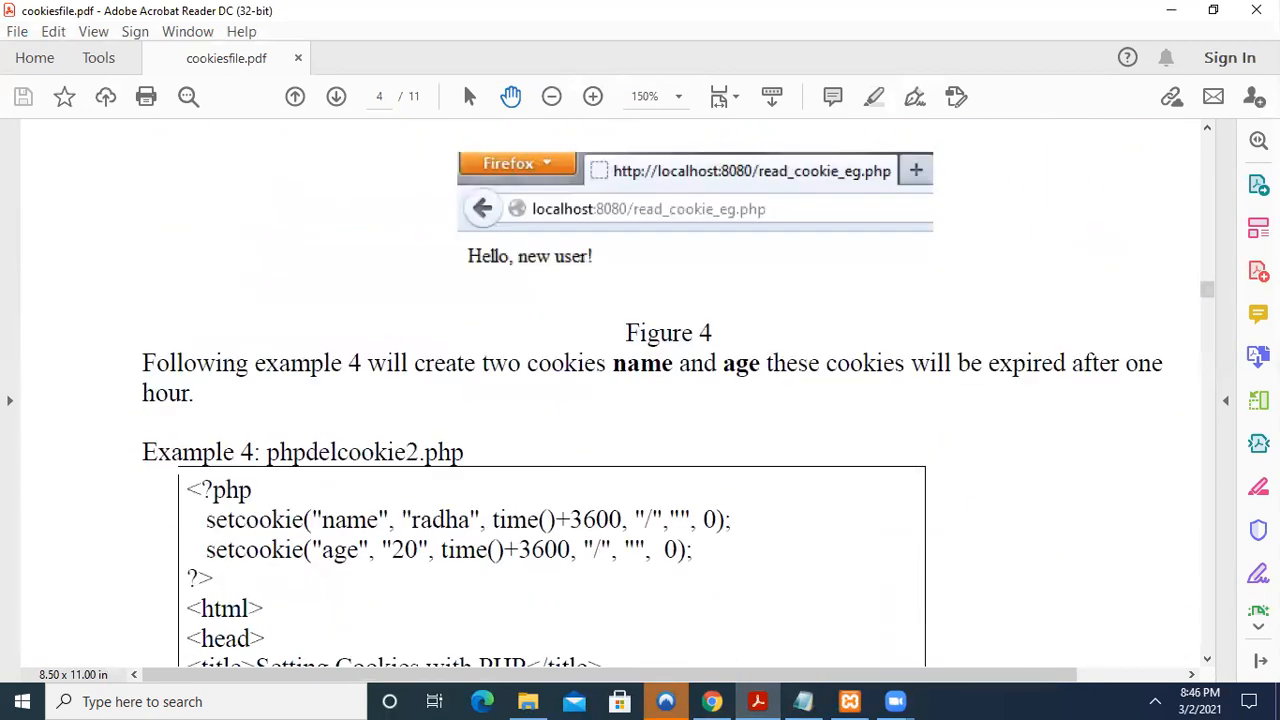
{"action": "scroll", "scroll_direction": "down", "scroll_amount": 3}
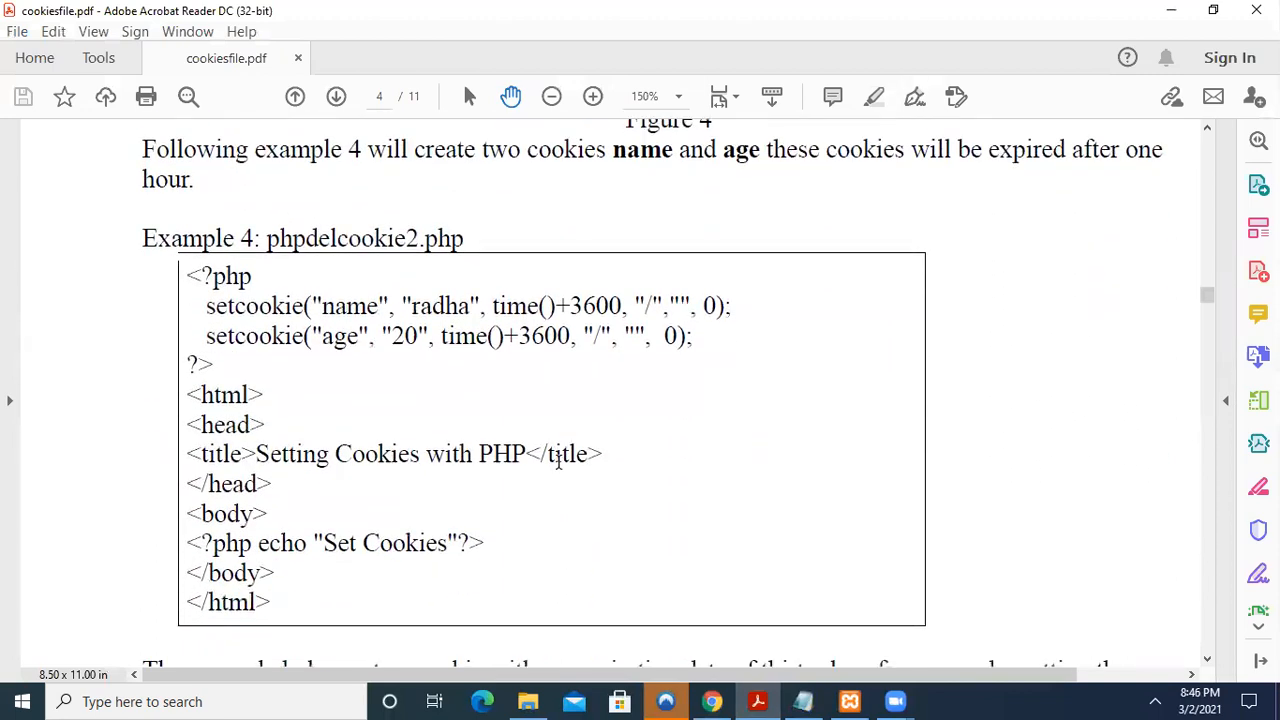
{"action": "mouse_move", "coordinate": [460, 374]}
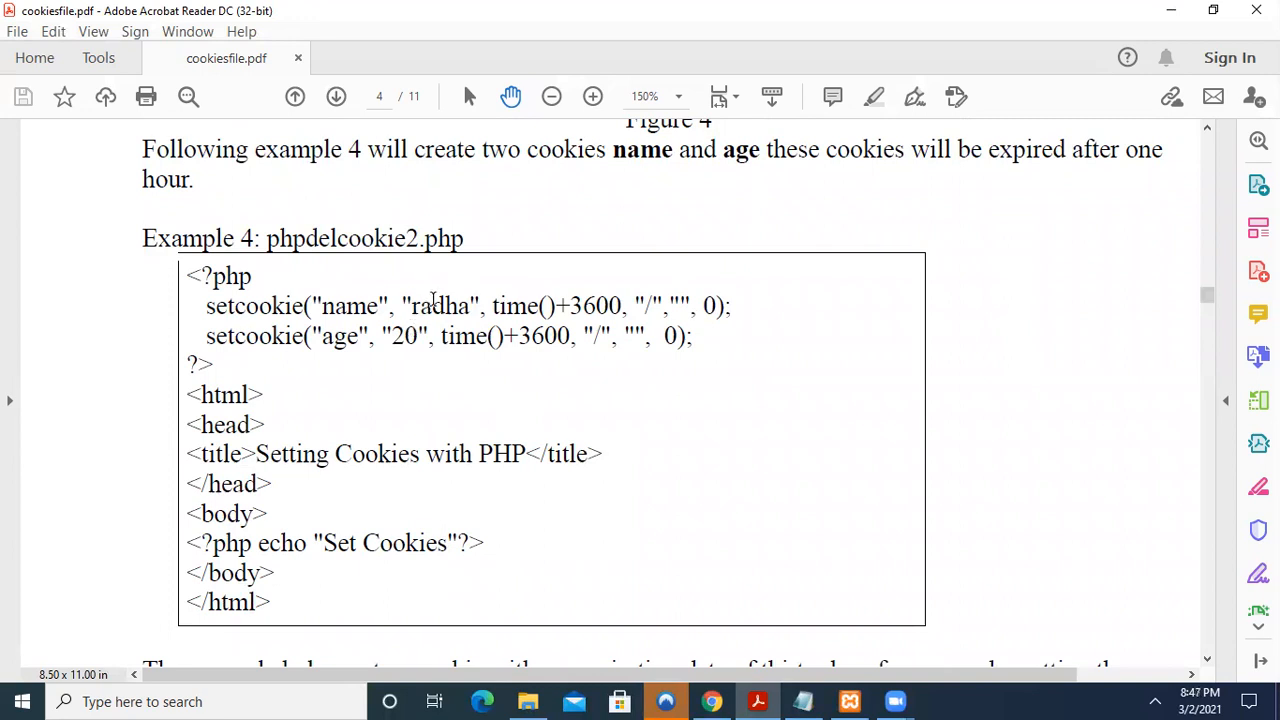
{"action": "mouse_move", "coordinate": [386, 302]}
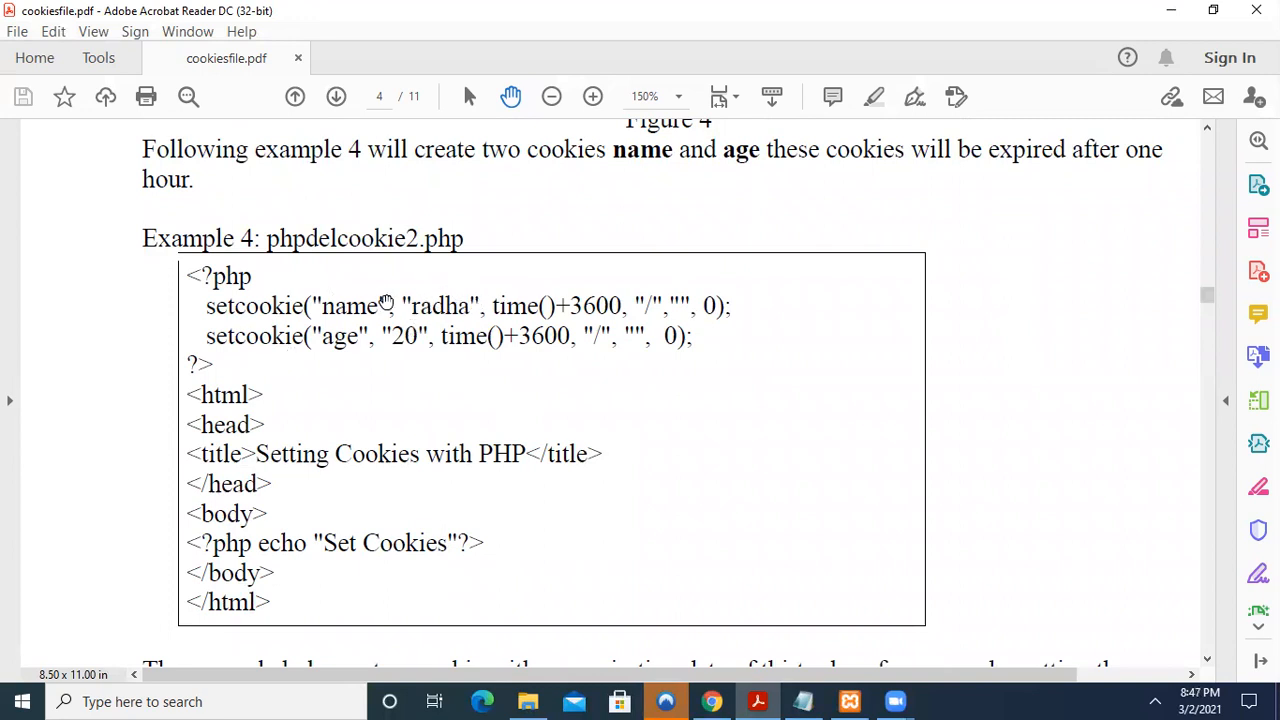
{"action": "mouse_move", "coordinate": [608, 376]}
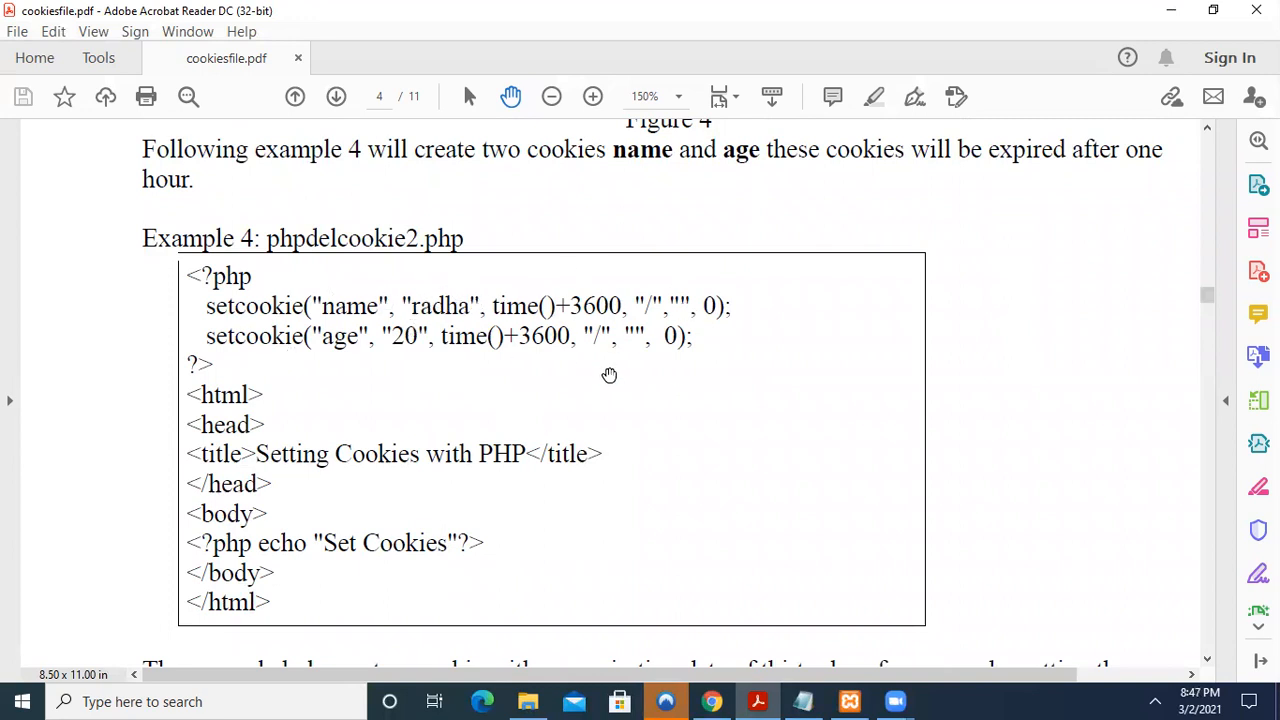
{"action": "mouse_move", "coordinate": [520, 318]}
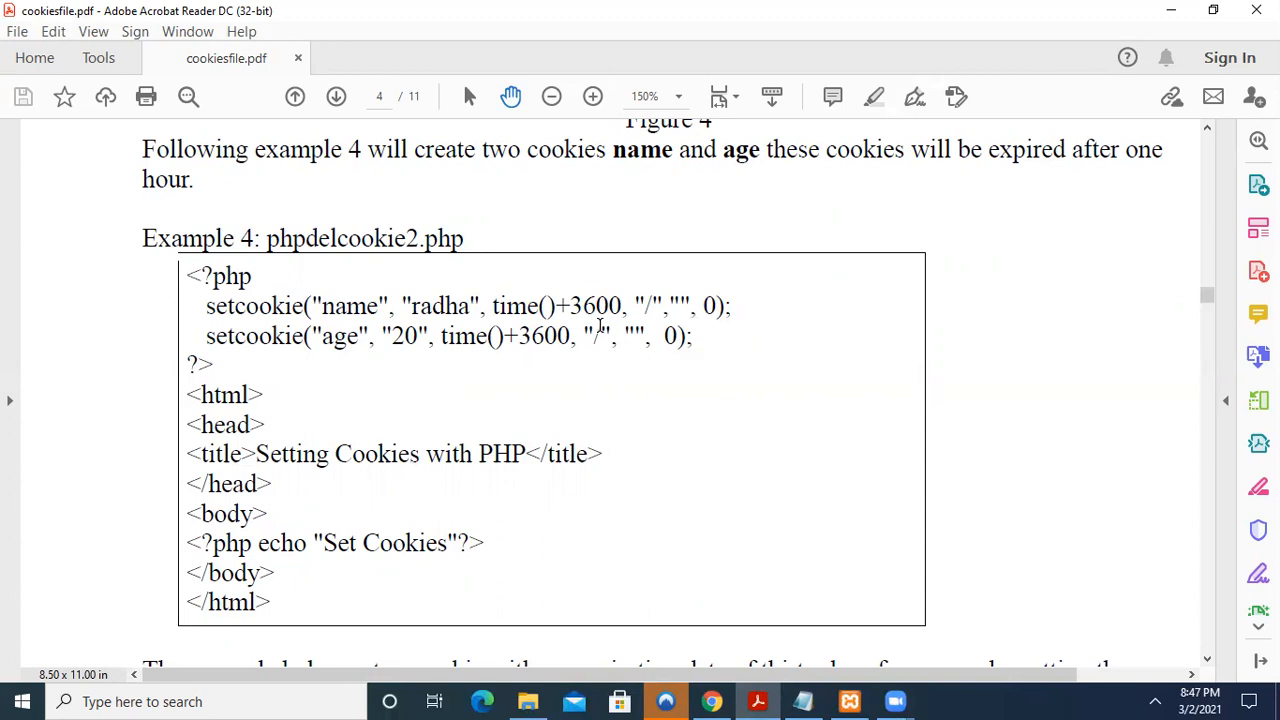
{"action": "mouse_move", "coordinate": [528, 356]}
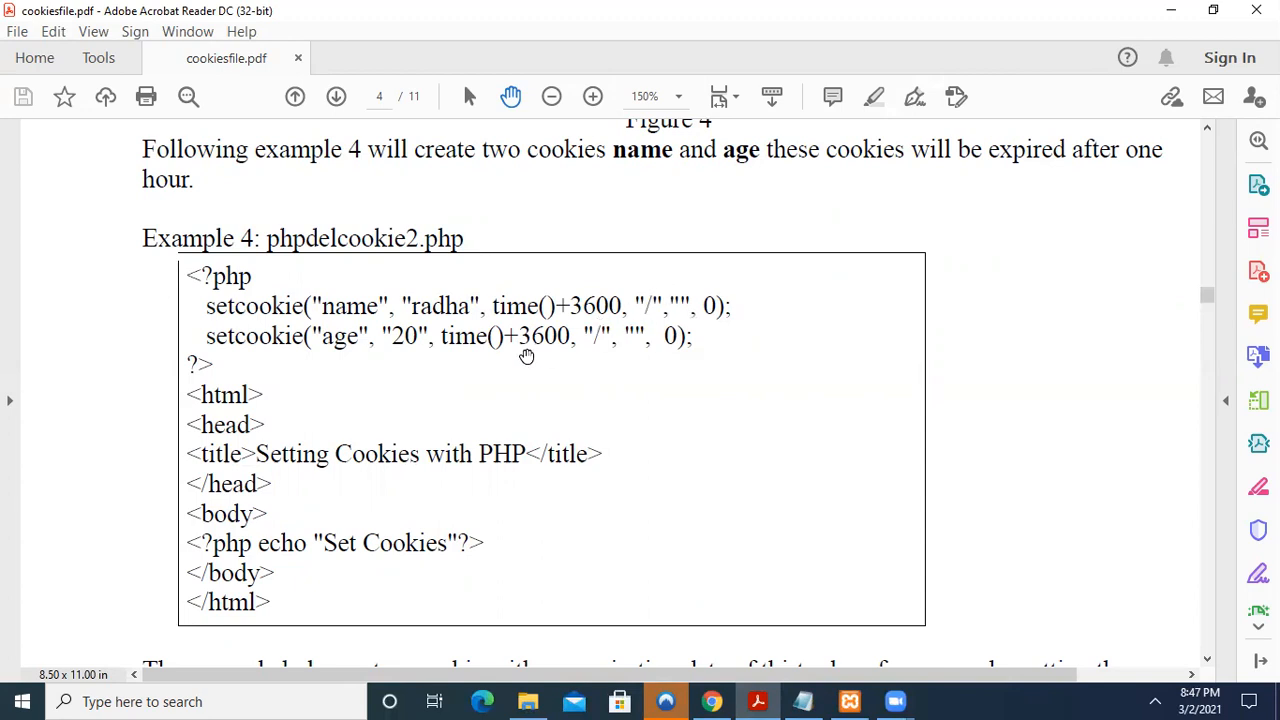
{"action": "mouse_move", "coordinate": [622, 290]}
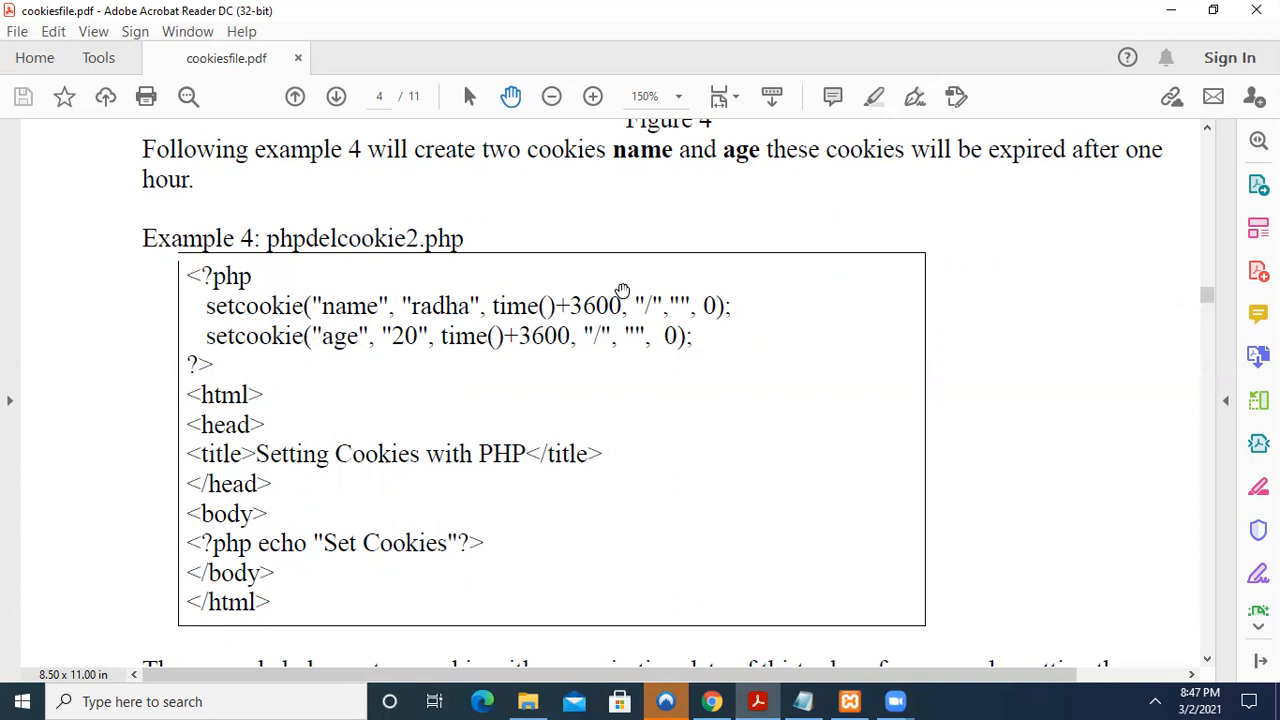
{"action": "mouse_move", "coordinate": [628, 356]}
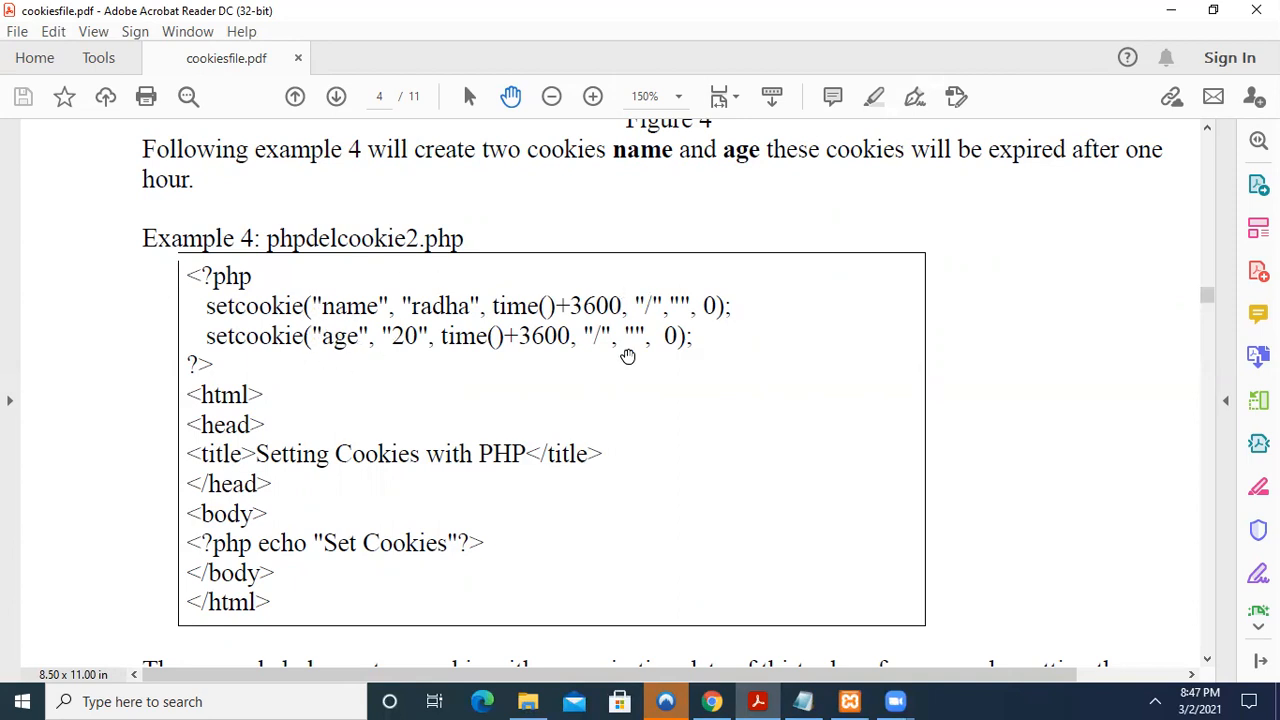
{"action": "mouse_move", "coordinate": [682, 306]}
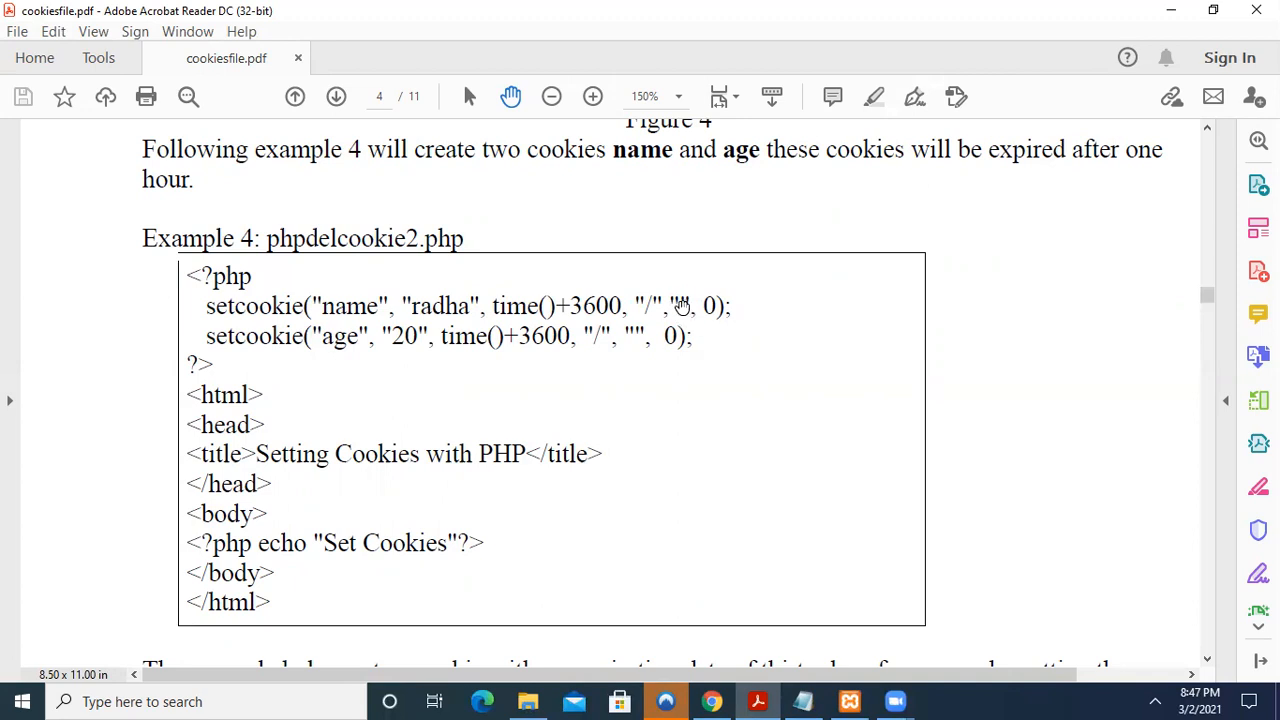
{"action": "mouse_move", "coordinate": [604, 320]}
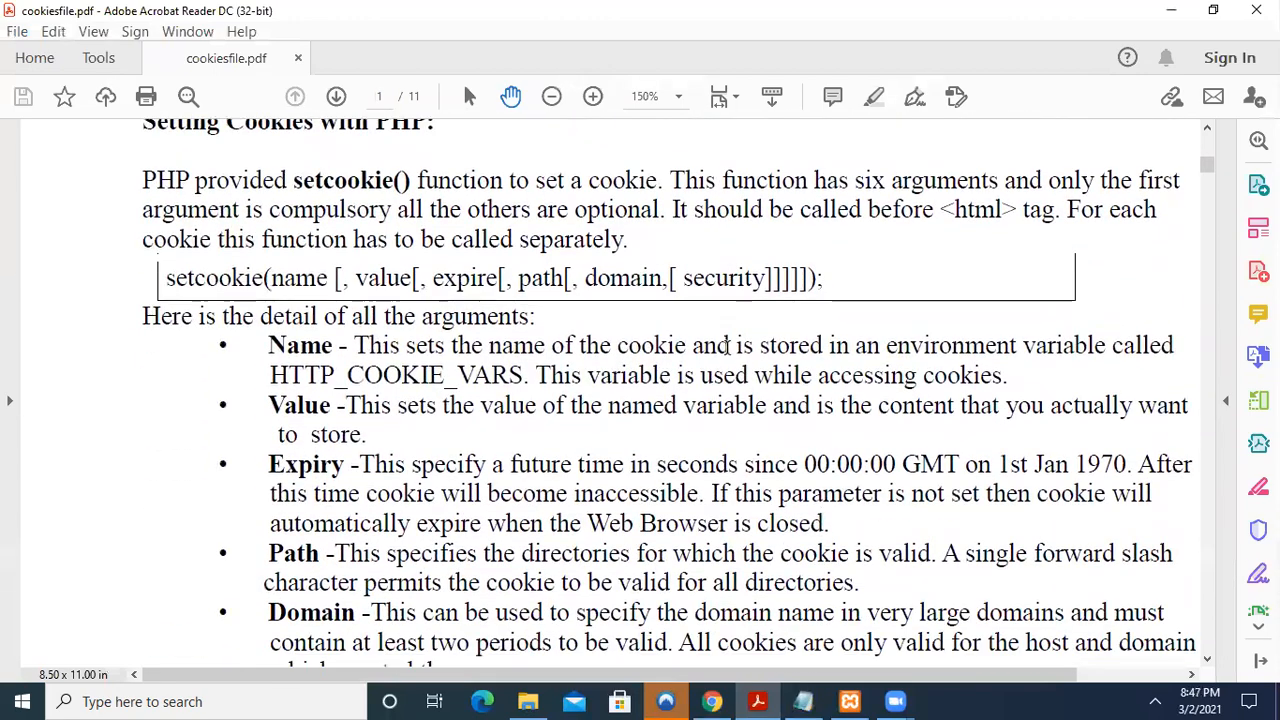
{"action": "scroll", "scroll_direction": "down", "scroll_amount": 3}
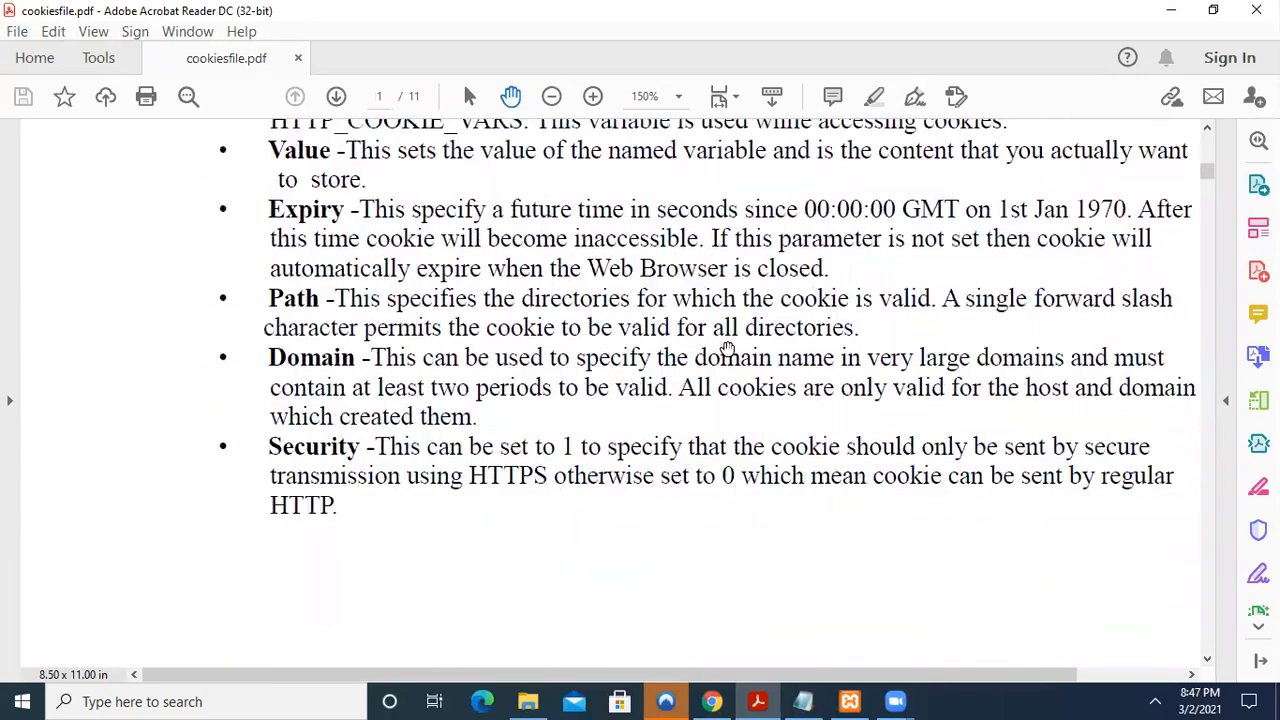
{"action": "scroll", "scroll_direction": "down", "scroll_amount": 3}
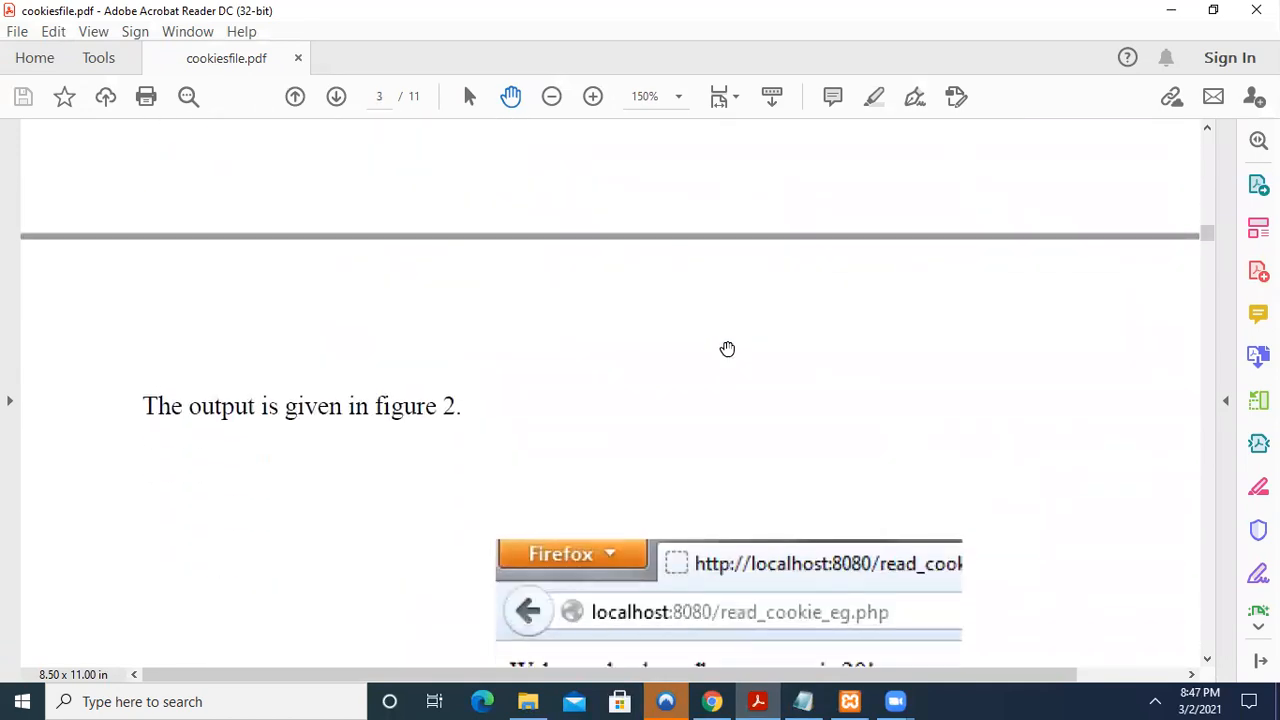
{"action": "scroll", "scroll_direction": "down", "scroll_amount": 3}
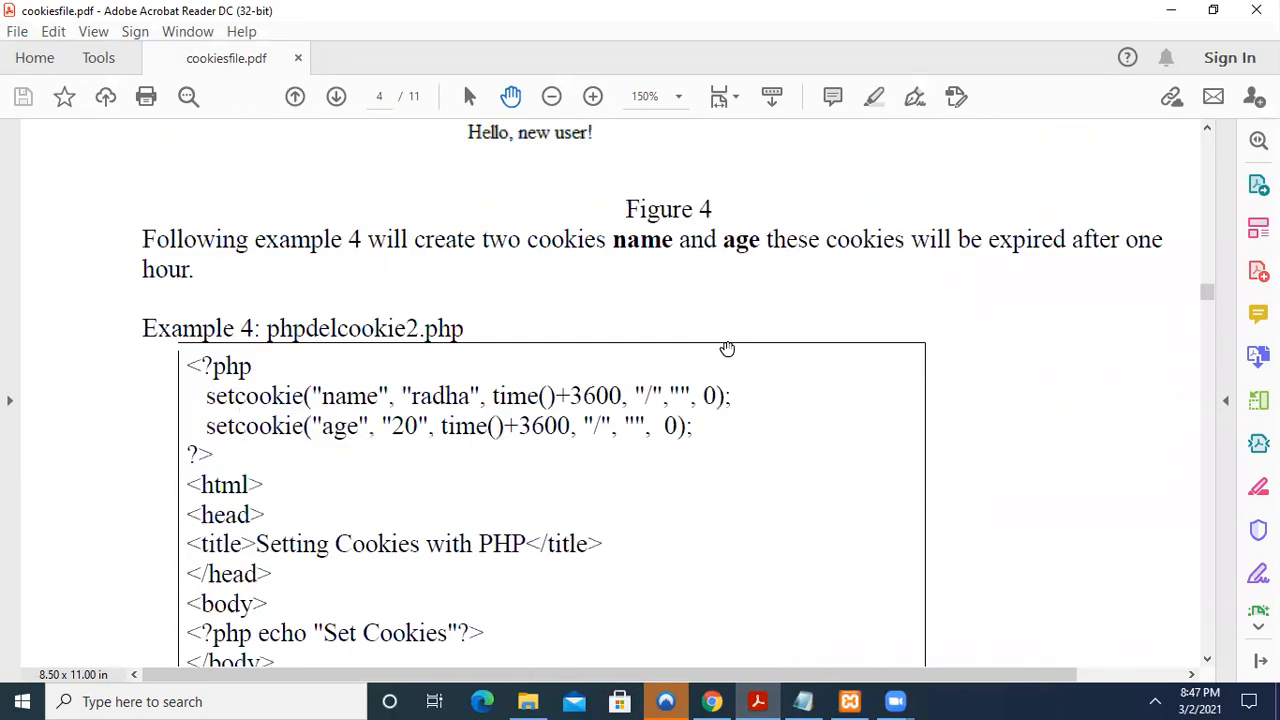
{"action": "scroll", "scroll_direction": "down", "scroll_amount": 3}
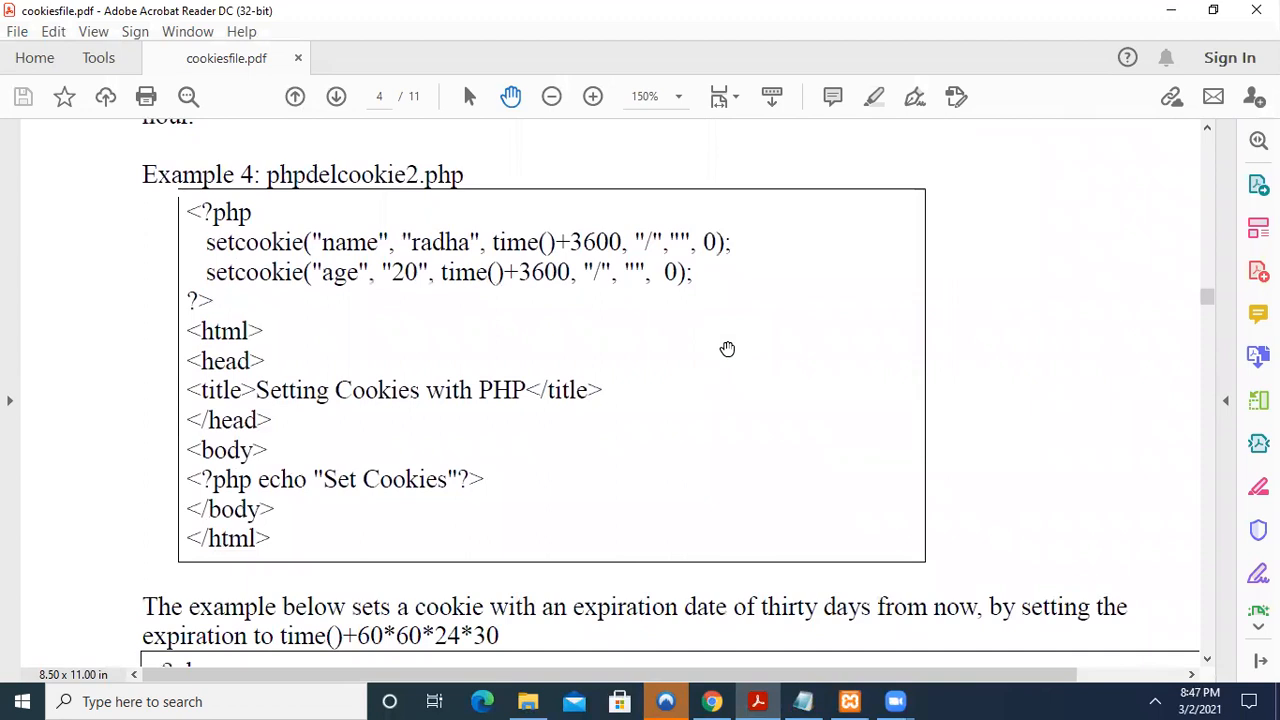
{"action": "mouse_move", "coordinate": [712, 248]}
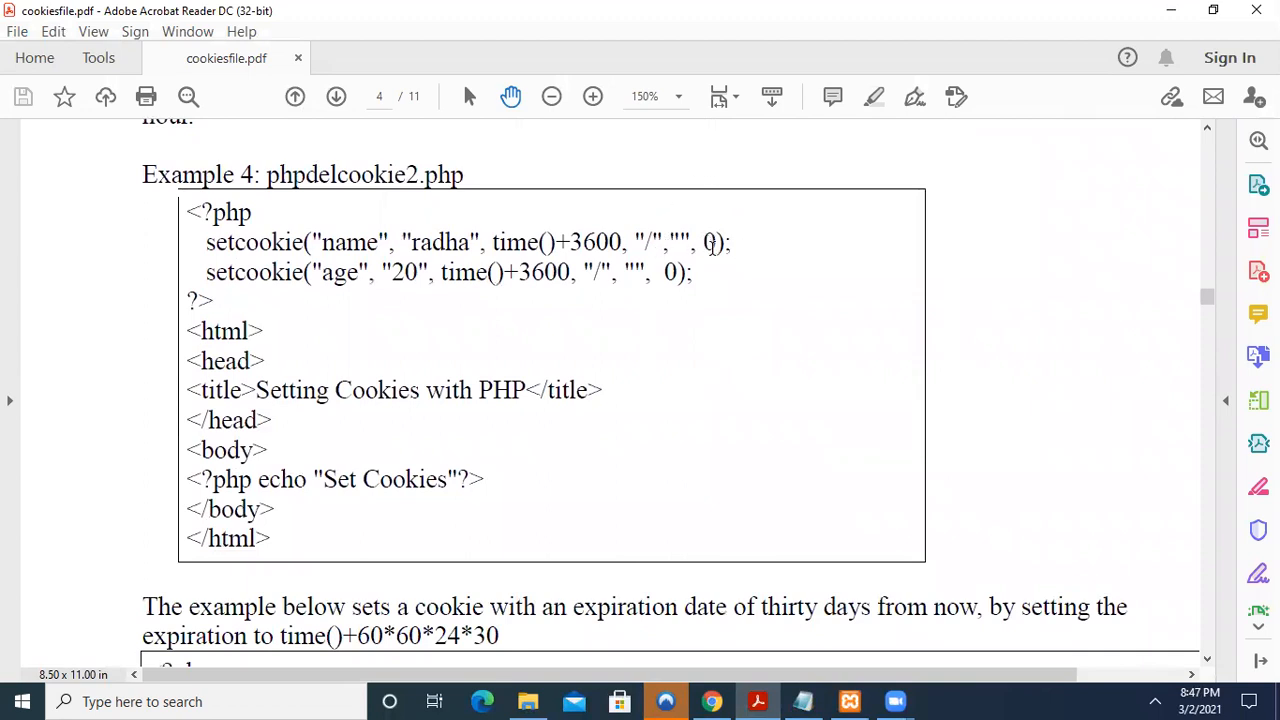
{"action": "mouse_move", "coordinate": [716, 256]}
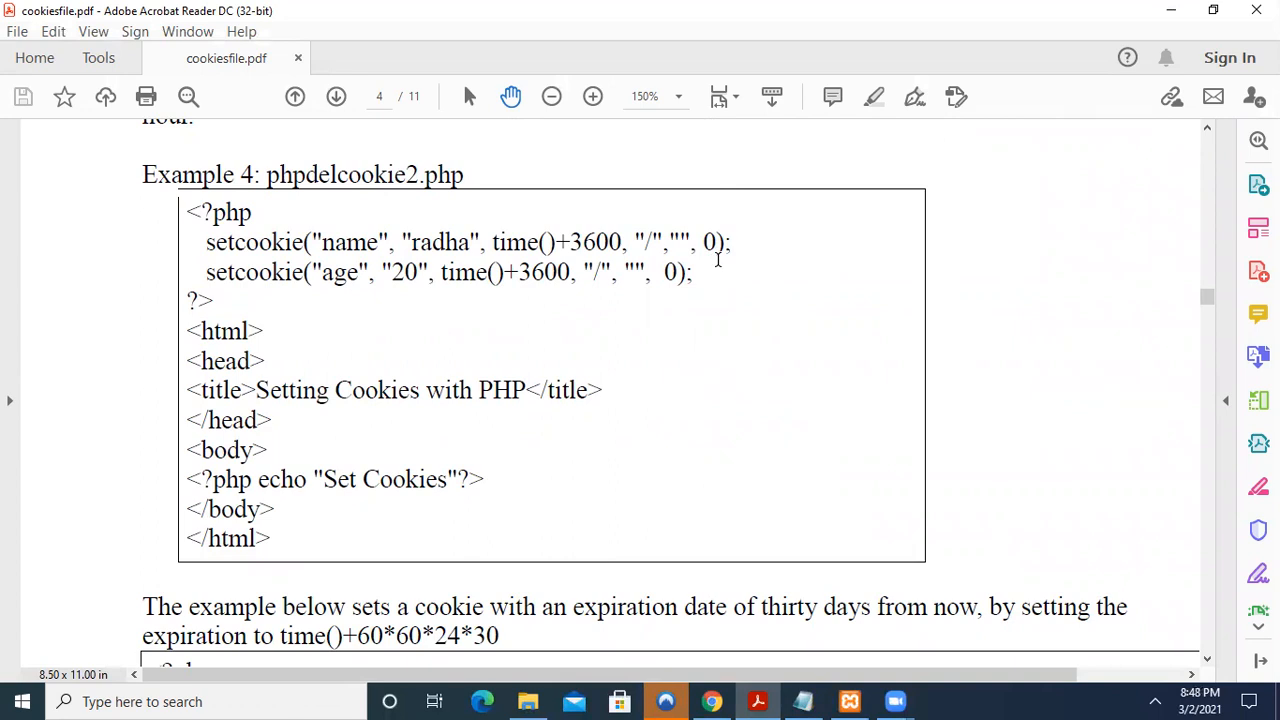
{"action": "mouse_move", "coordinate": [404, 264]}
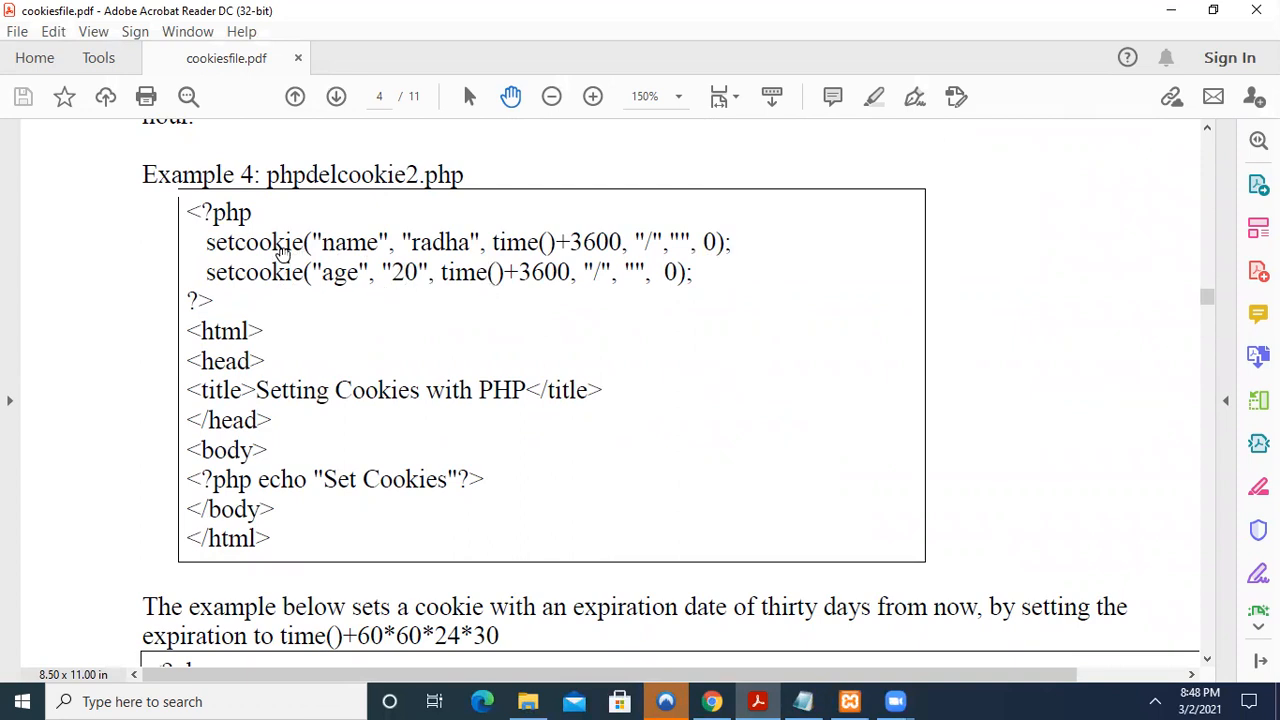
{"action": "mouse_move", "coordinate": [274, 292]}
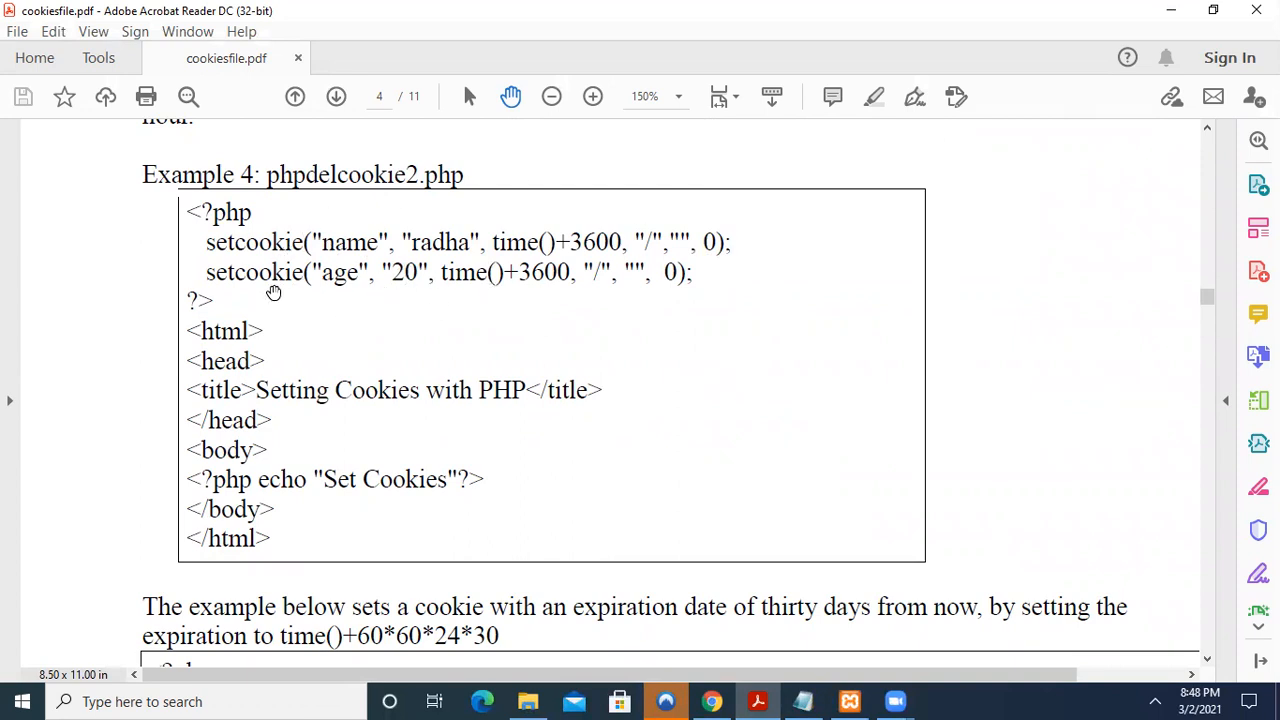
{"action": "mouse_move", "coordinate": [456, 262]}
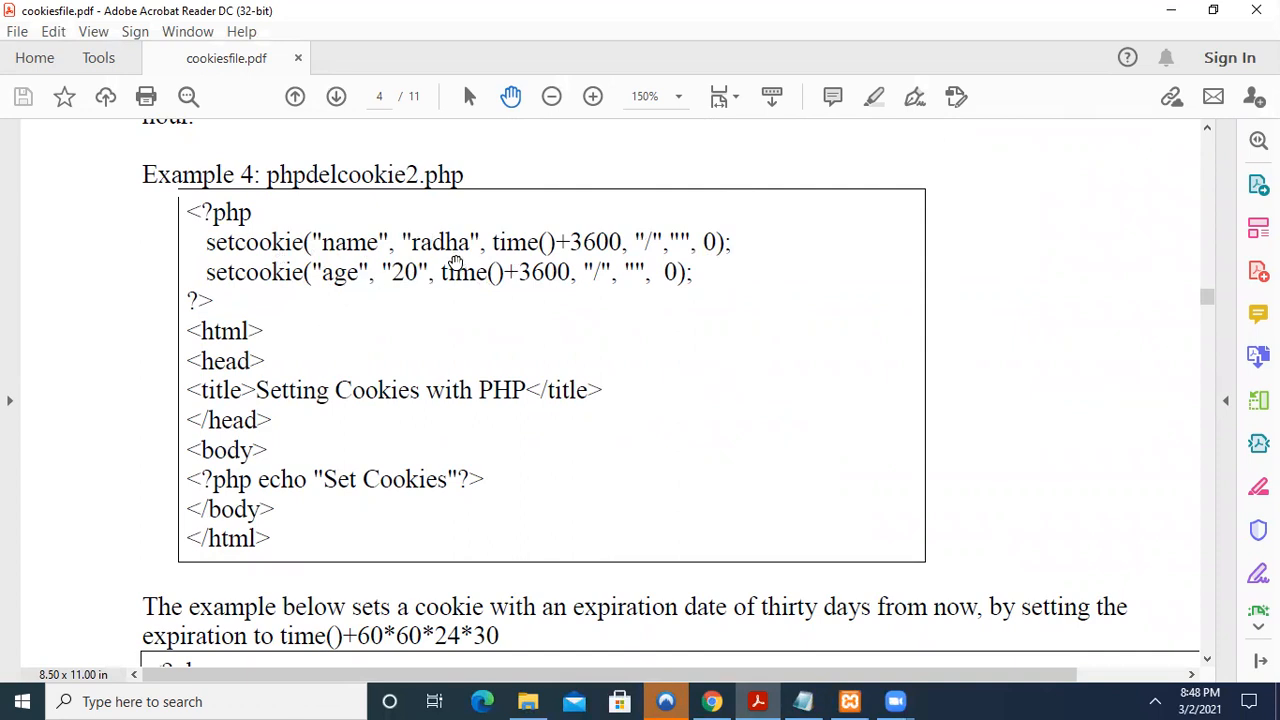
{"action": "mouse_move", "coordinate": [548, 284]}
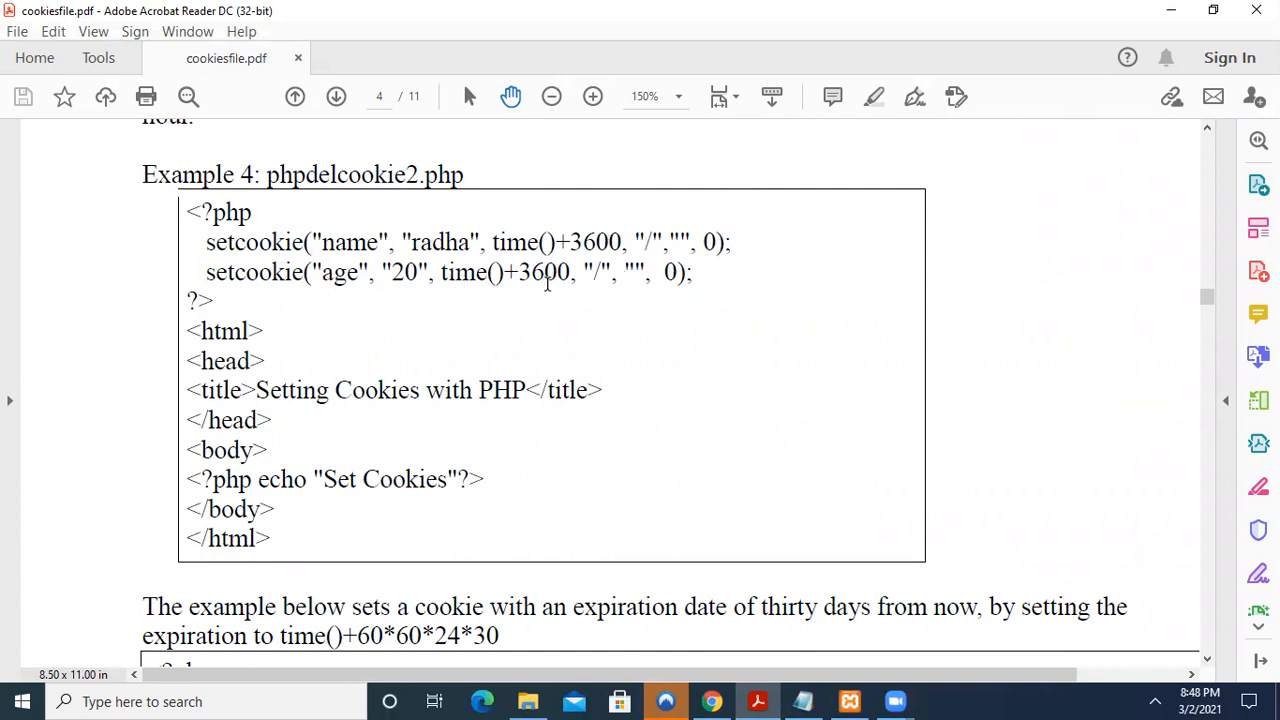
{"action": "mouse_move", "coordinate": [560, 264]}
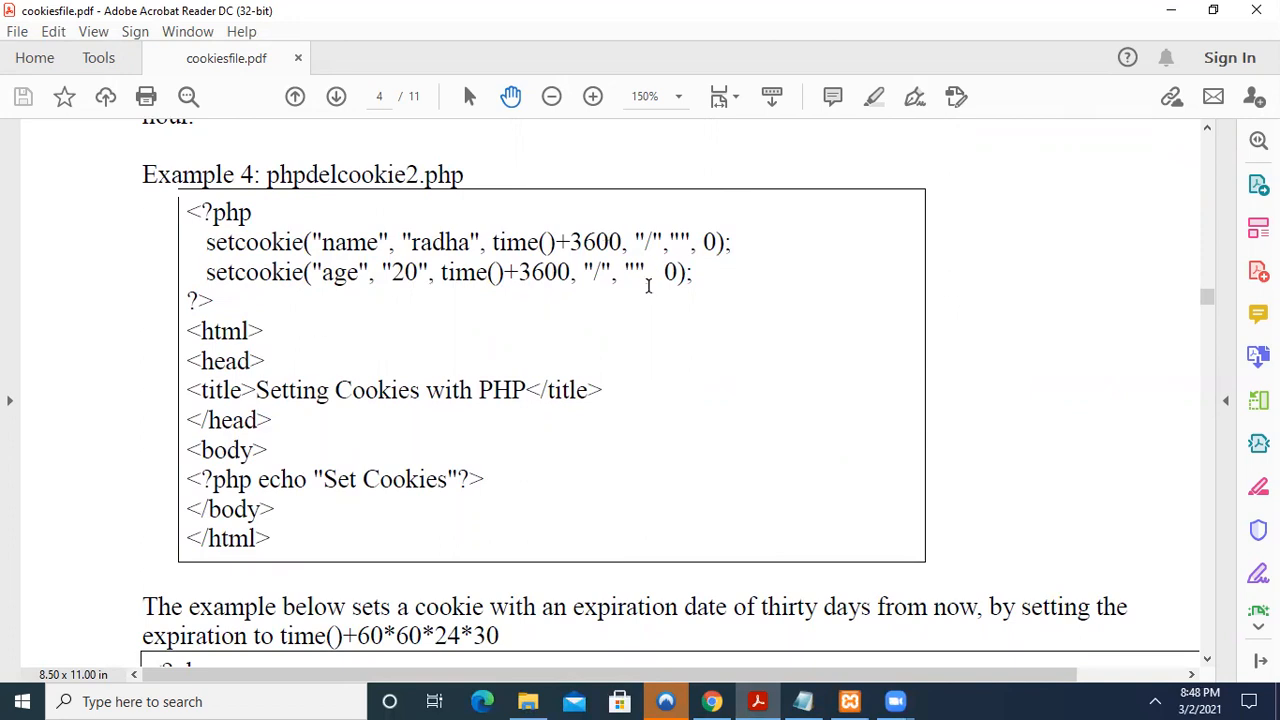
{"action": "scroll", "scroll_direction": "down", "scroll_amount": 3}
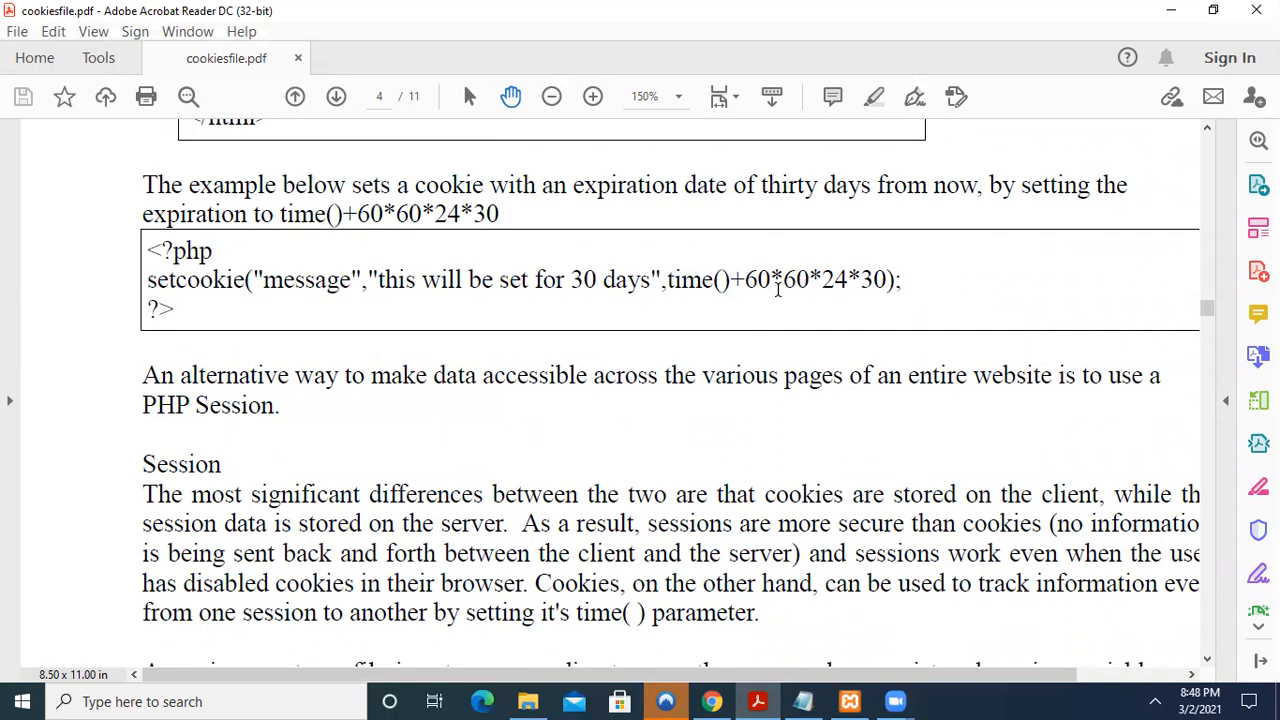
{"action": "mouse_move", "coordinate": [818, 288]}
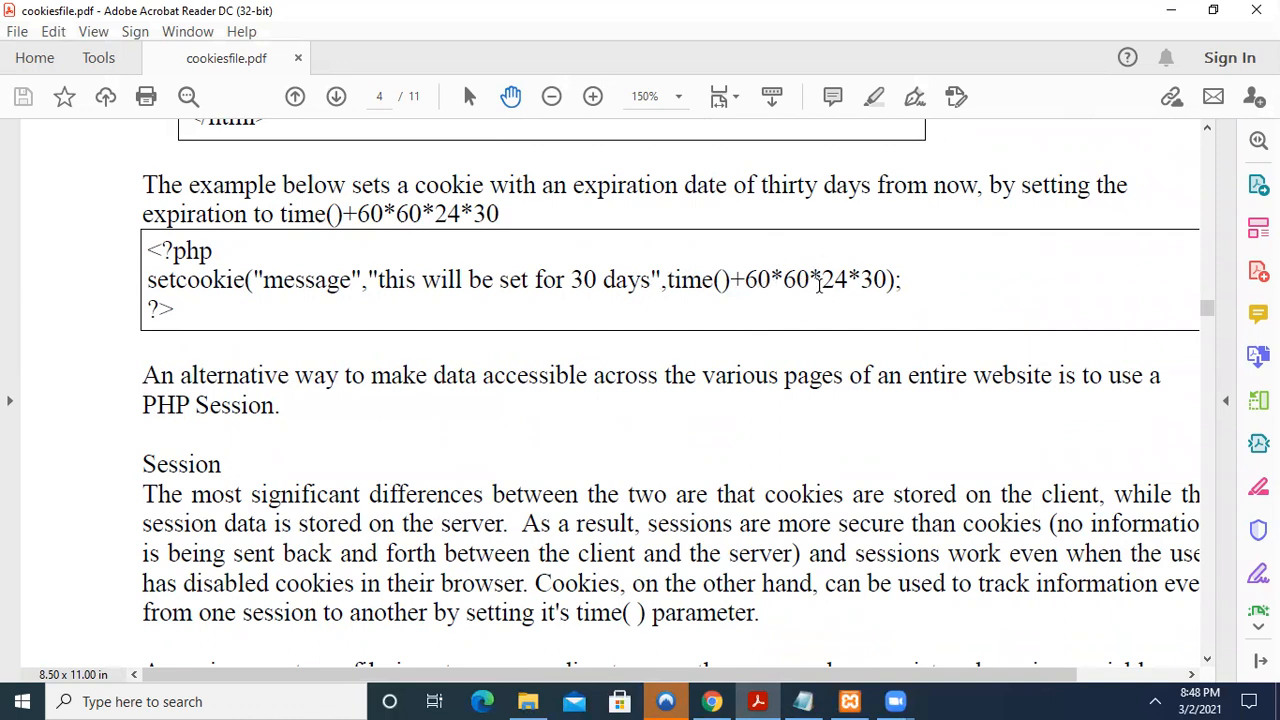
{"action": "mouse_move", "coordinate": [856, 272]}
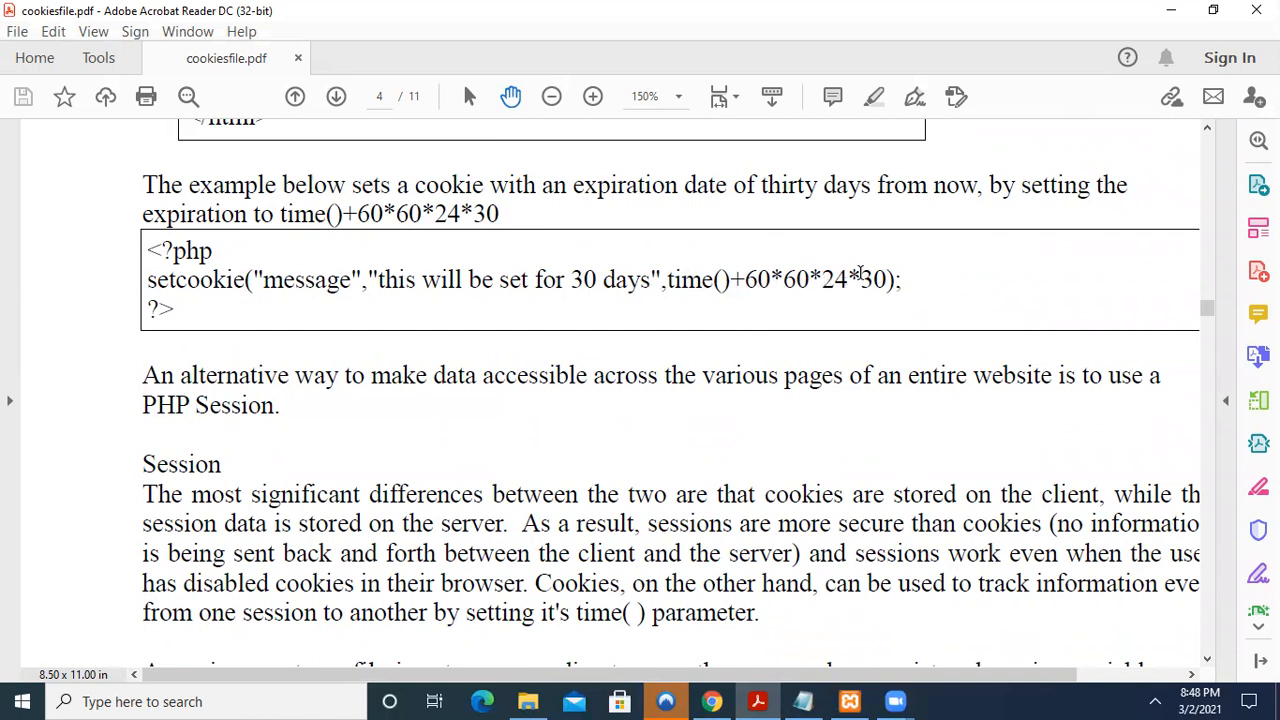
{"action": "mouse_move", "coordinate": [708, 216]}
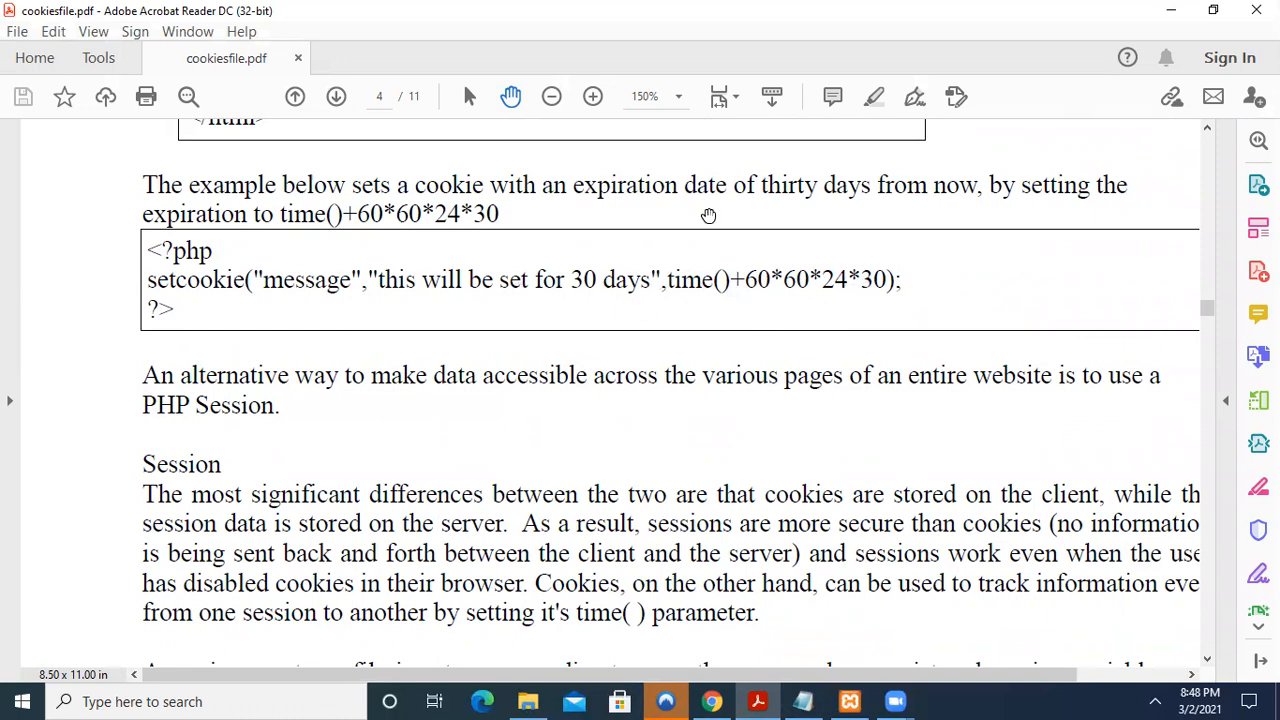
{"action": "mouse_move", "coordinate": [312, 212]}
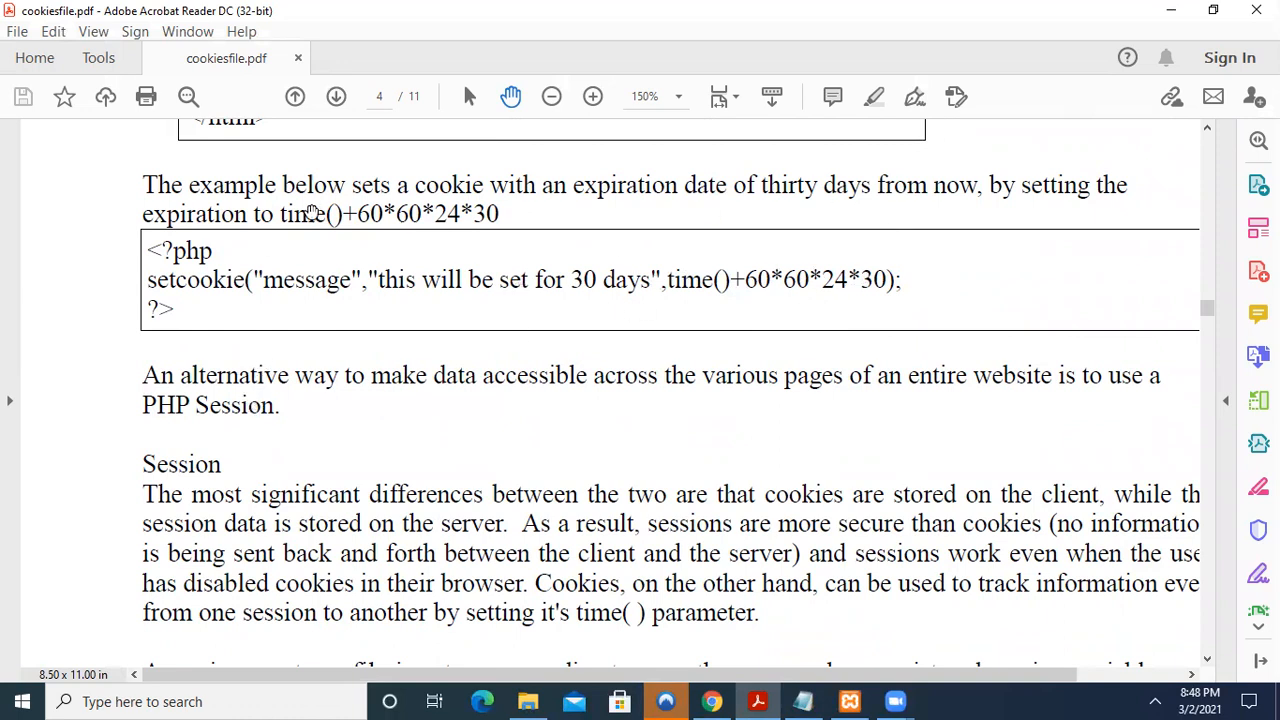
{"action": "mouse_move", "coordinate": [320, 336]}
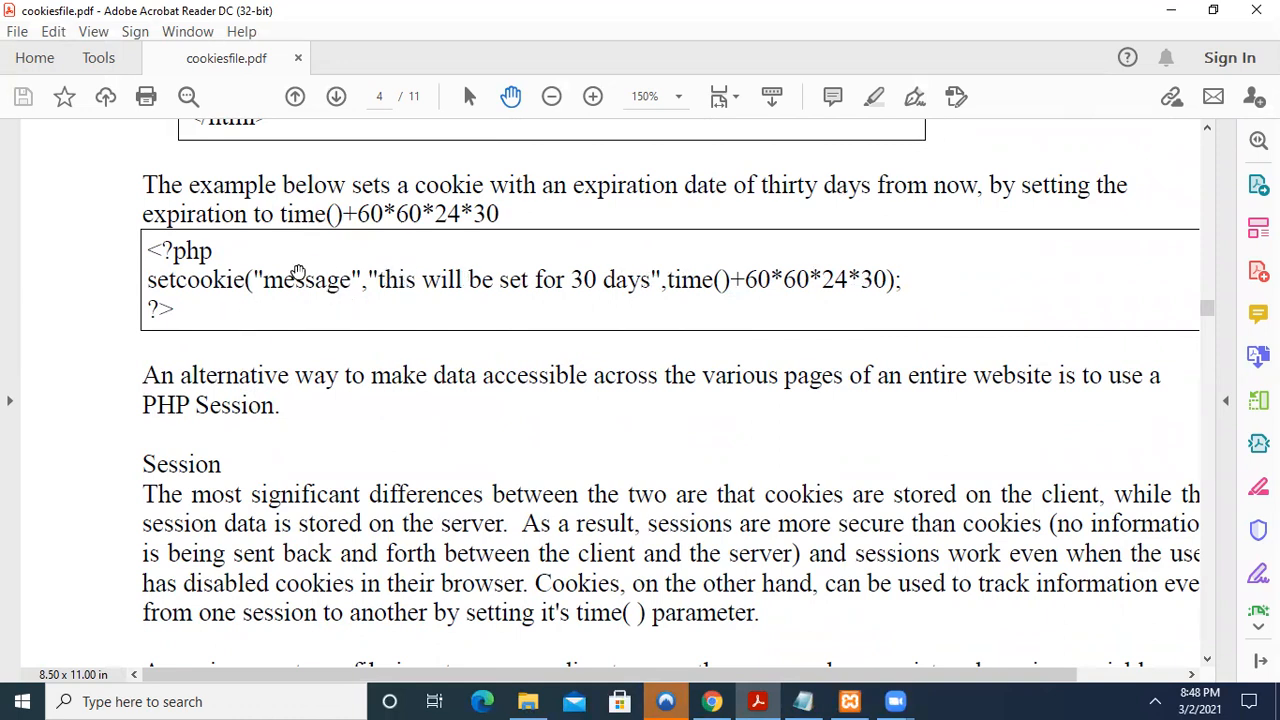
{"action": "mouse_move", "coordinate": [796, 224]}
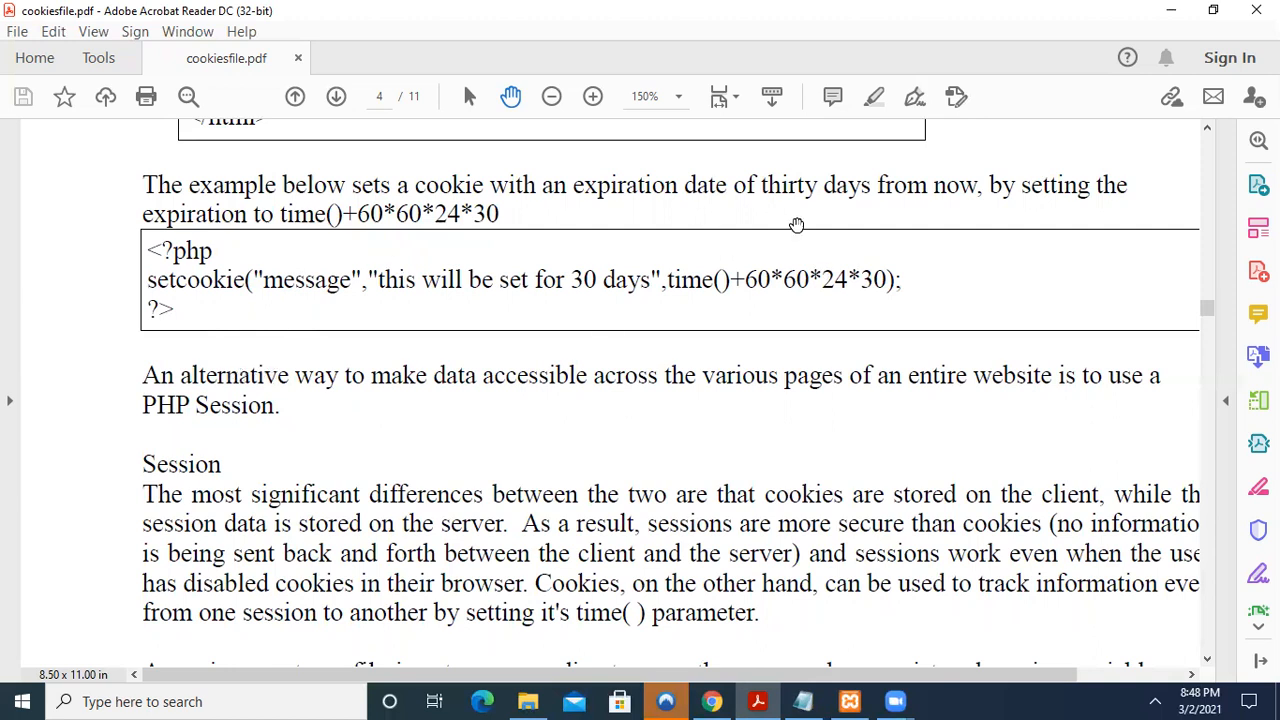
{"action": "mouse_move", "coordinate": [304, 332]}
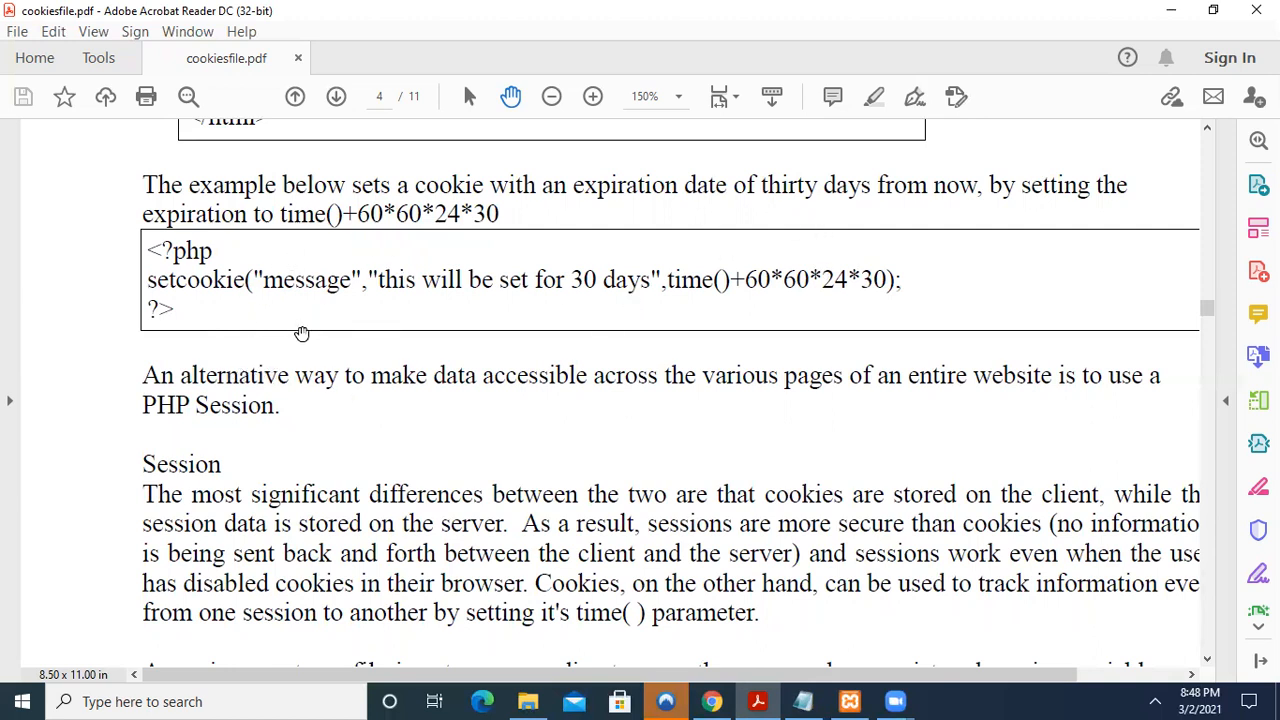
{"action": "mouse_move", "coordinate": [732, 632]}
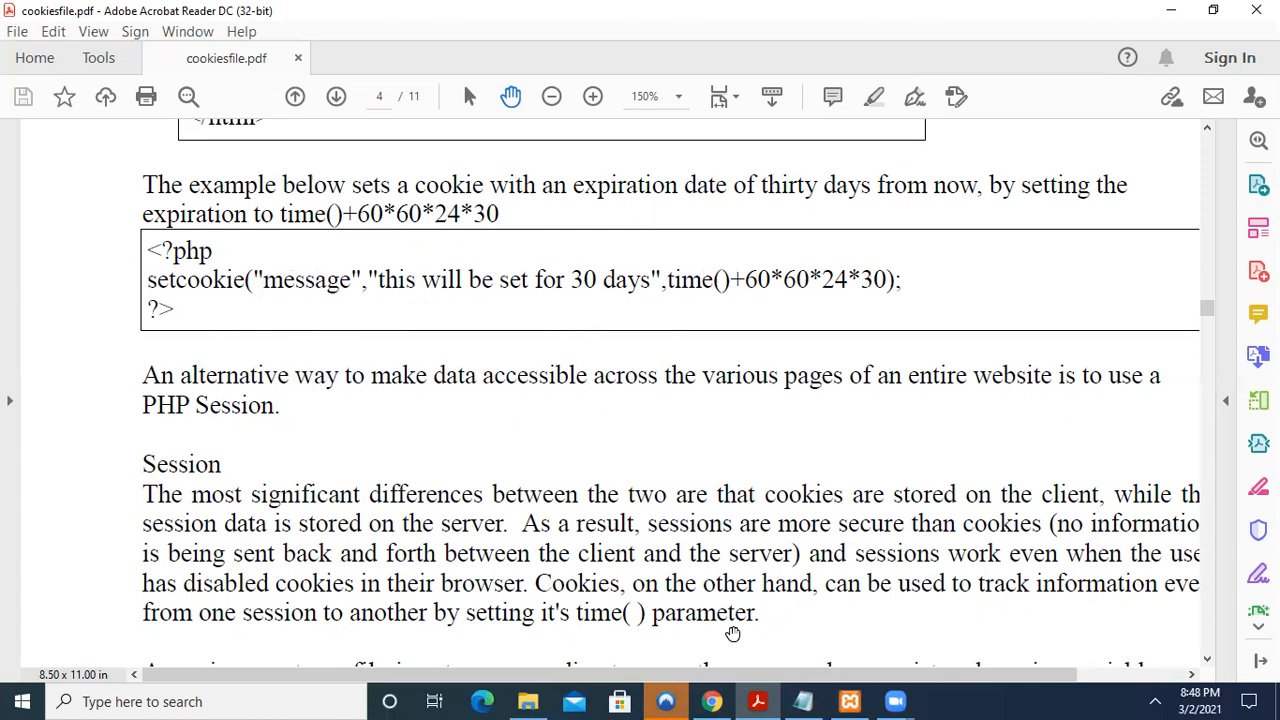
Load del_cookie_eg1.php from the phpprgs folder into Notepad using the All Files filter
{"action": "left_click", "coordinate": [804, 700]}
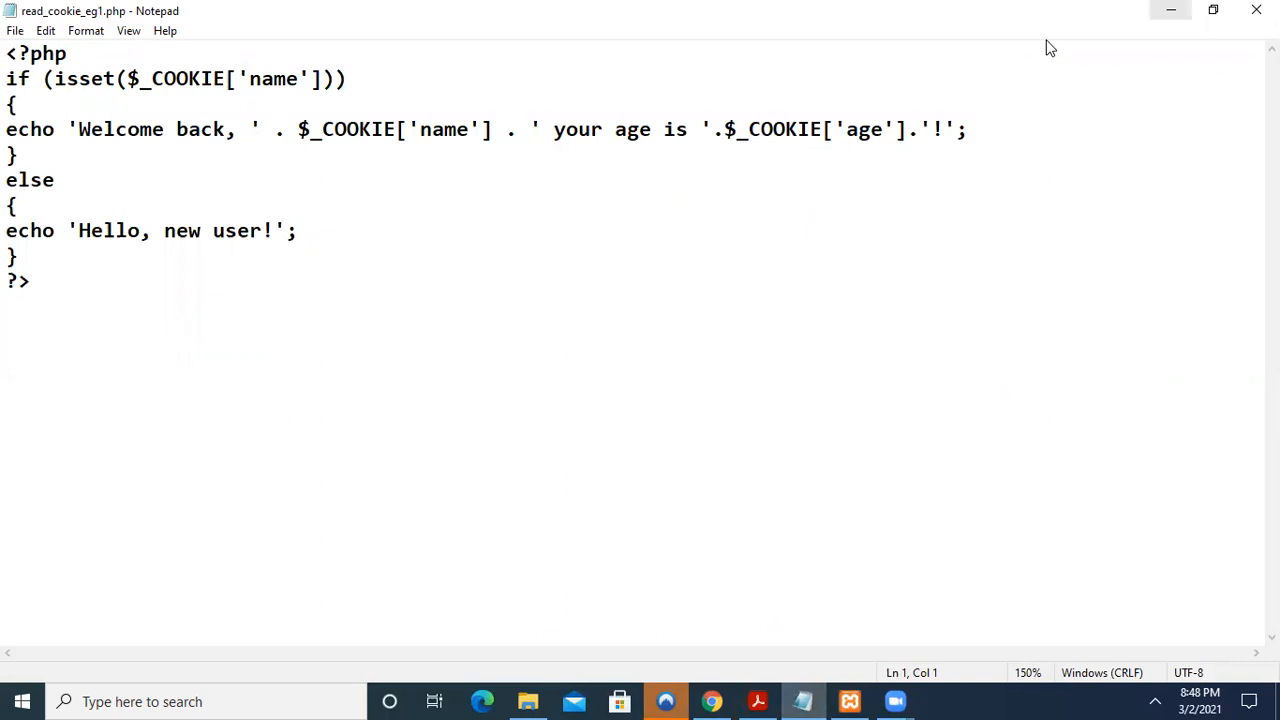
{"action": "left_click", "coordinate": [16, 30]}
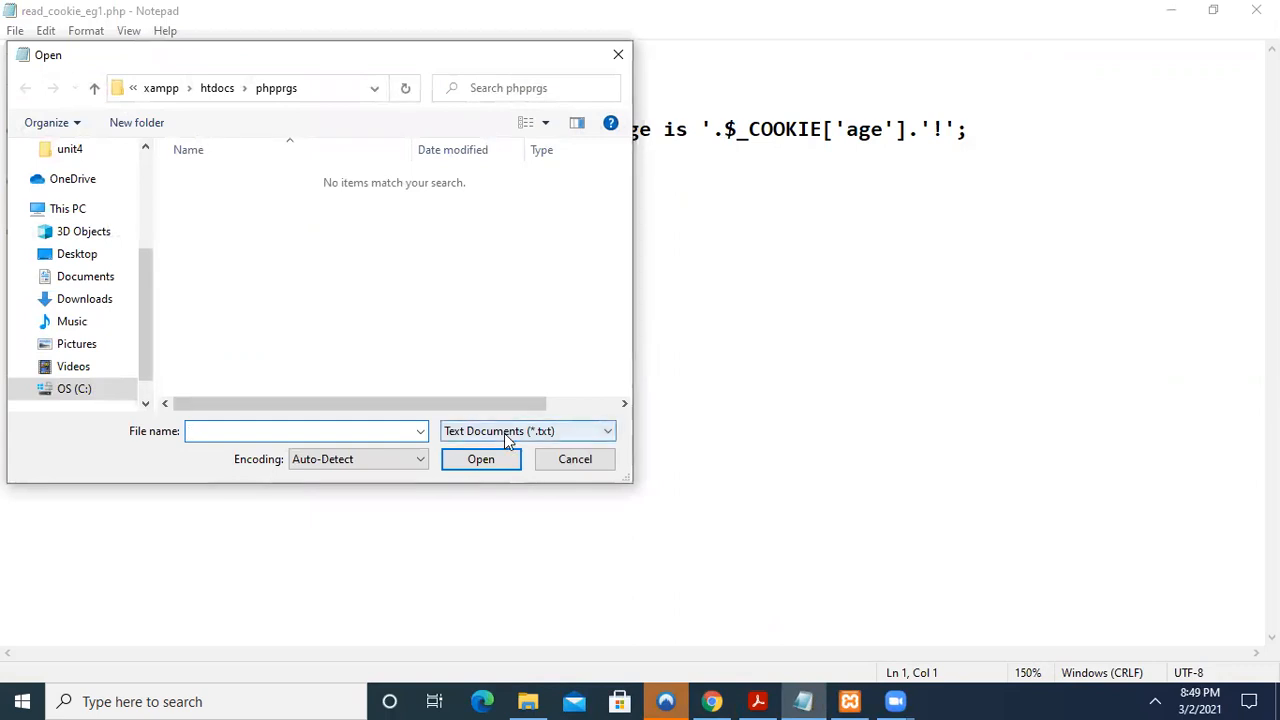
{"action": "left_click", "coordinate": [528, 430]}
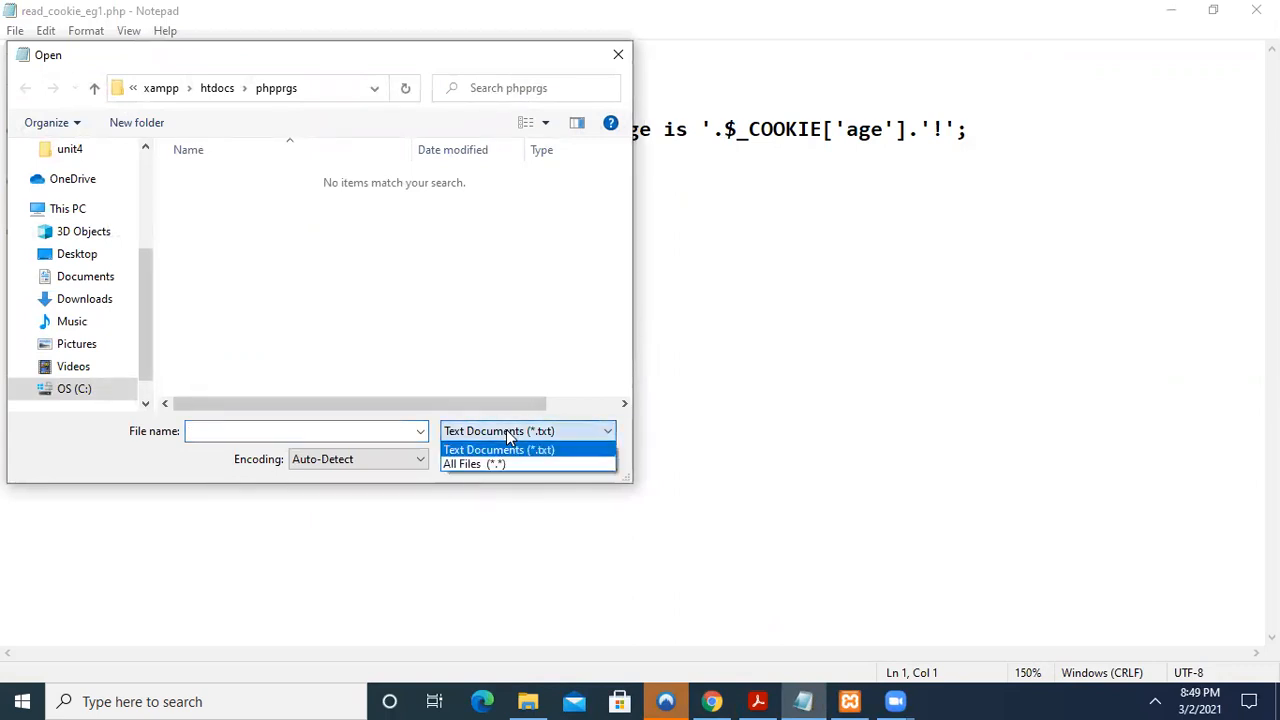
{"action": "left_click", "coordinate": [474, 464]}
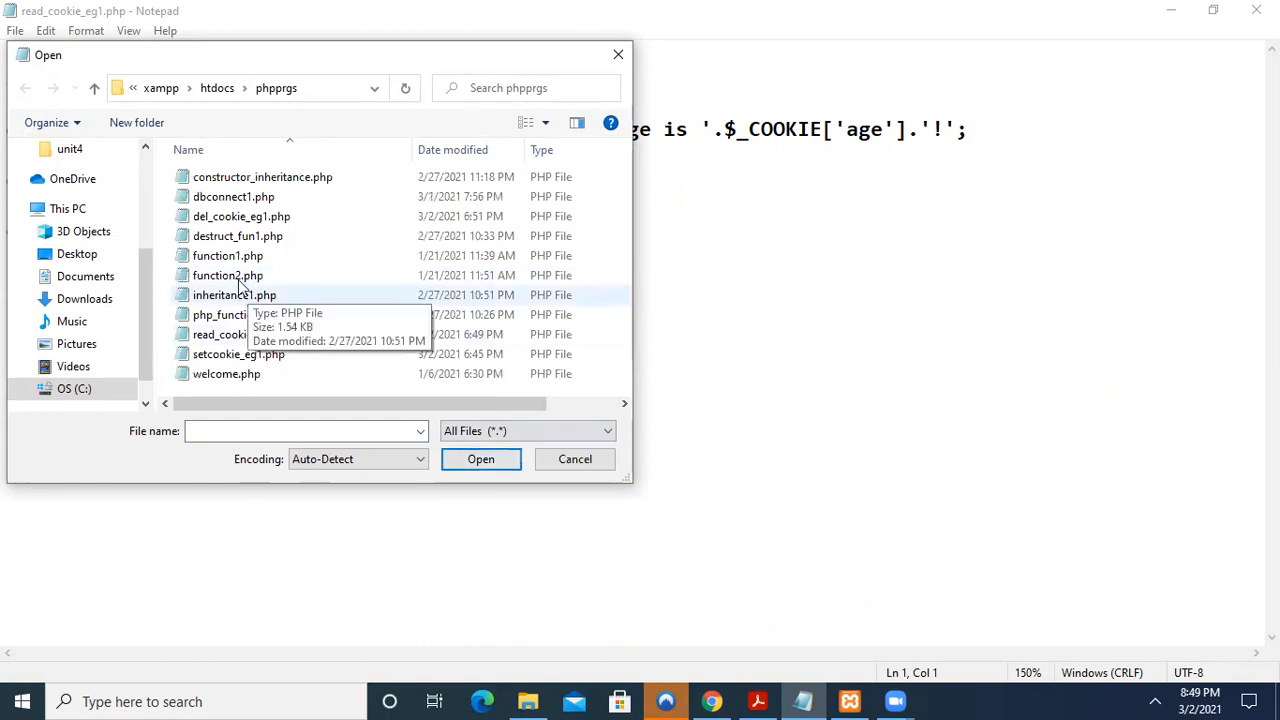
{"action": "left_click", "coordinate": [240, 216]}
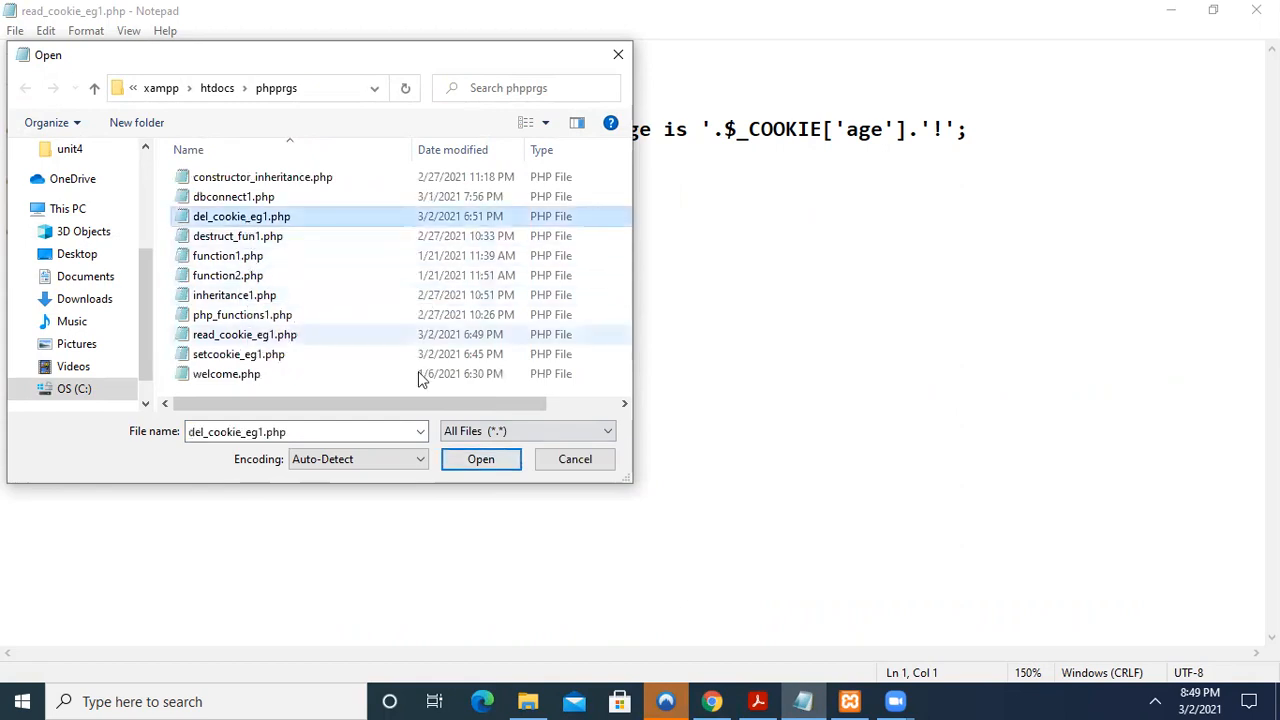
{"action": "left_click", "coordinate": [480, 458]}
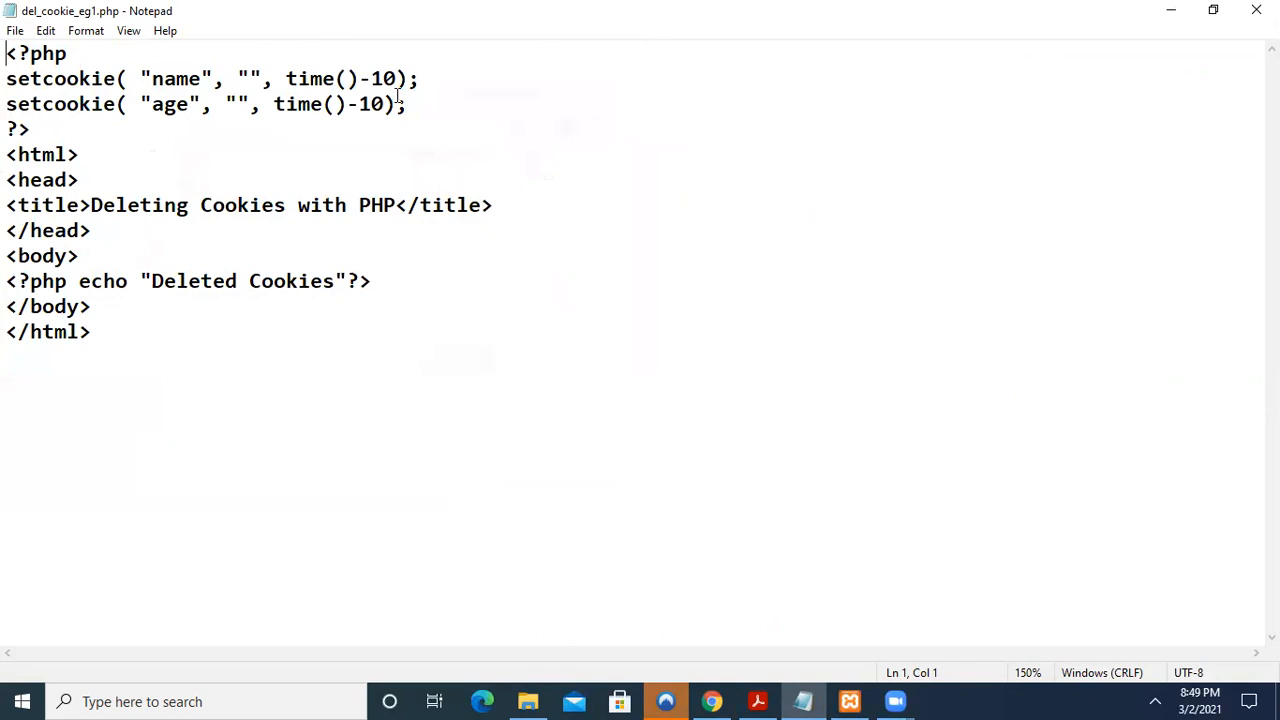
{"action": "mouse_move", "coordinate": [216, 198]}
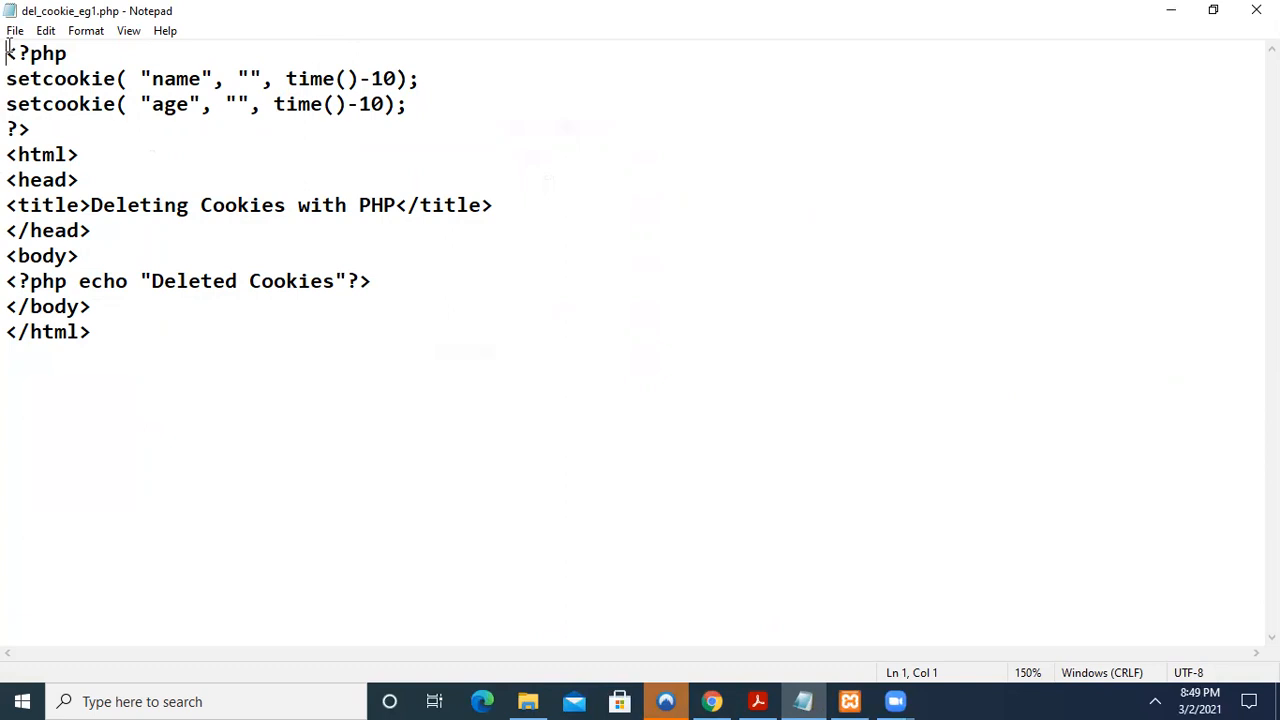
Save the delete-cookie script via File > Save
{"action": "left_click", "coordinate": [16, 30]}
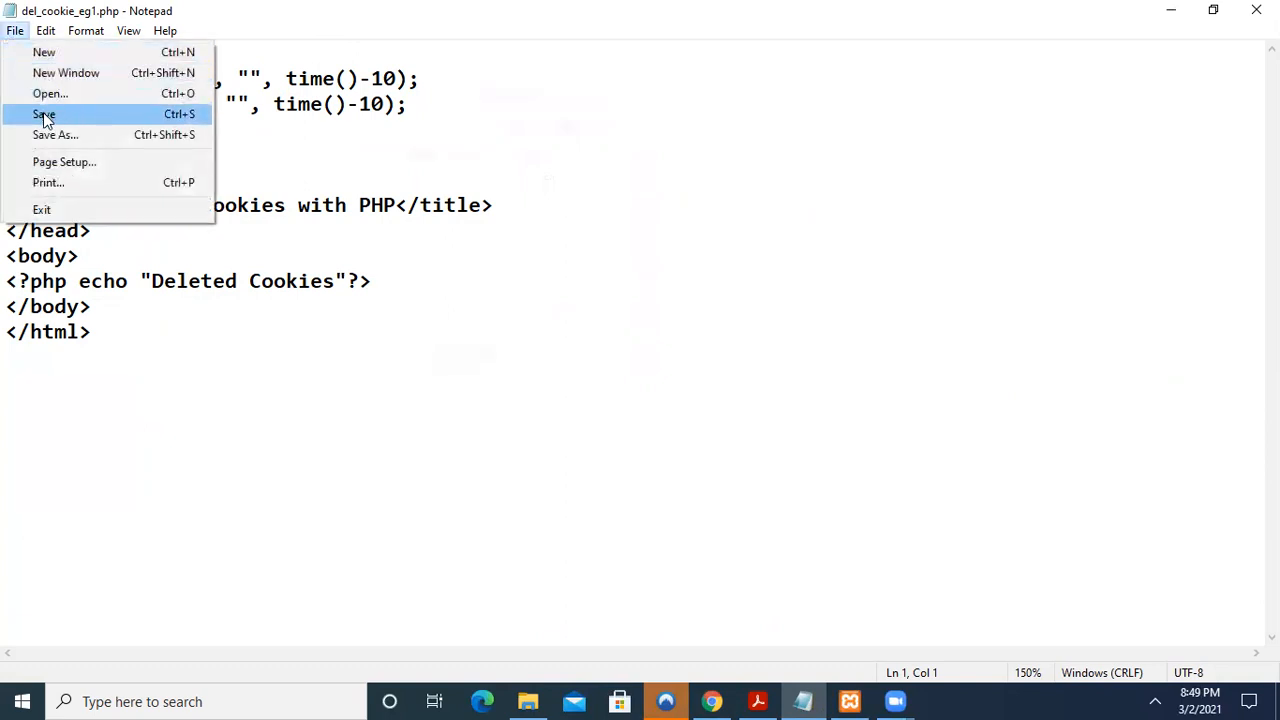
{"action": "left_click", "coordinate": [44, 114]}
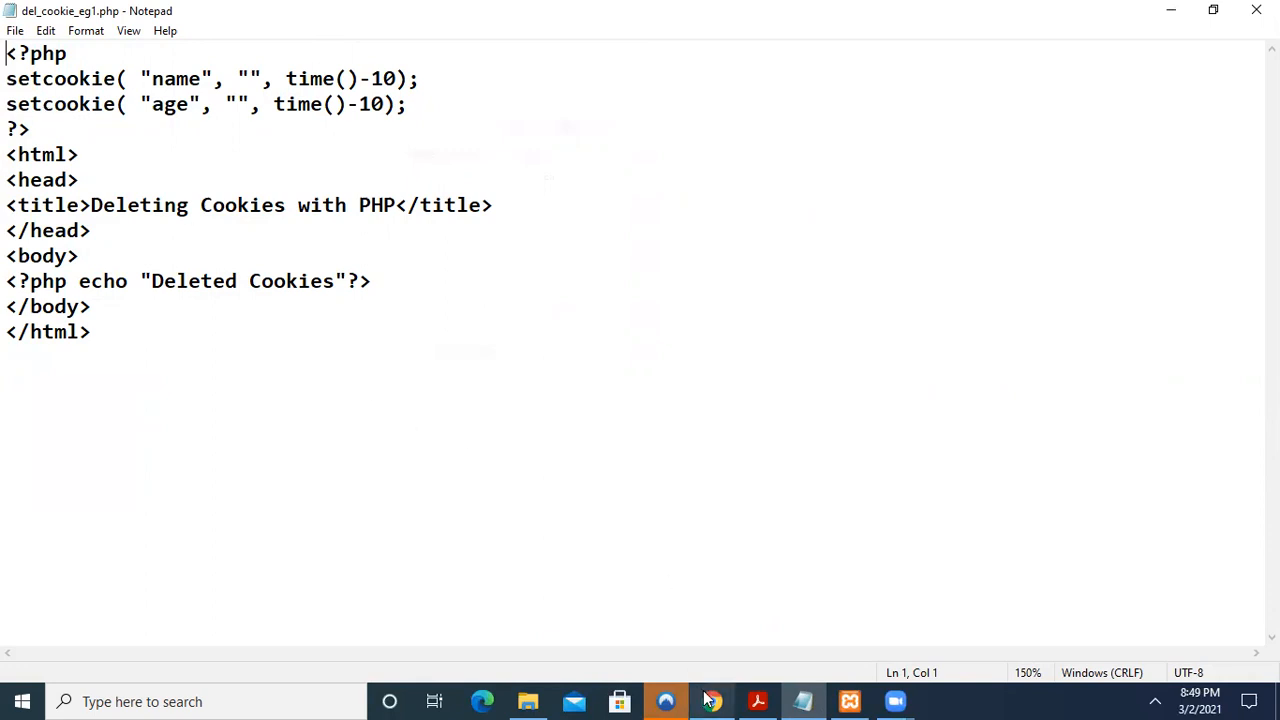
Load localhost/phpprgs/del_cookie_eg1.php in Chrome so the page shows 'Deleted Cookies'
{"action": "left_click", "coordinate": [712, 700]}
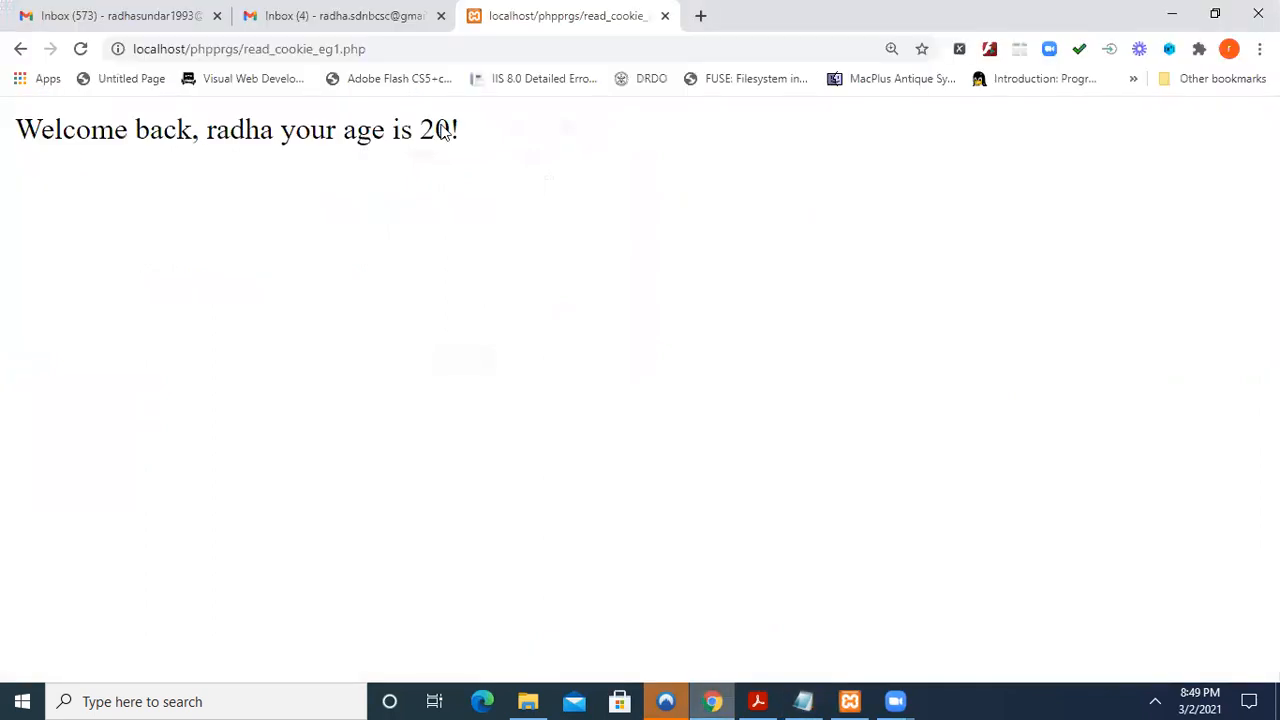
{"action": "mouse_move", "coordinate": [128, 150]}
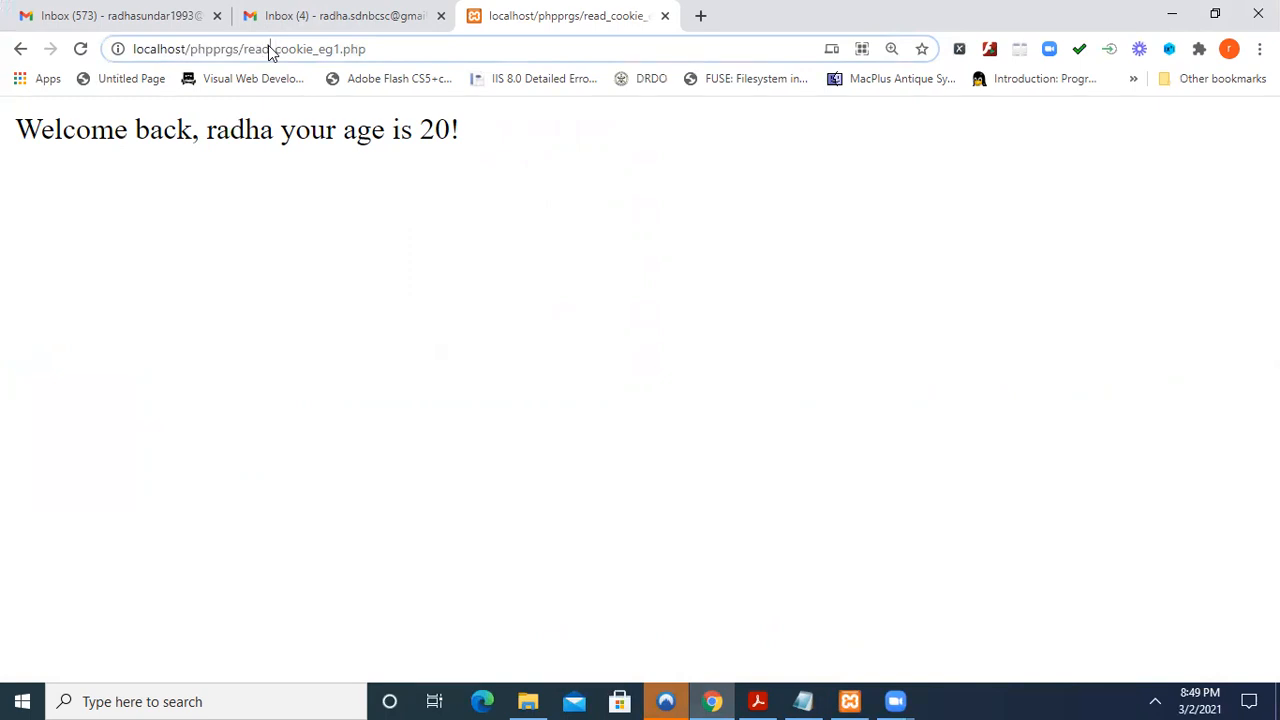
{"action": "left_click", "coordinate": [248, 48]}
{"action": "type", "text": "del"}
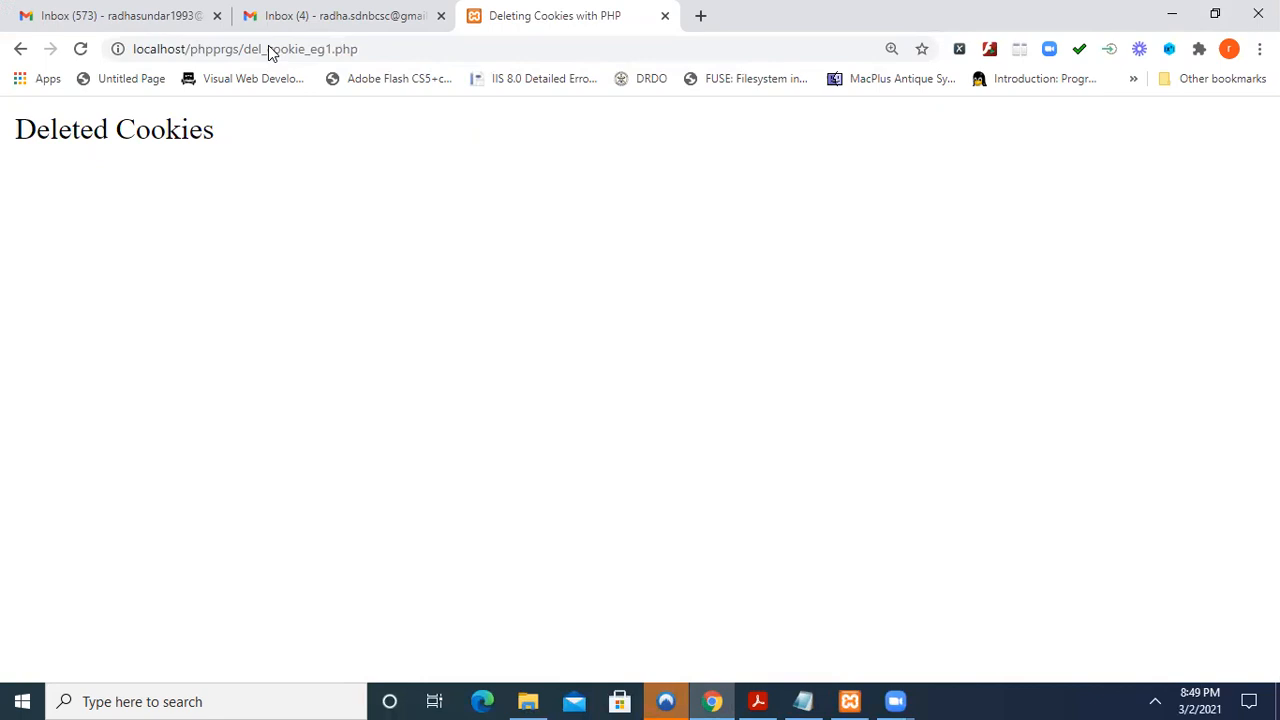
{"action": "left_click", "coordinate": [264, 48]}
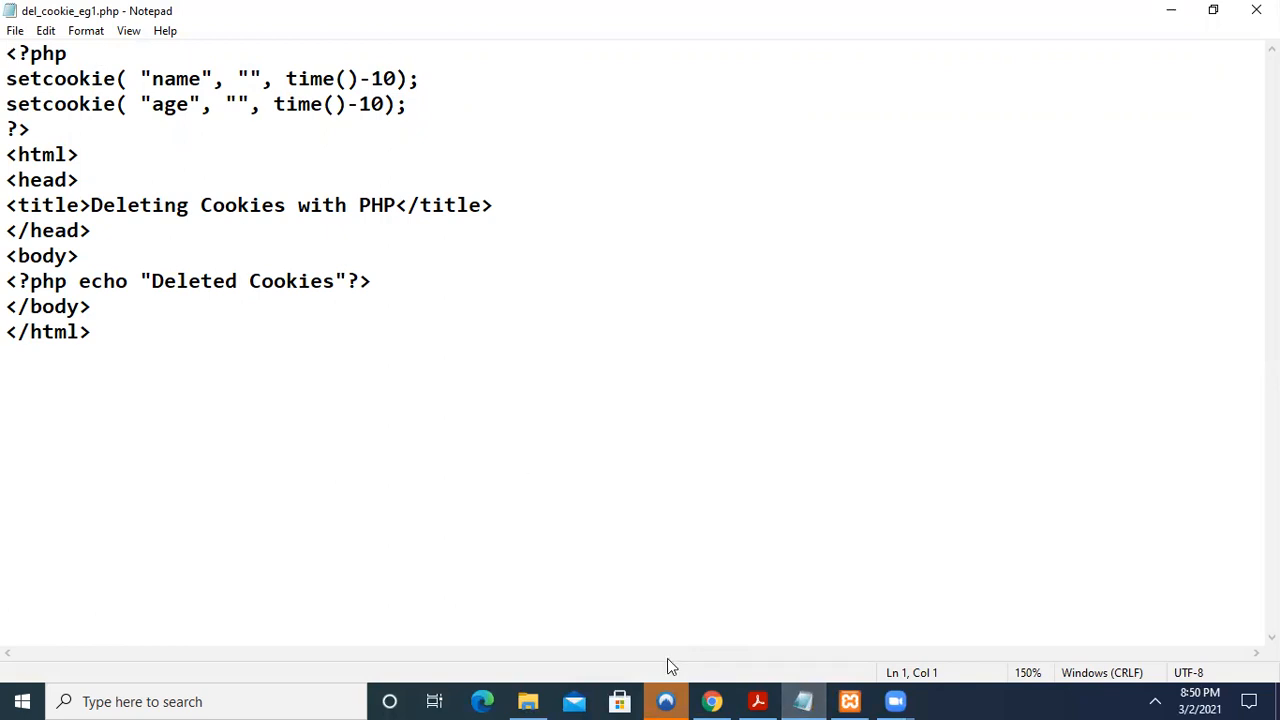
Return to cookiesfile.pdf and scroll to Example 2, the read_cookie_eg.php greeting script
{"action": "left_click", "coordinate": [756, 700]}
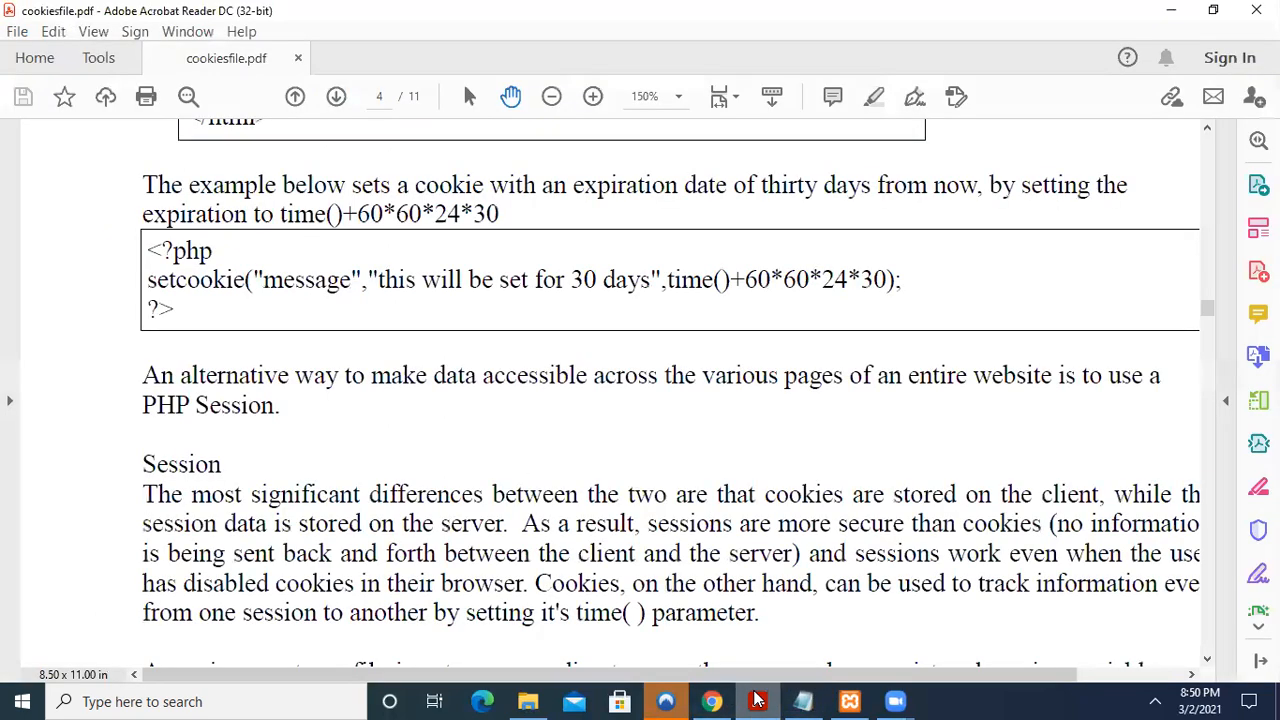
{"action": "scroll", "scroll_direction": "down", "scroll_amount": 3}
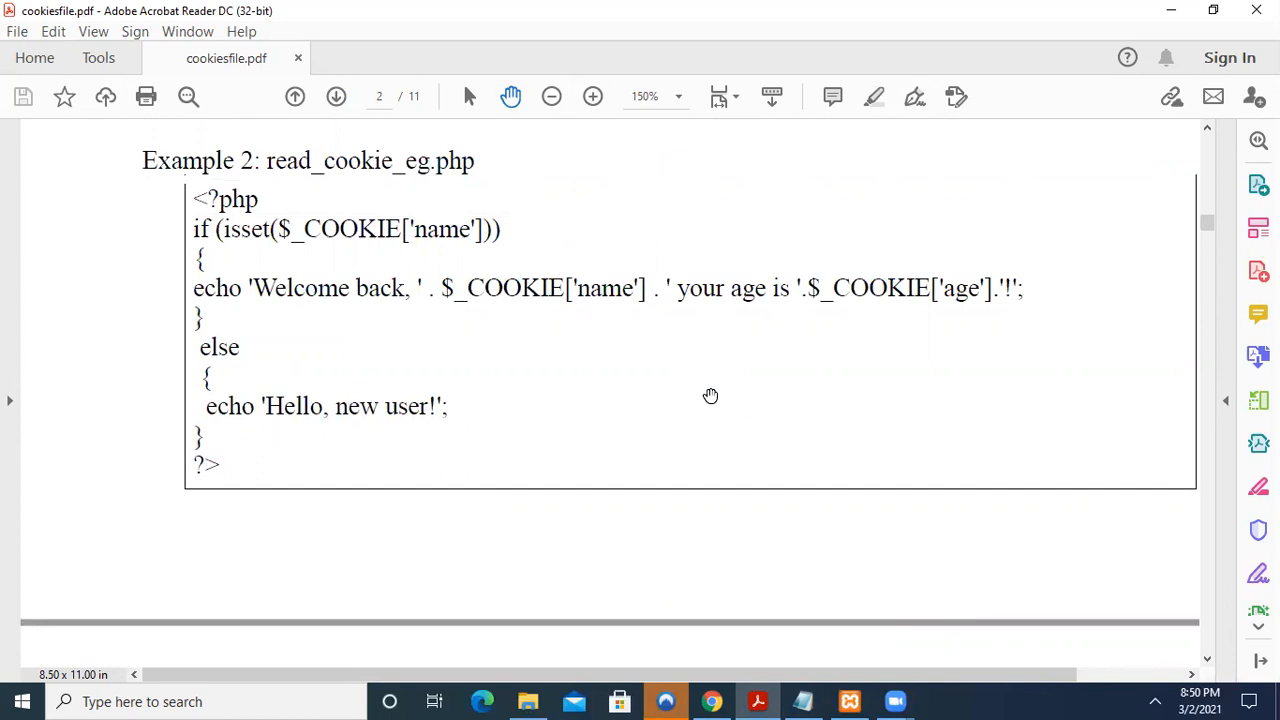
{"action": "mouse_move", "coordinate": [362, 292]}
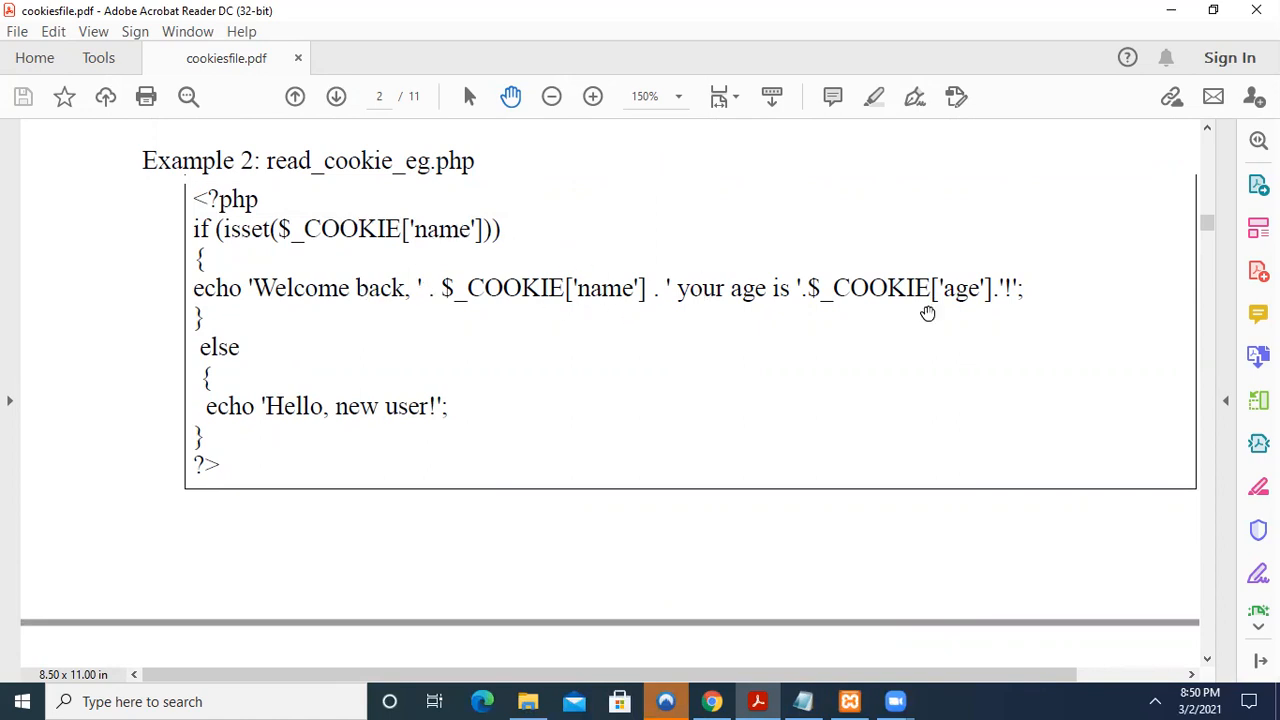
{"action": "mouse_move", "coordinate": [546, 472]}
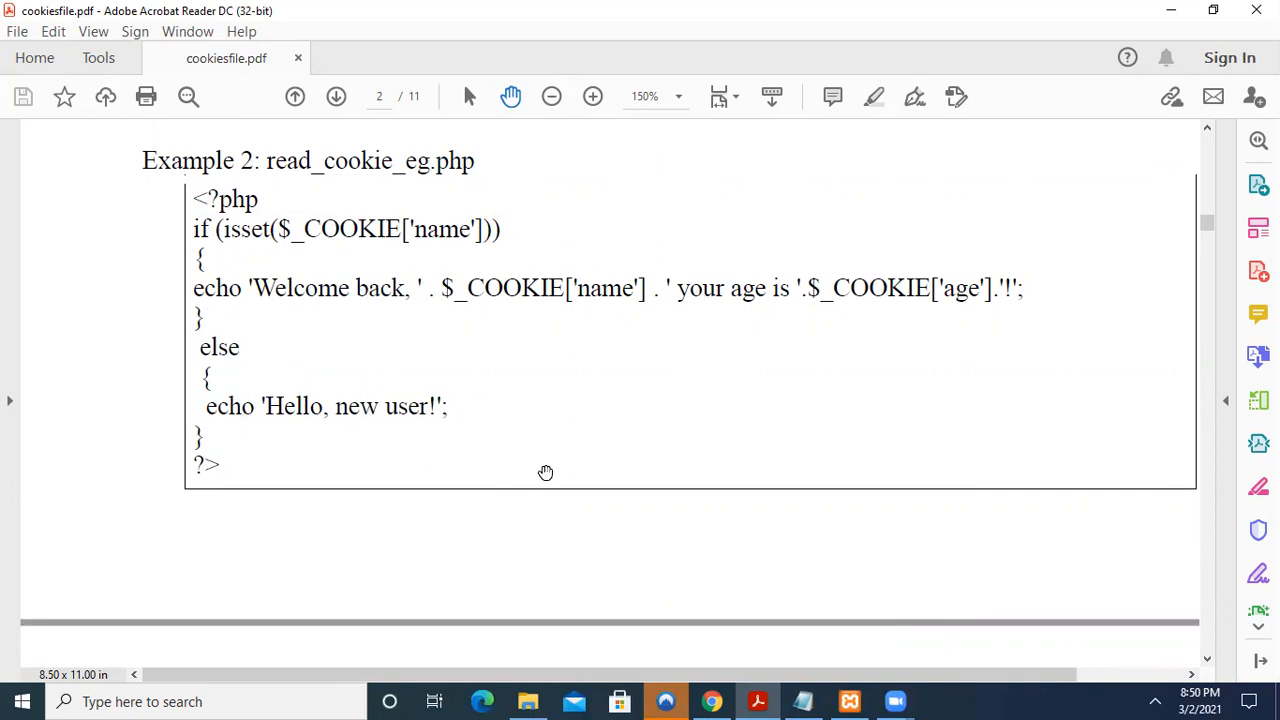
{"action": "mouse_move", "coordinate": [542, 474]}
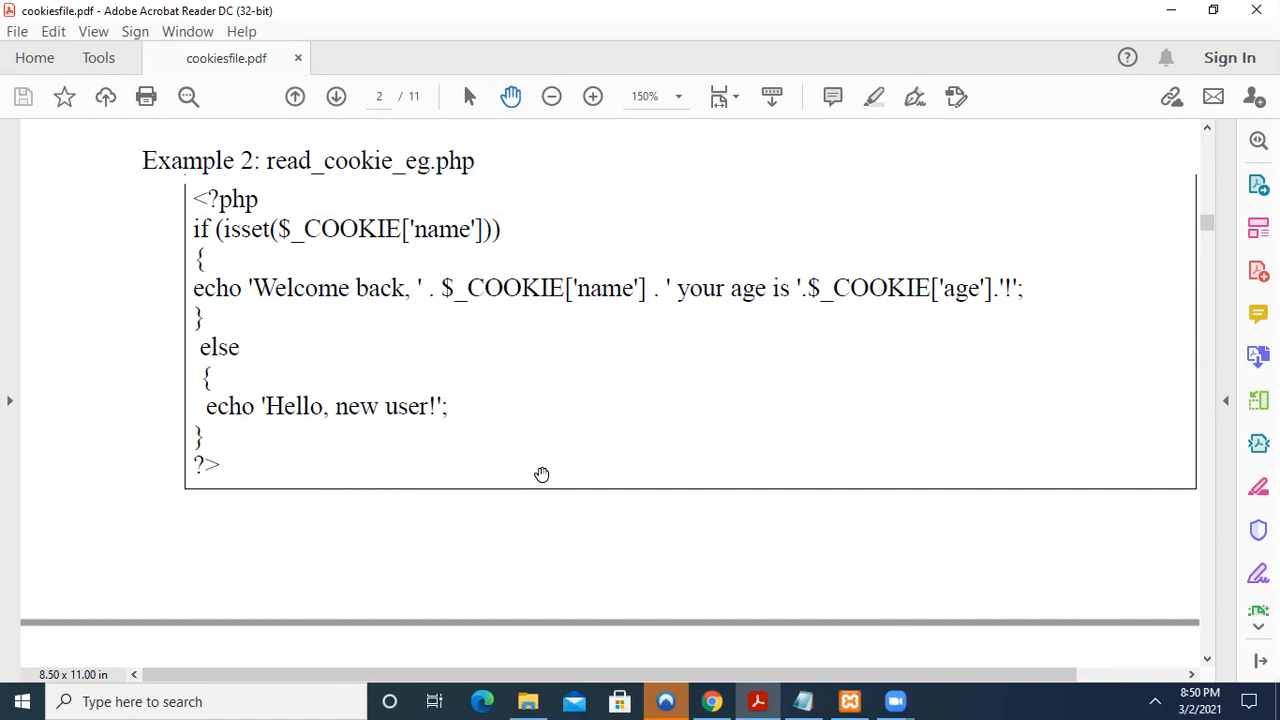